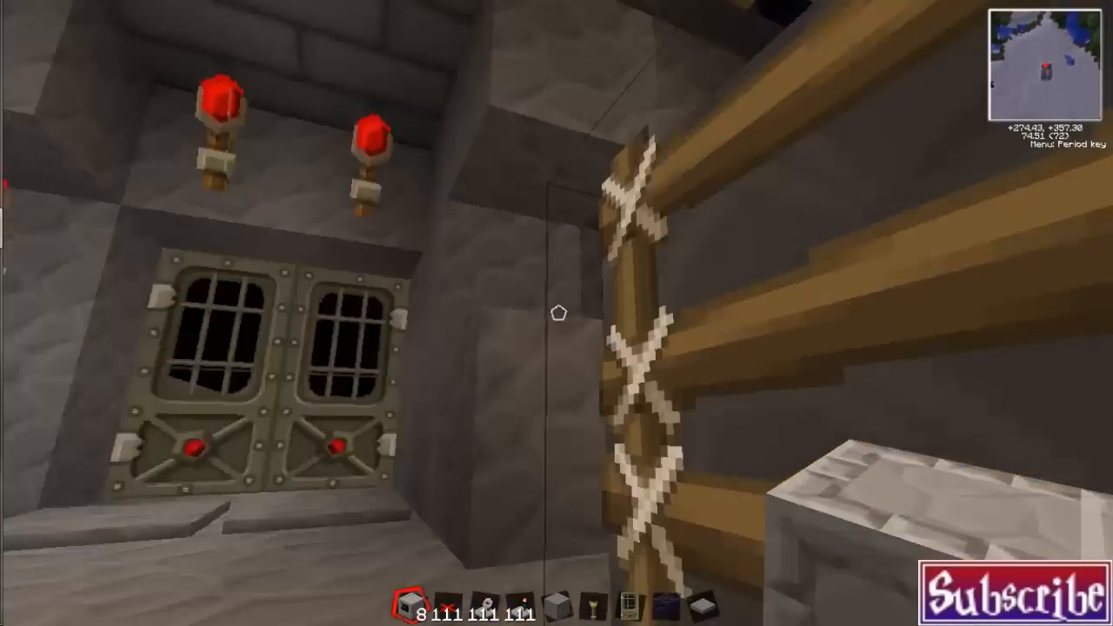
{"action": "mouse_move", "coordinate": [557, 313]}
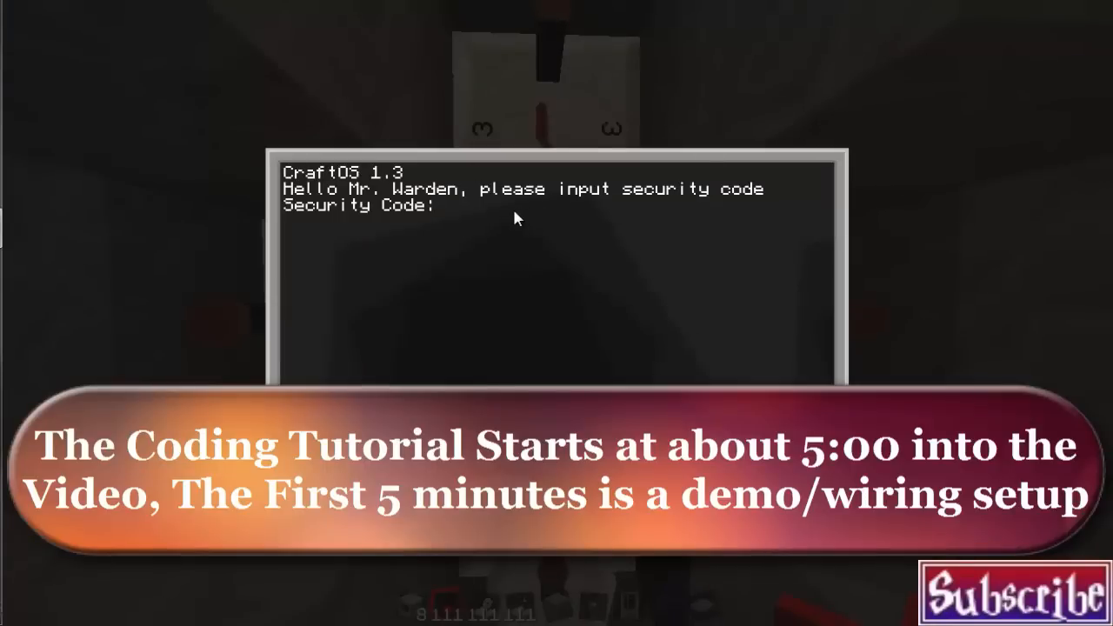
- Run the jail program and enter the security code 'jail' to reach the door prompt
{"action": "type", "text": "jail"}
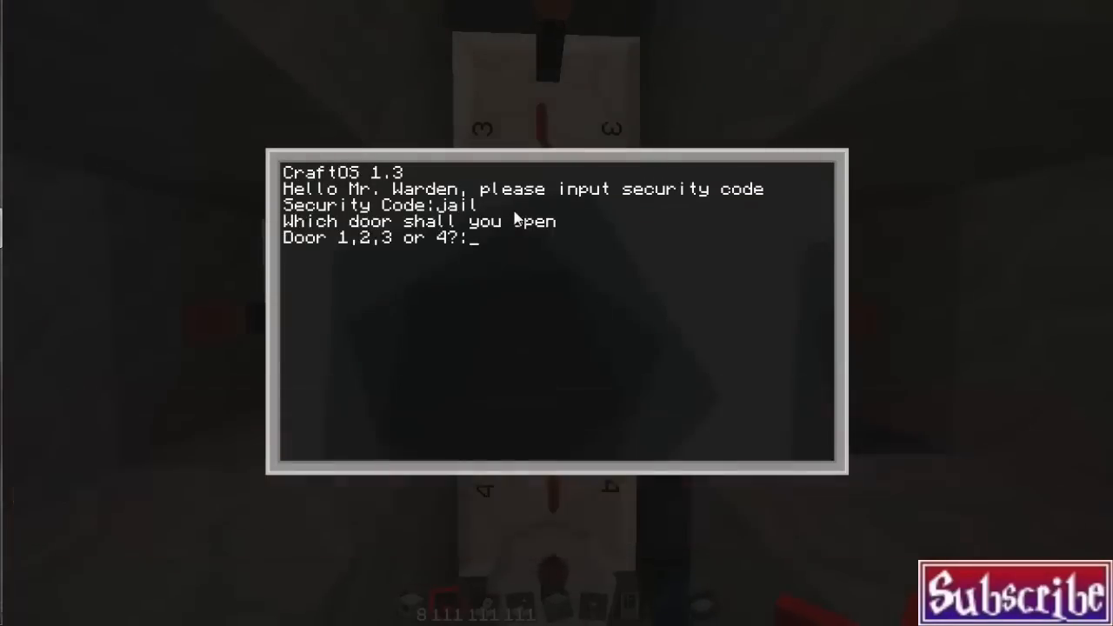
{"action": "mouse_move", "coordinate": [548, 313]}
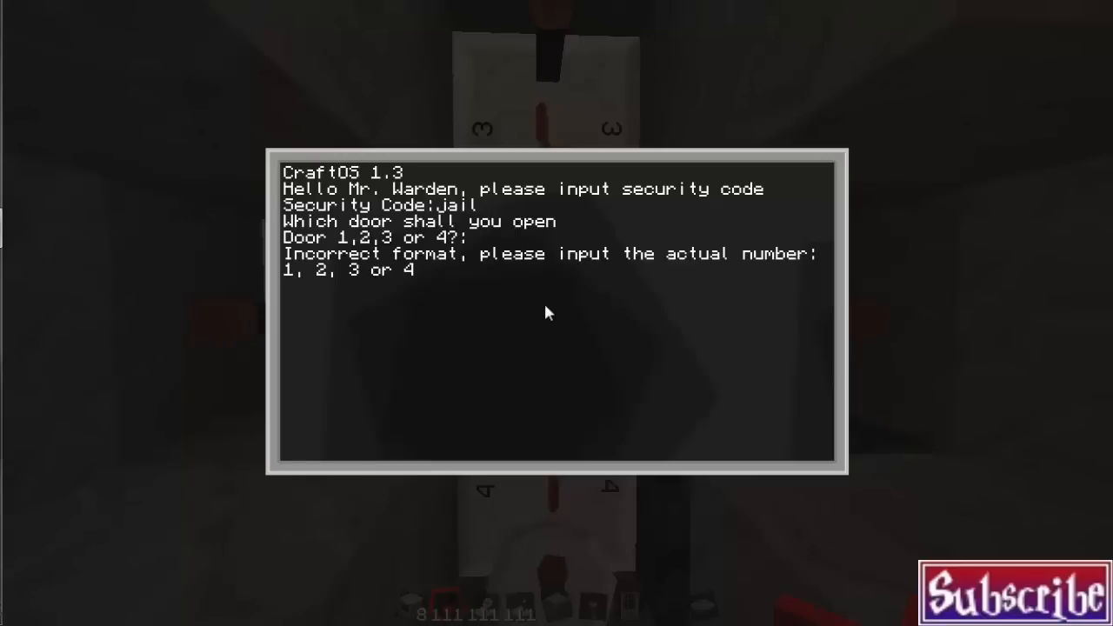
{"action": "mouse_move", "coordinate": [578, 299]}
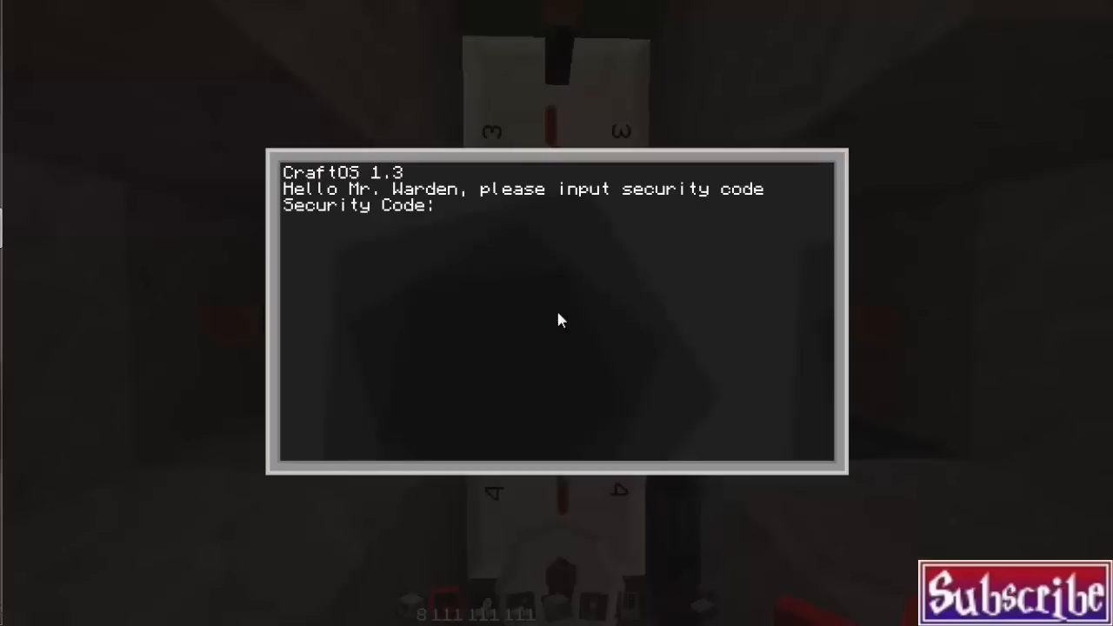
{"action": "type", "text": "jail"}
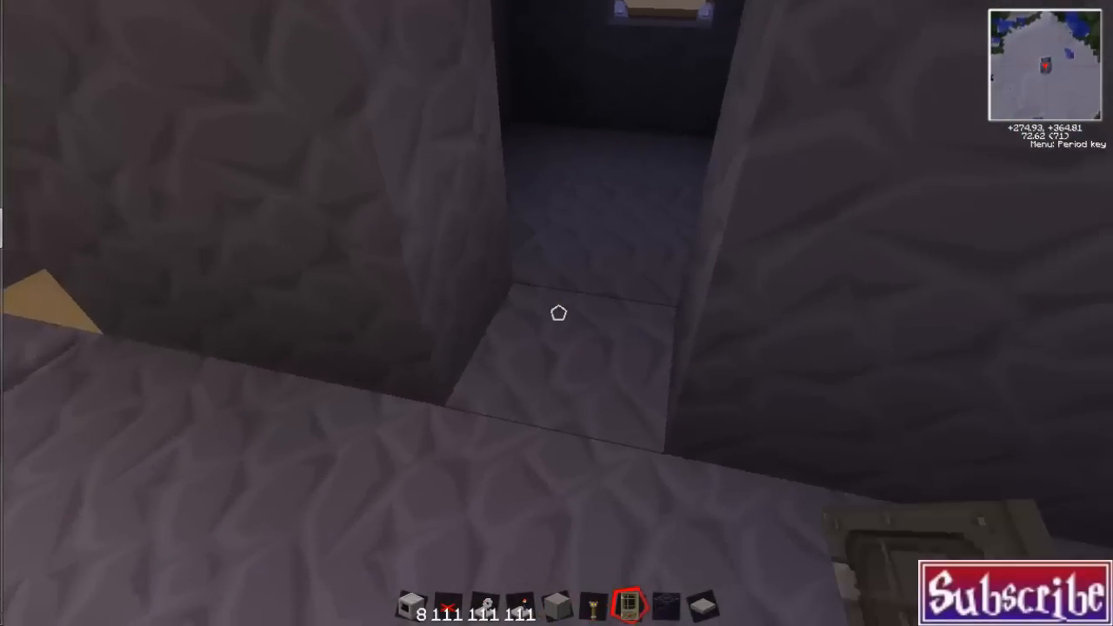
{"action": "mouse_move", "coordinate": [557, 313]}
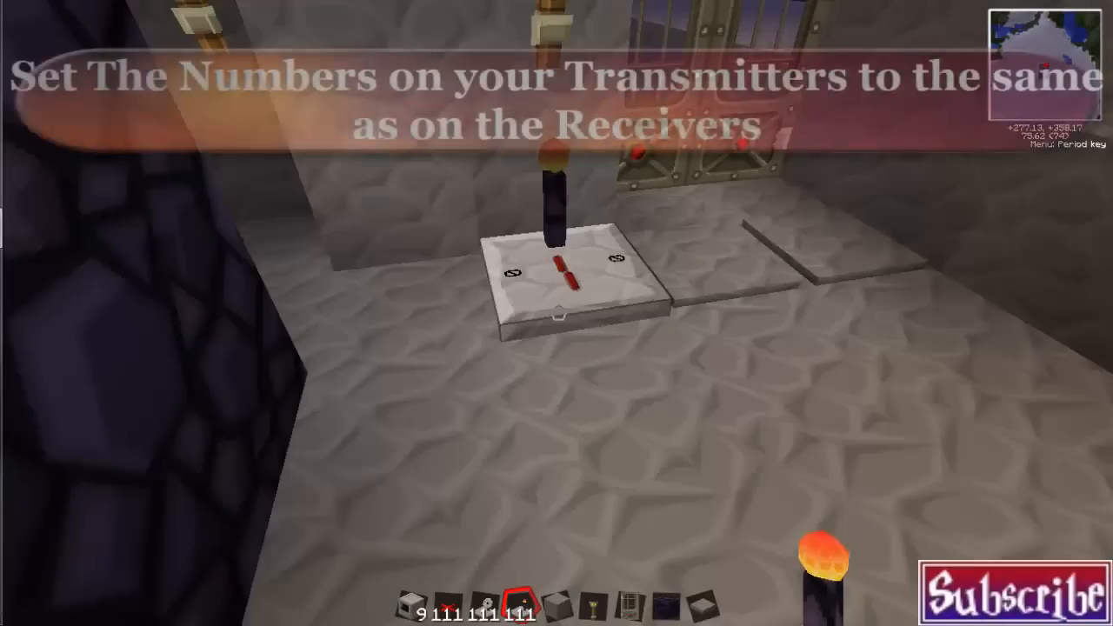
- Inspect the wireless blocks wired around the computer
{"action": "key", "text": "e"}
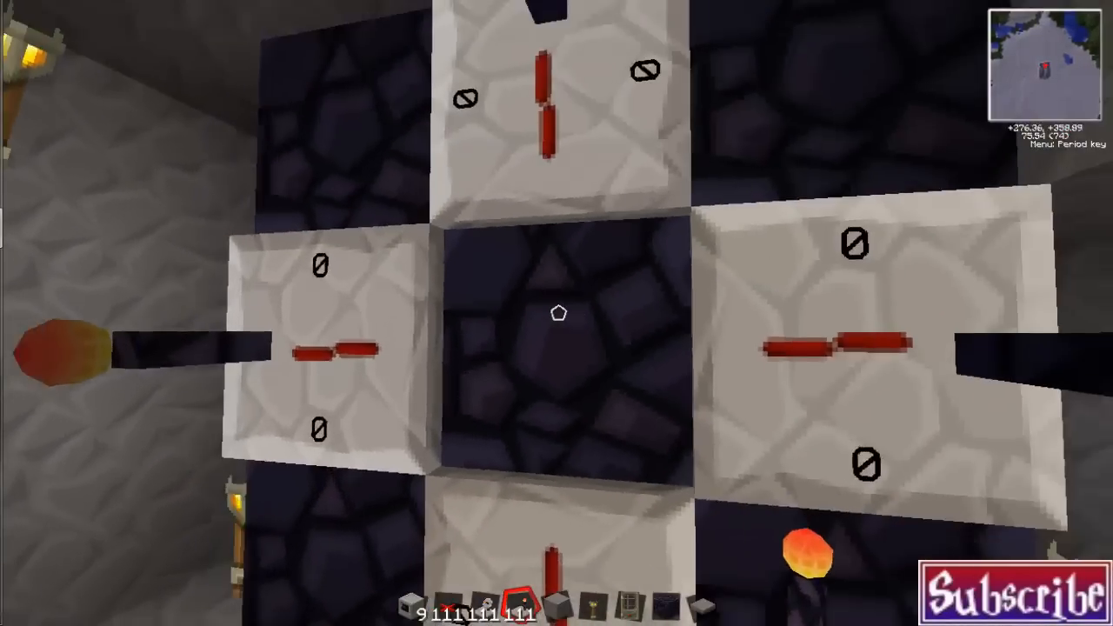
{"action": "mouse_move", "coordinate": [557, 313]}
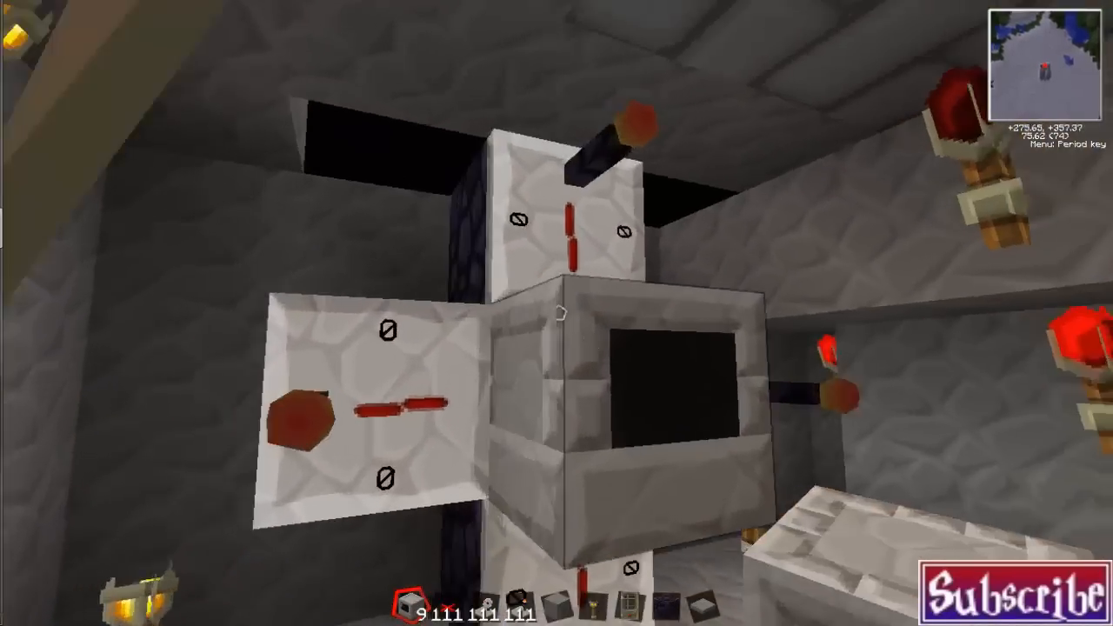
{"action": "mouse_move", "coordinate": [556, 313]}
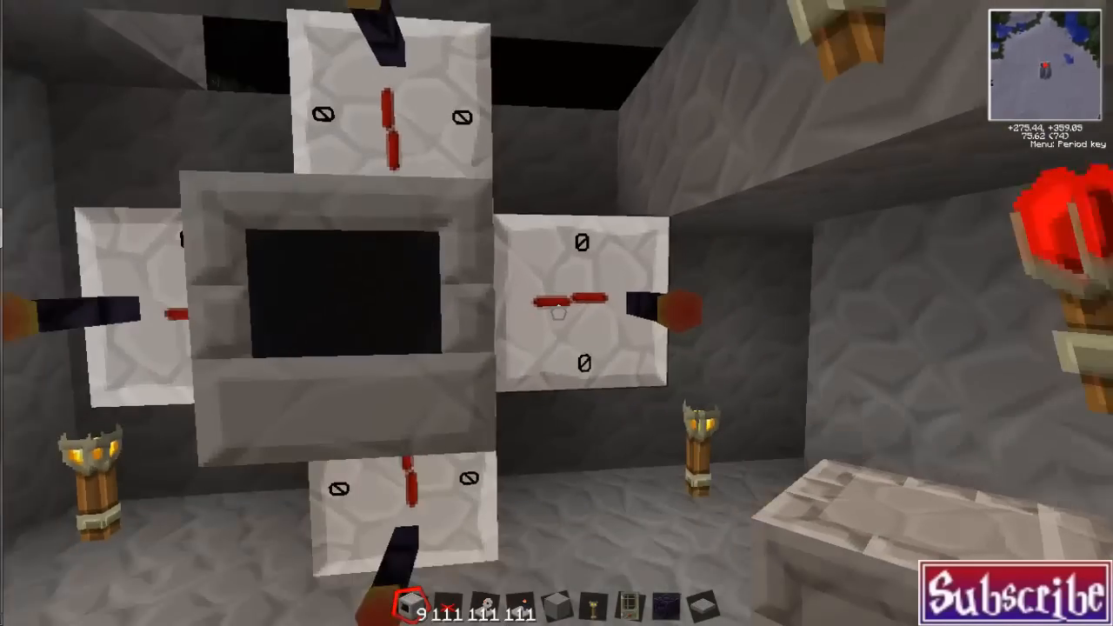
{"action": "mouse_move", "coordinate": [556, 313]}
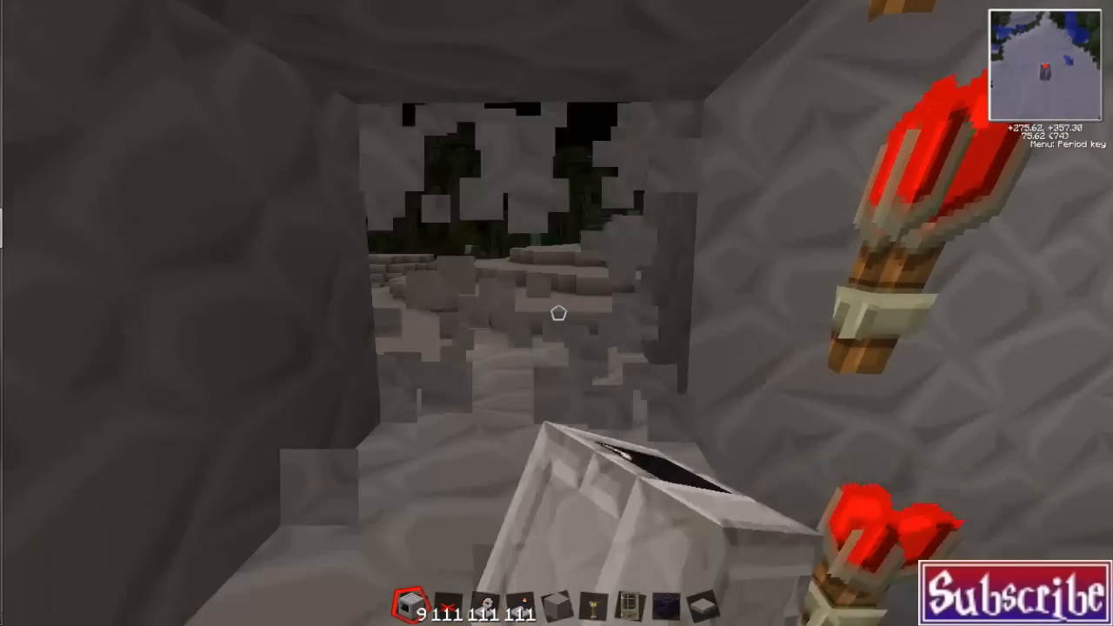
{"action": "mouse_move", "coordinate": [557, 313]}
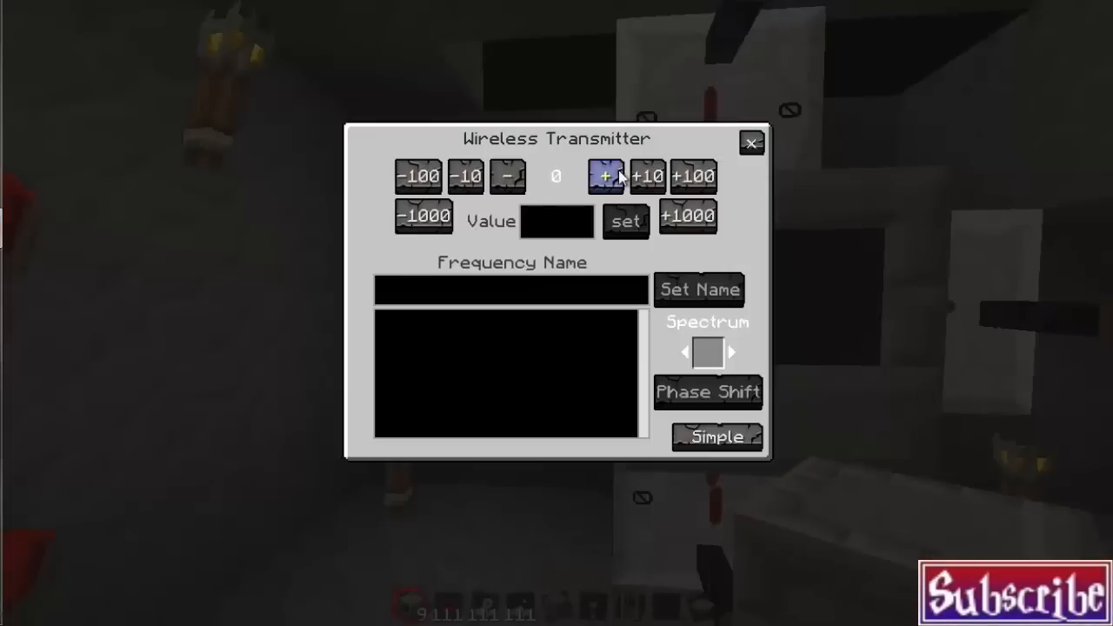
- Adjust two transmitters' frequencies with the +1/-1 buttons to match receivers 5 and 6
{"action": "left_click", "coordinate": [606, 178]}
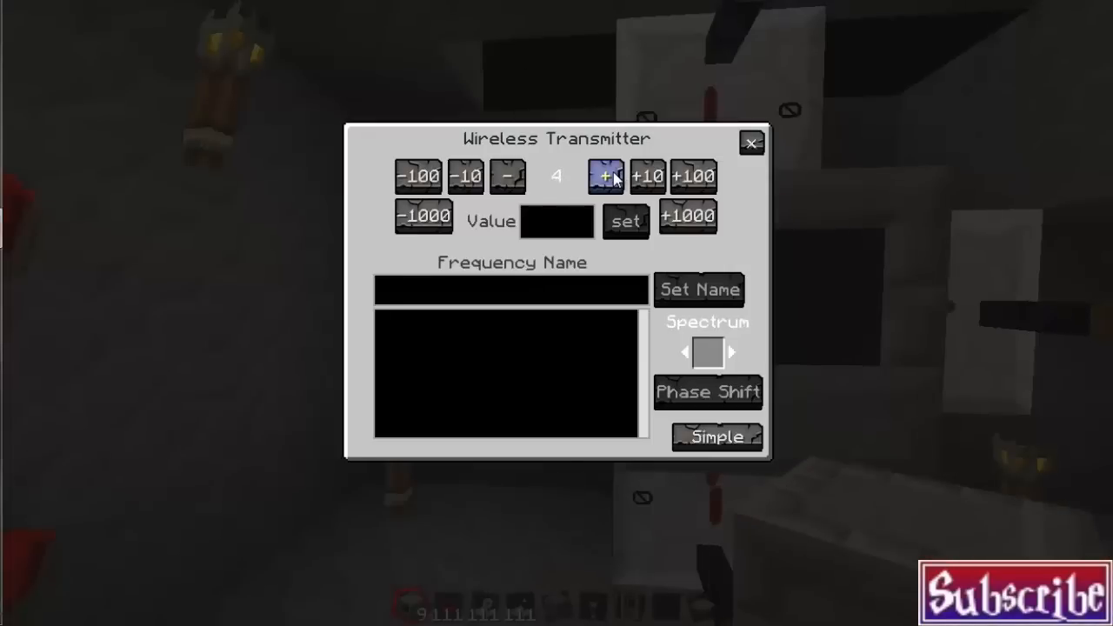
{"action": "left_click", "coordinate": [751, 143]}
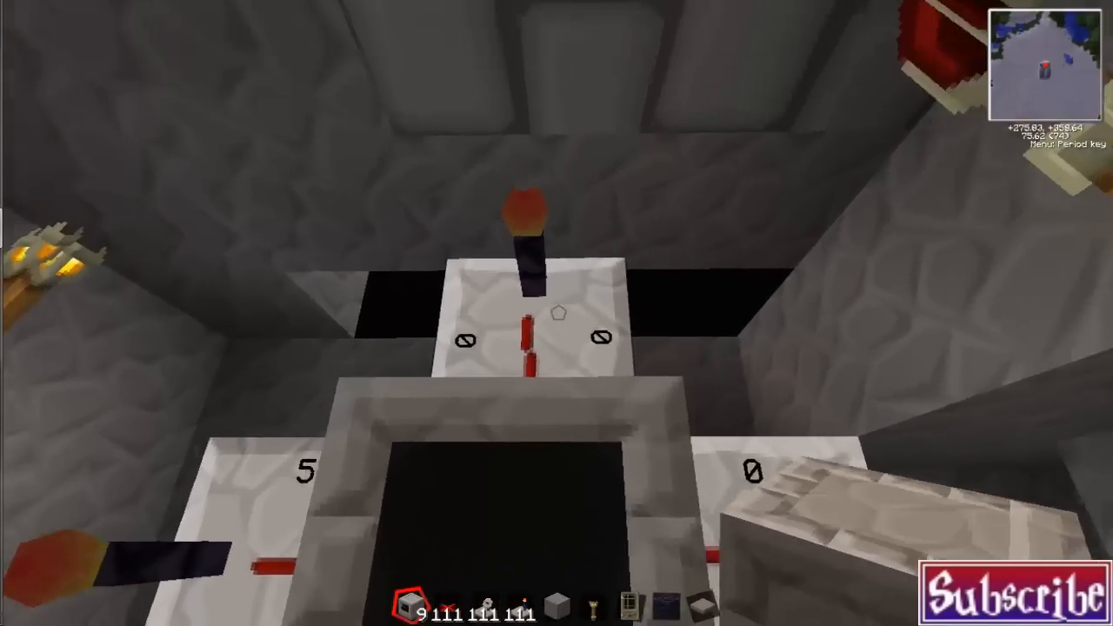
{"action": "right_click", "coordinate": [539, 348]}
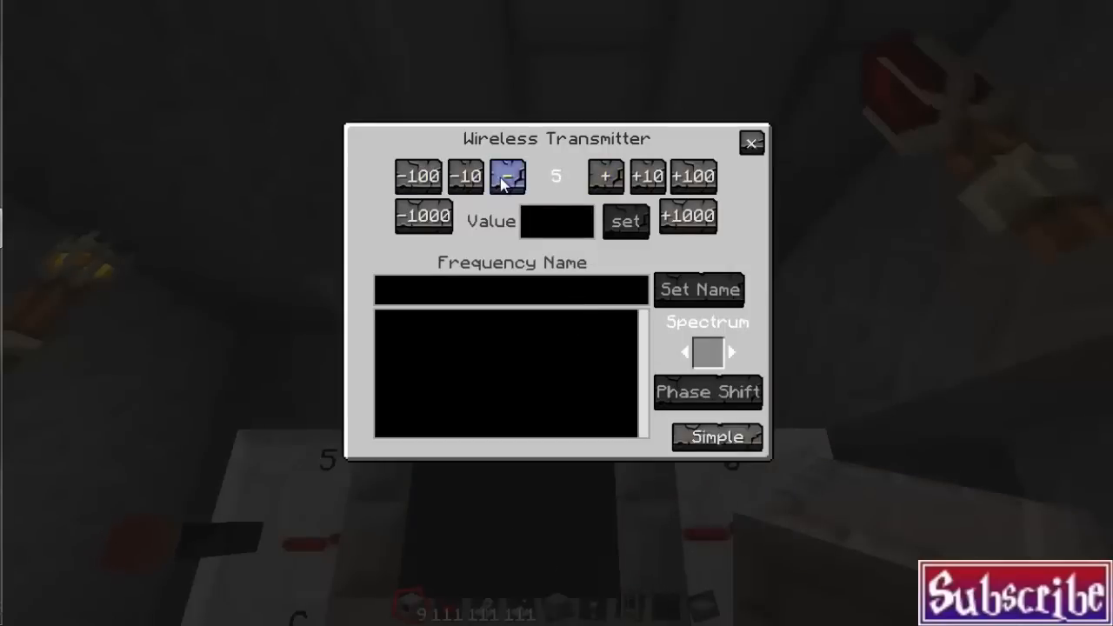
{"action": "left_click", "coordinate": [752, 143]}
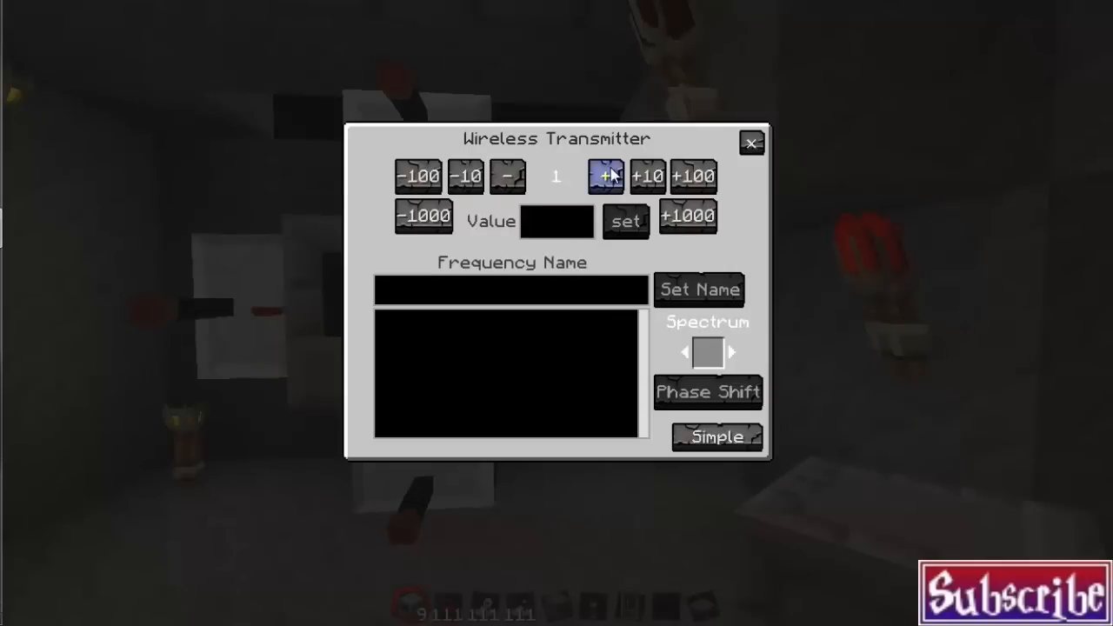
{"action": "left_click", "coordinate": [752, 143]}
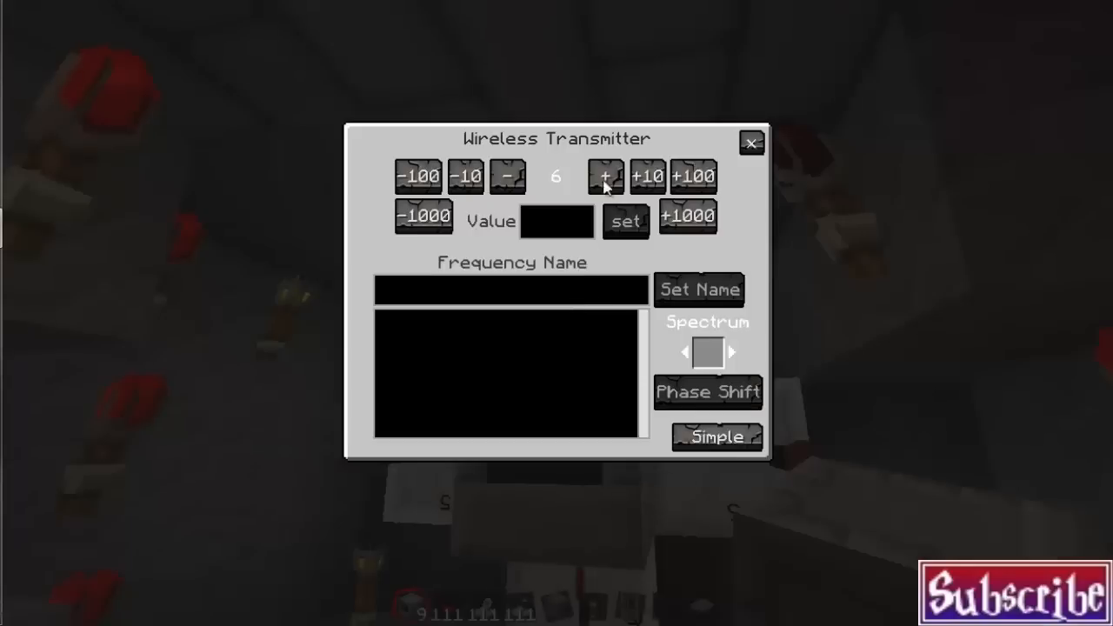
{"action": "left_click", "coordinate": [750, 142]}
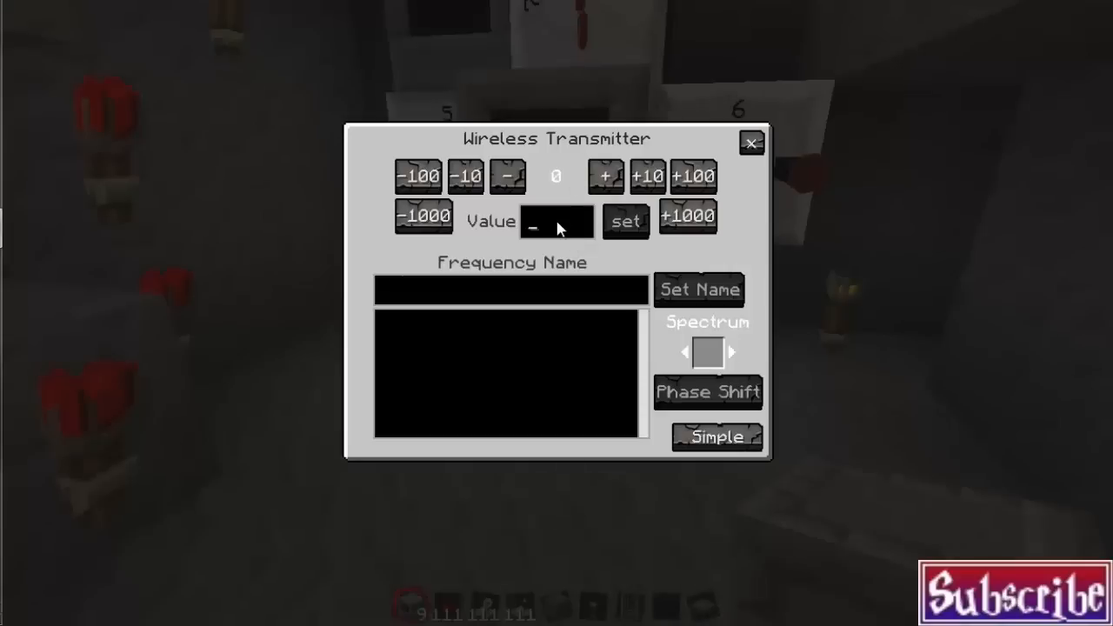
- Set the remaining transmitters to frequencies 9 and 8 by entering the values directly
{"action": "left_click", "coordinate": [627, 219]}
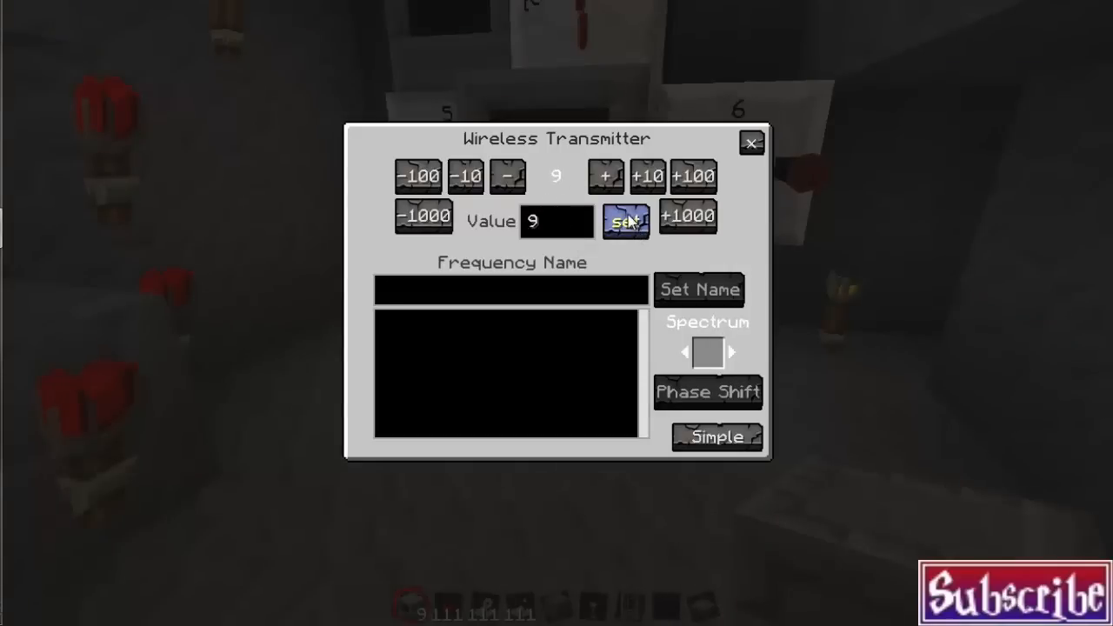
{"action": "left_click", "coordinate": [627, 221]}
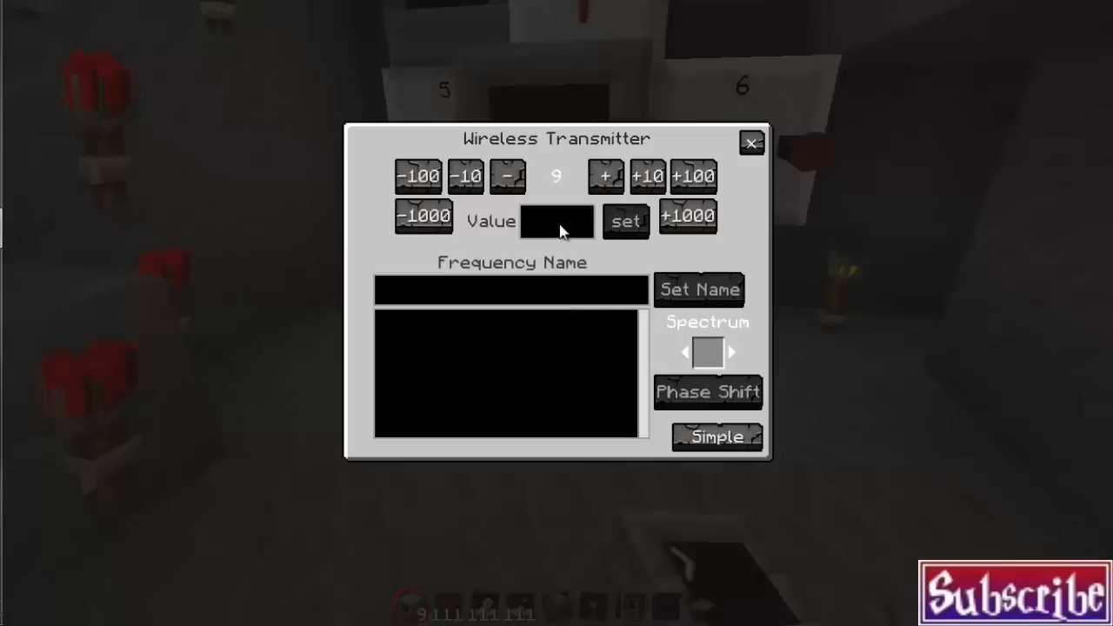
{"action": "left_click", "coordinate": [508, 176]}
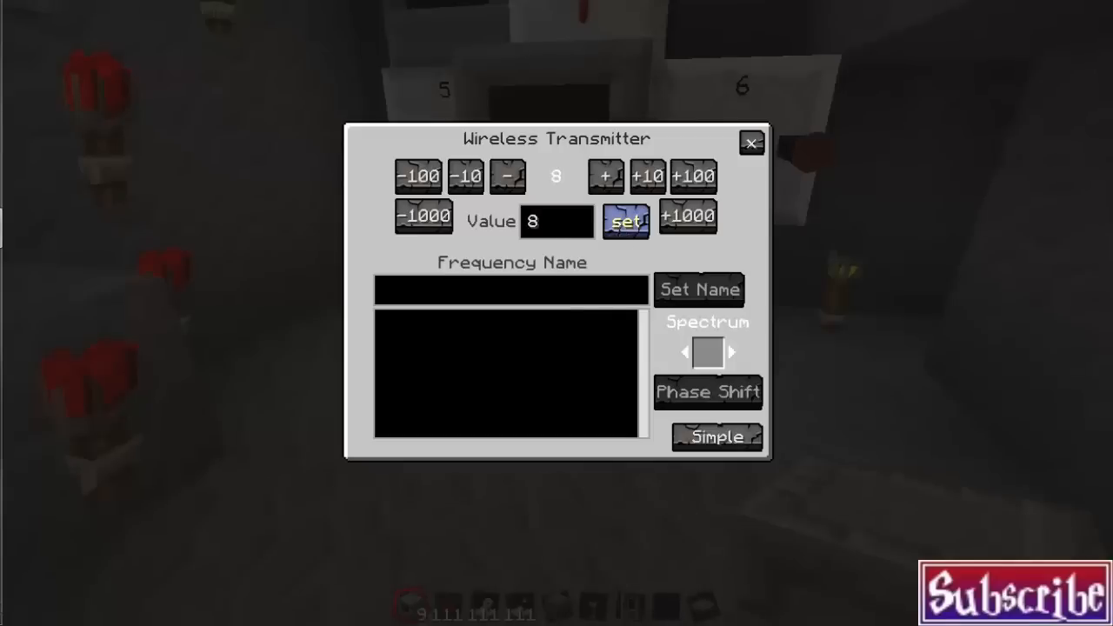
{"action": "left_click", "coordinate": [750, 142]}
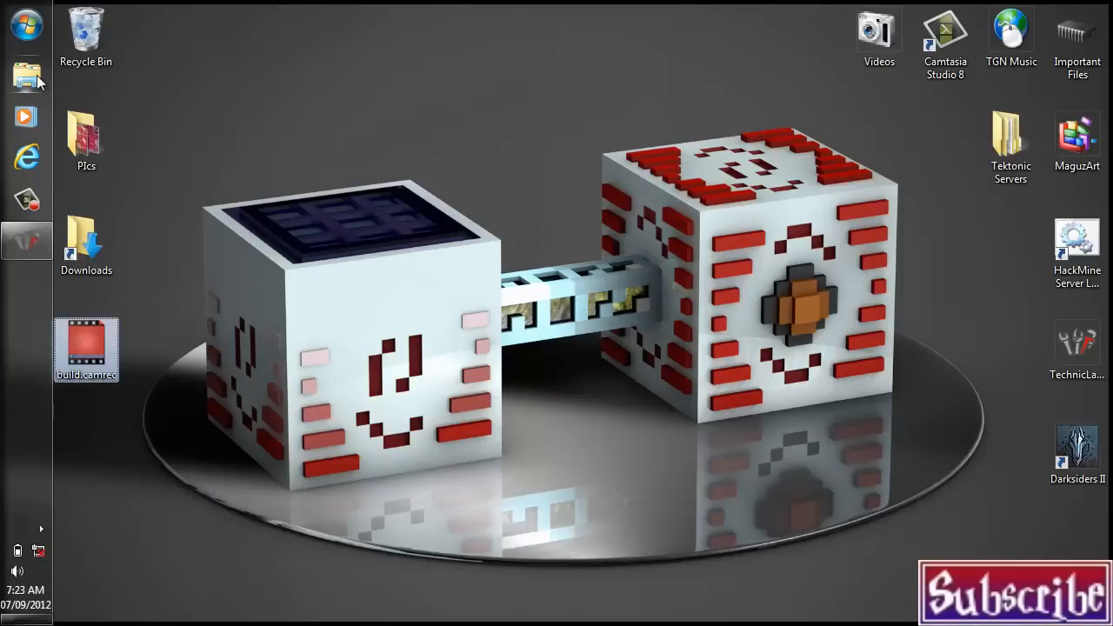
- Browse from %appdata% through .technic\tekkit\saves\Jail\computer into the computer 2 folder
{"action": "type", "text": "%appdata"}
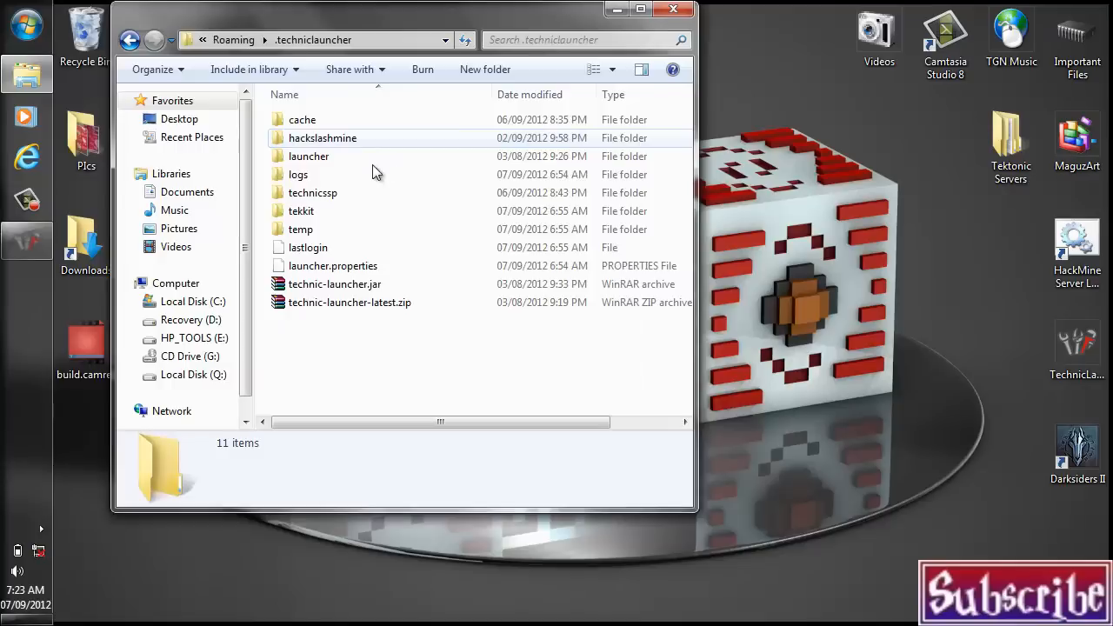
{"action": "double_click", "coordinate": [301, 210]}
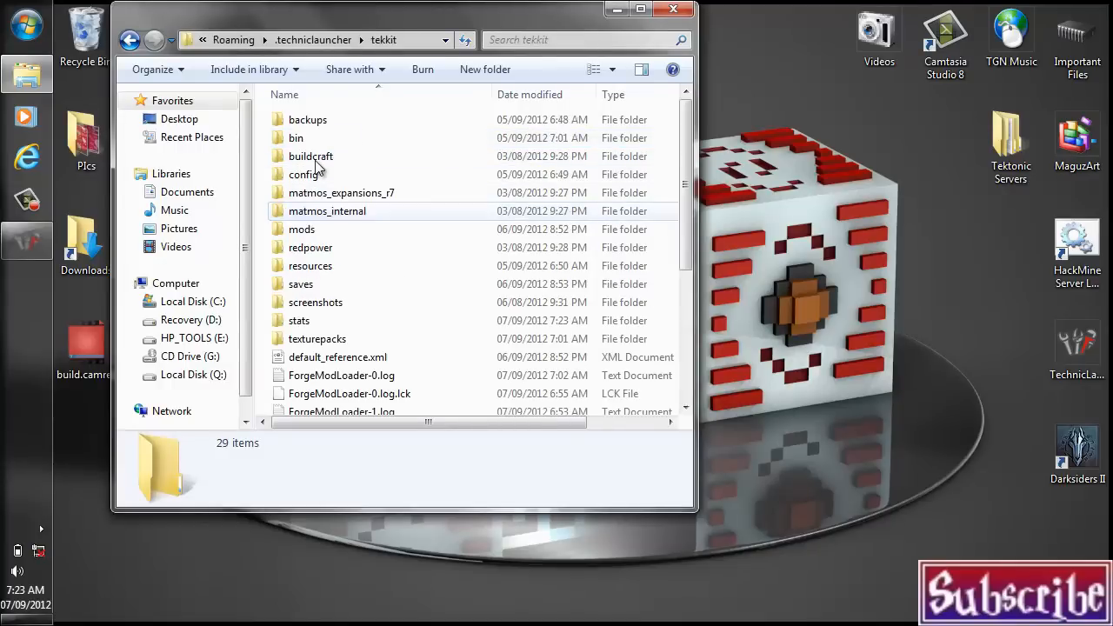
{"action": "double_click", "coordinate": [299, 284]}
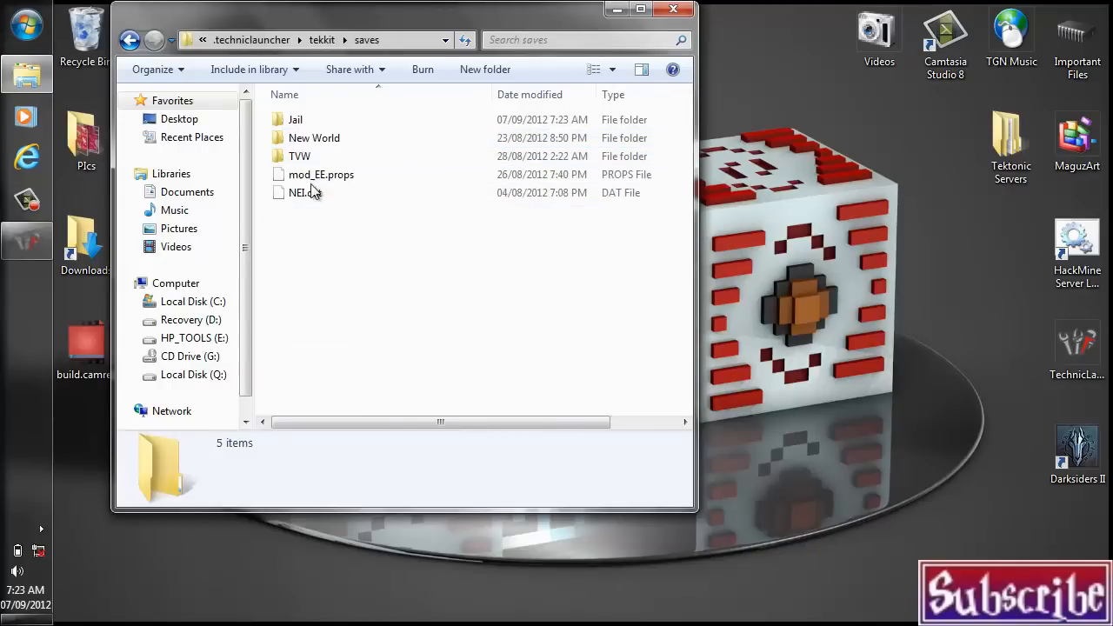
{"action": "double_click", "coordinate": [296, 118]}
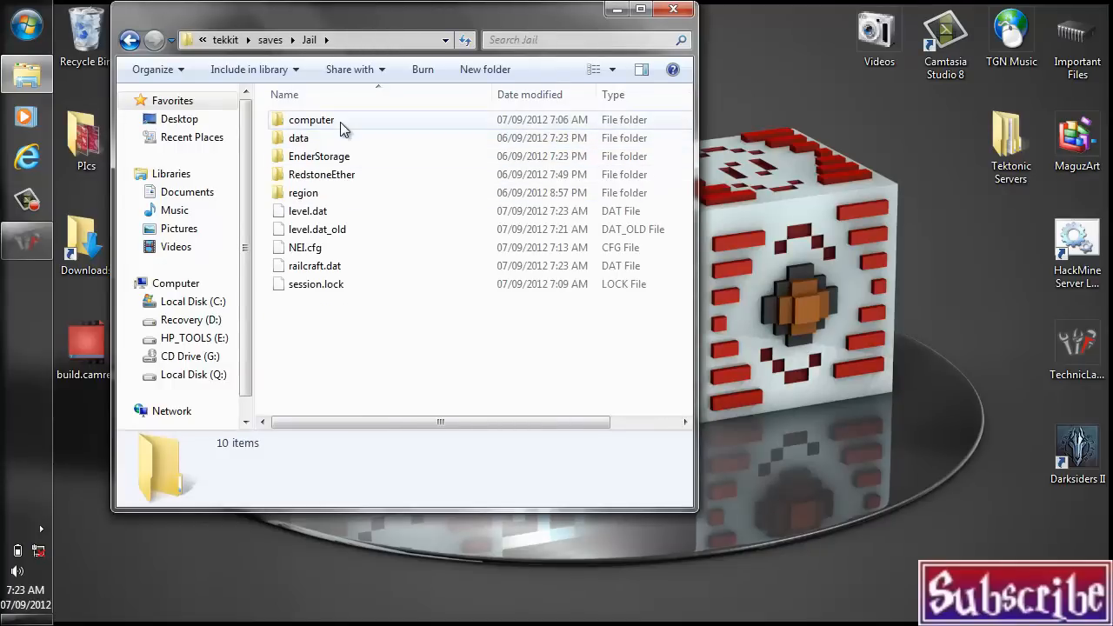
{"action": "double_click", "coordinate": [311, 118]}
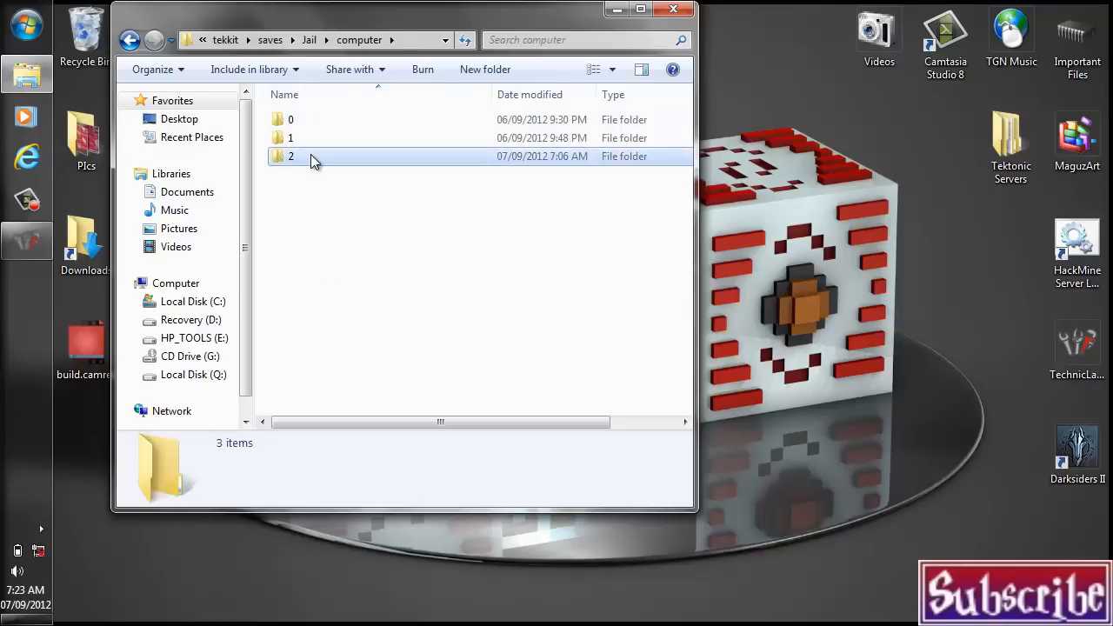
{"action": "double_click", "coordinate": [291, 156]}
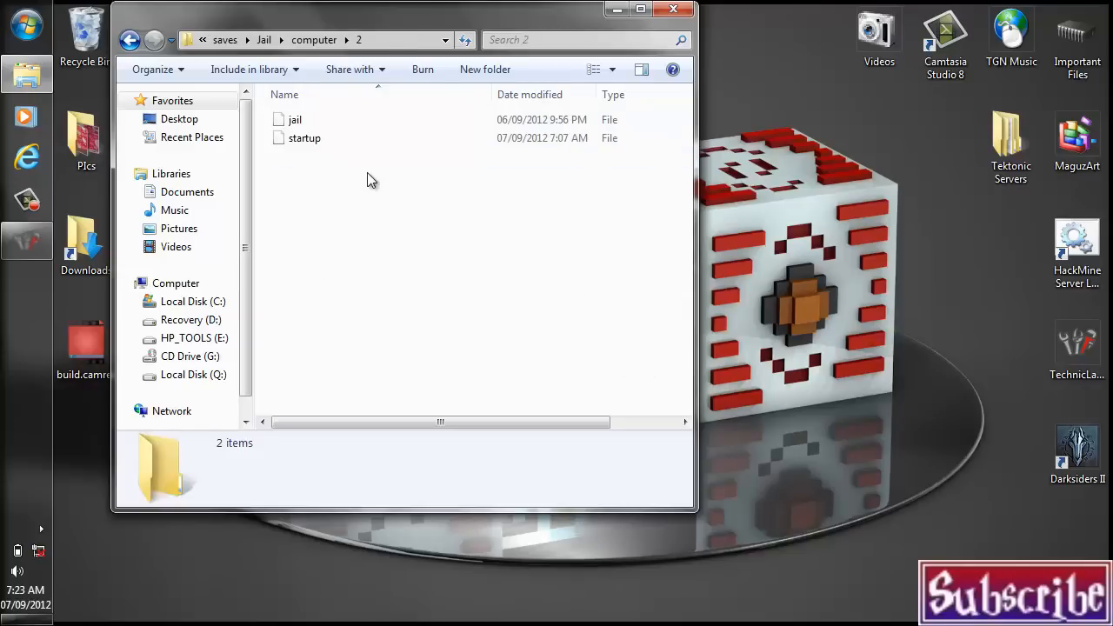
{"action": "mouse_move", "coordinate": [337, 160]}
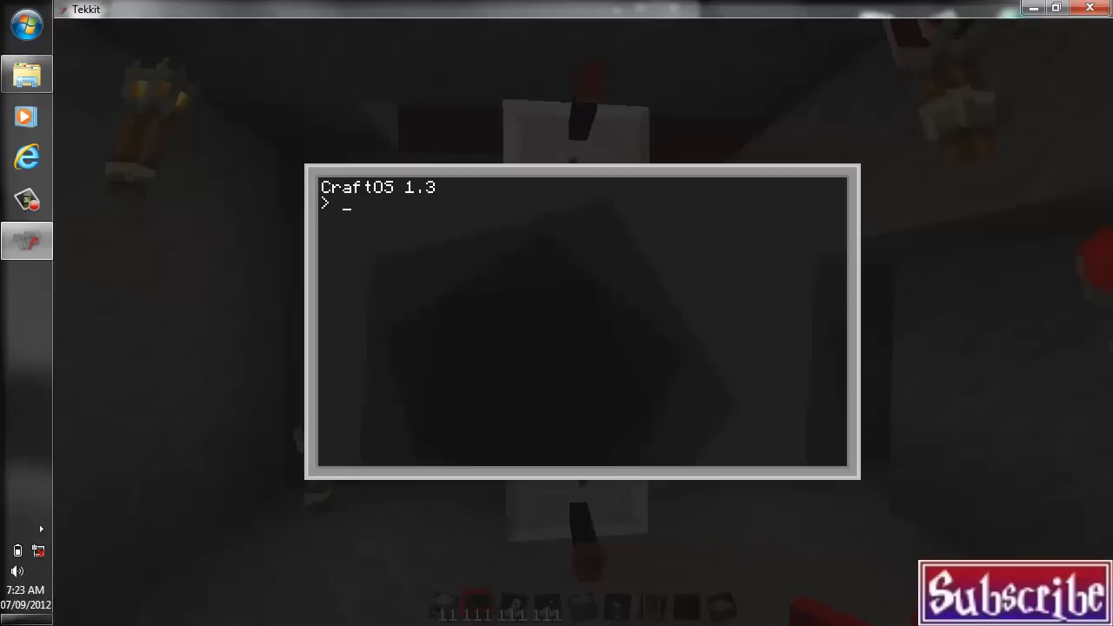
- Return to saves and reopen Jail\computer to view a numbered computer folder
{"action": "left_click", "coordinate": [26, 73]}
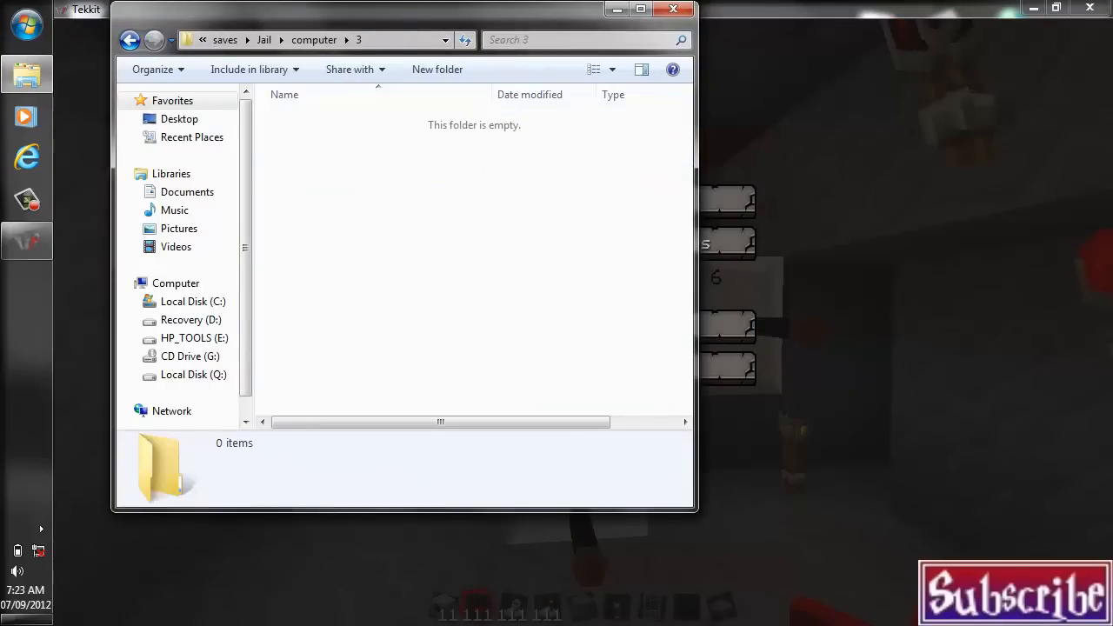
{"action": "left_click", "coordinate": [310, 40]}
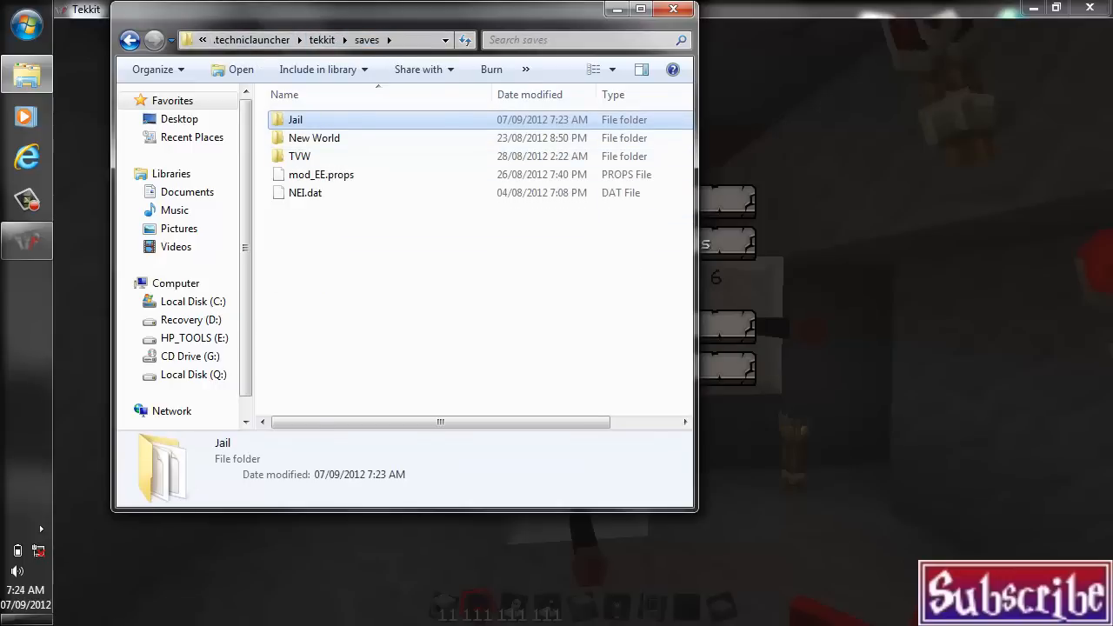
{"action": "double_click", "coordinate": [296, 119]}
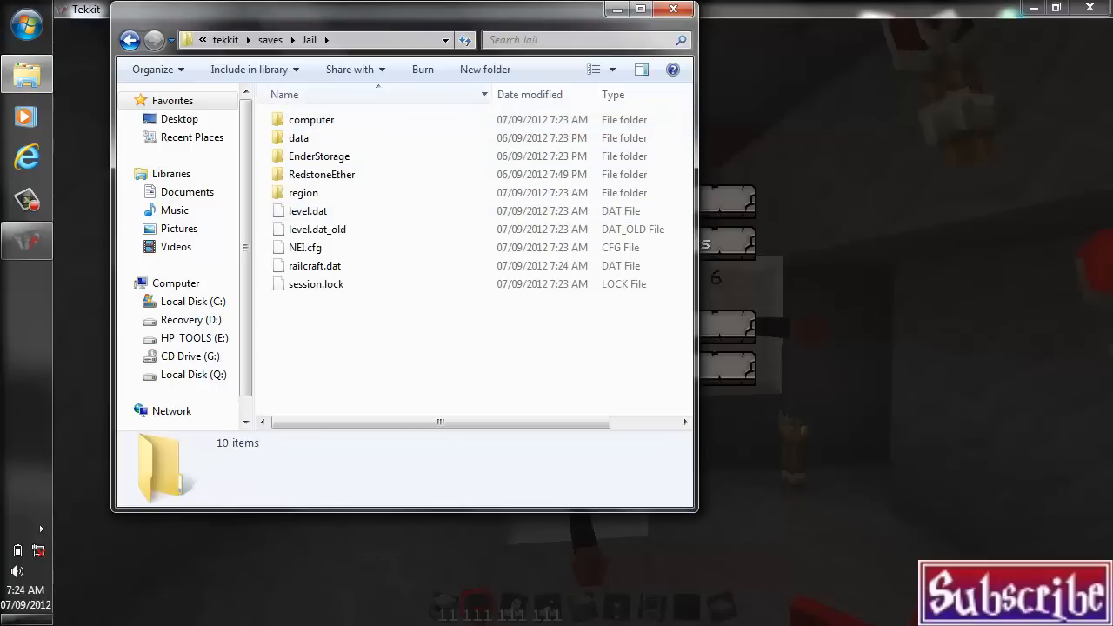
{"action": "double_click", "coordinate": [311, 118]}
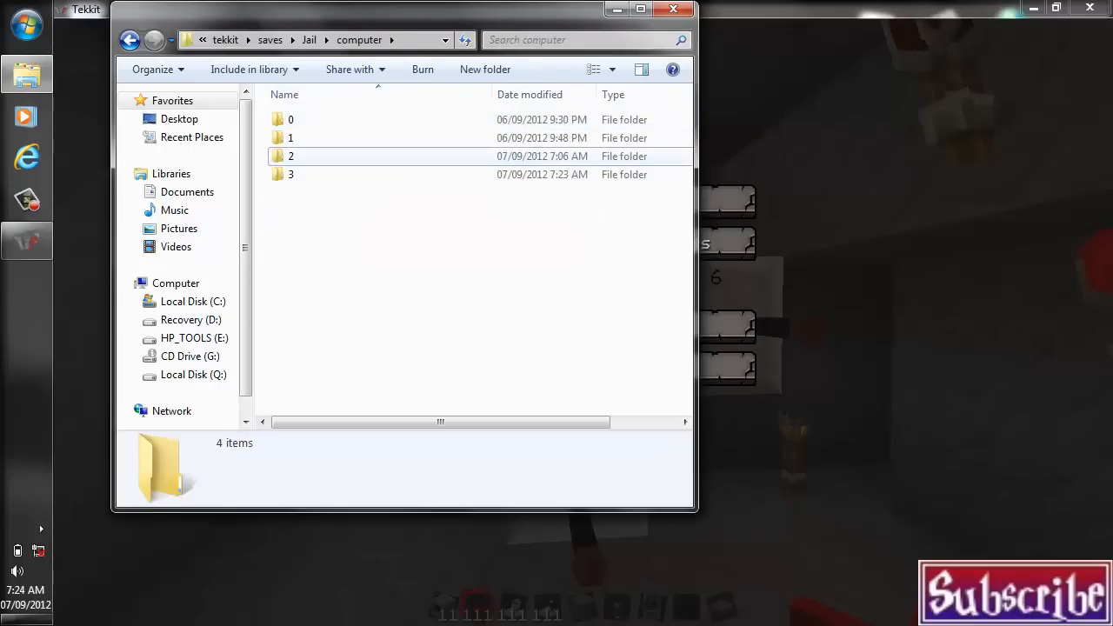
{"action": "double_click", "coordinate": [290, 157]}
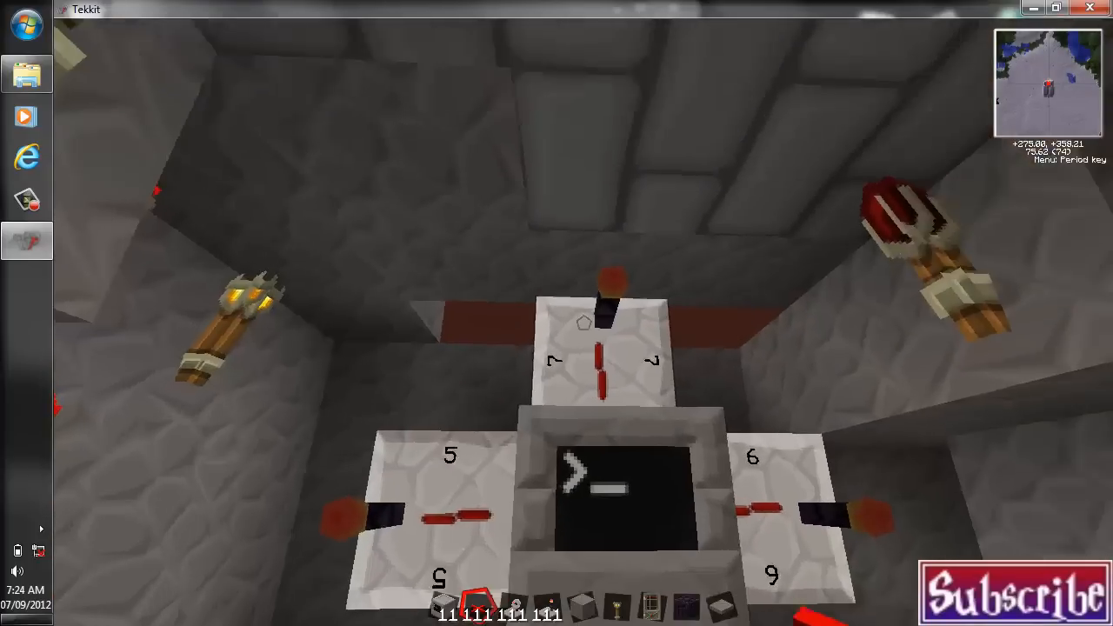
{"action": "mouse_move", "coordinate": [556, 314]}
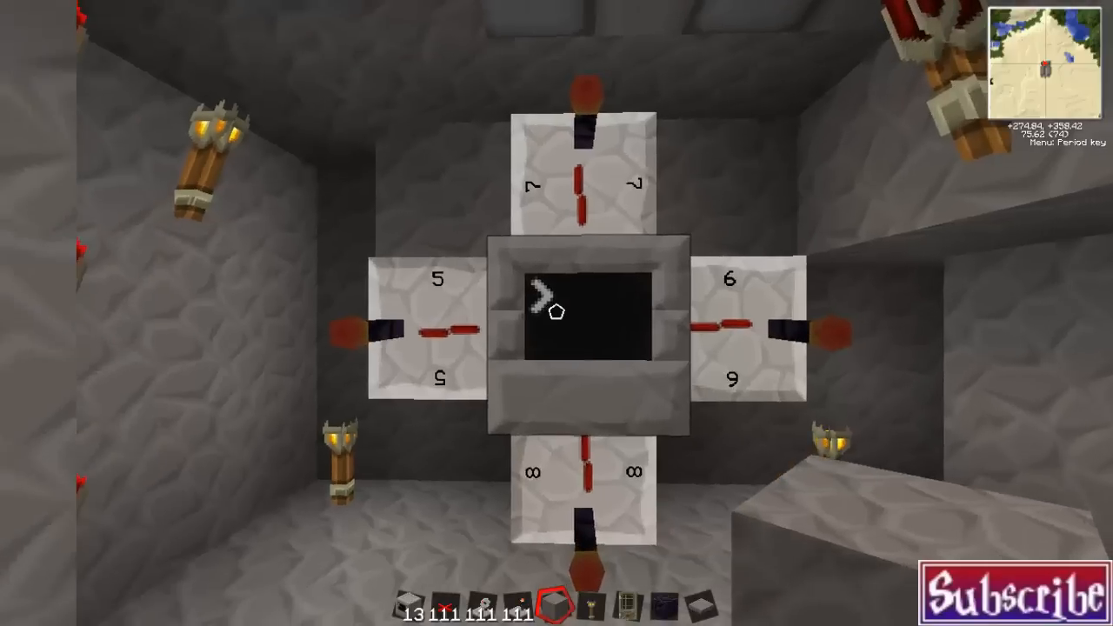
{"action": "mouse_move", "coordinate": [556, 313]}
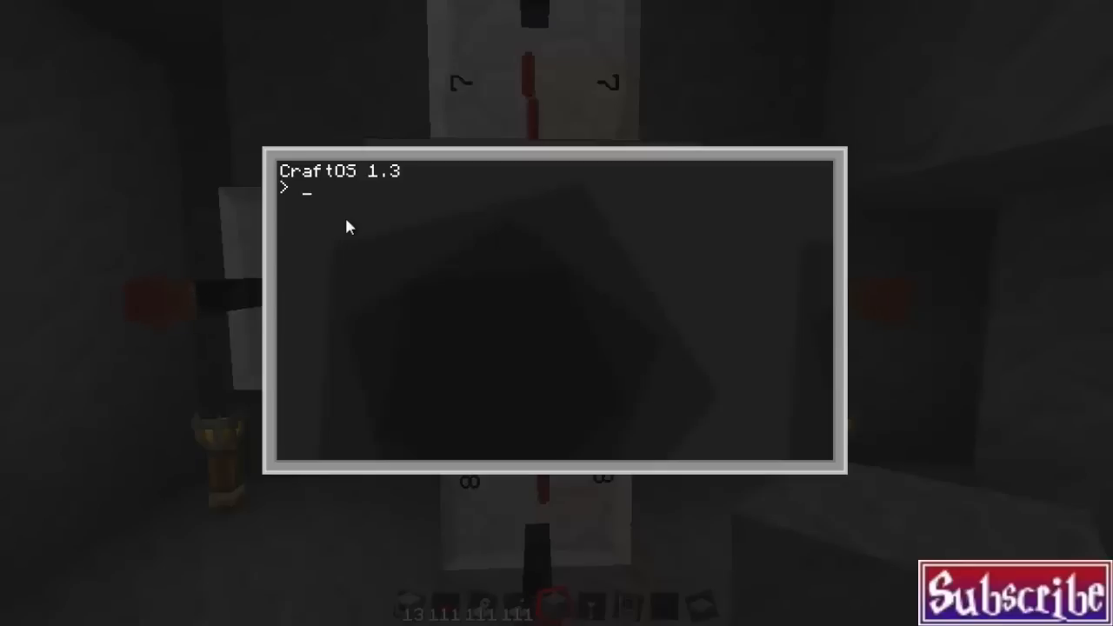
- Start editing the program and add os.pullEvent = os.pullEventRaw to disable termination
{"action": "type", "text": "edit"}
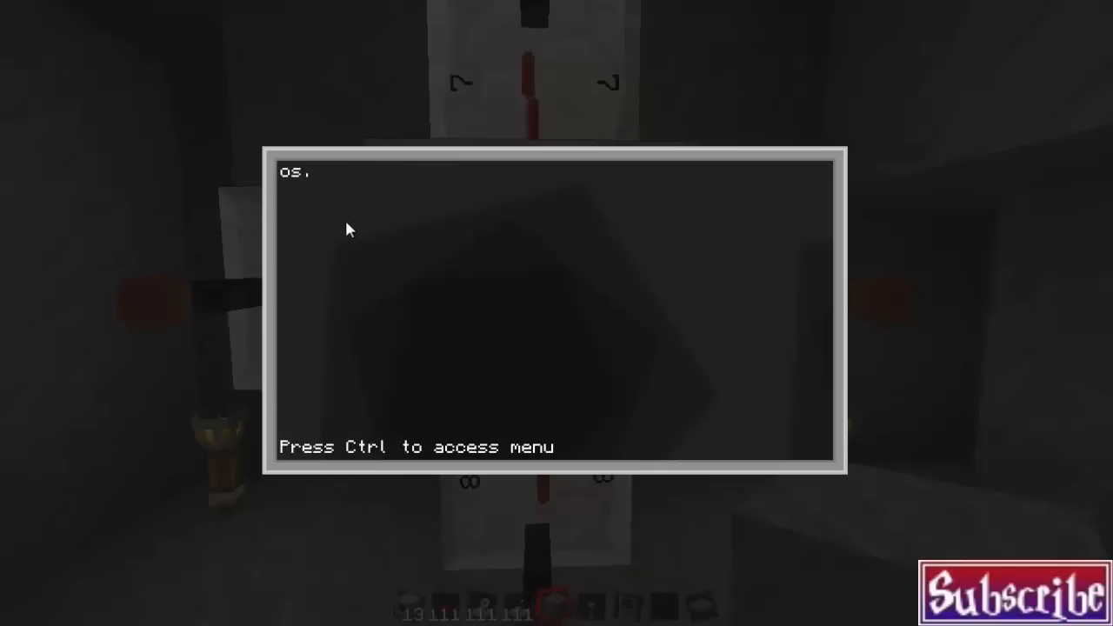
{"action": "type", "text": "pullEvent ="}
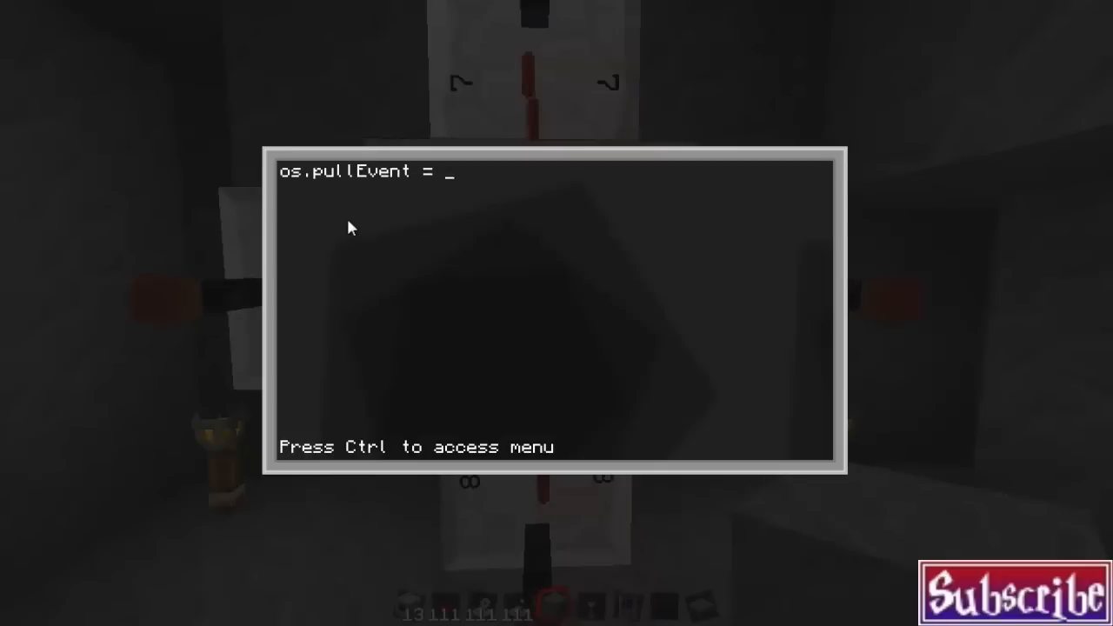
{"action": "type", "text": "os.po"}
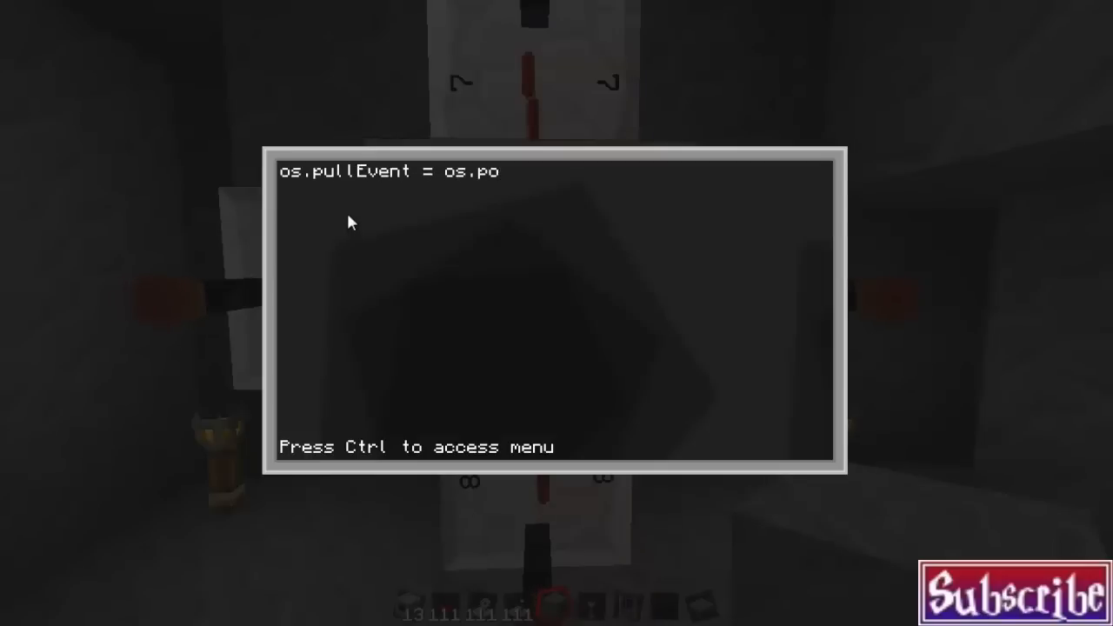
{"action": "type", "text": "llEvent"}
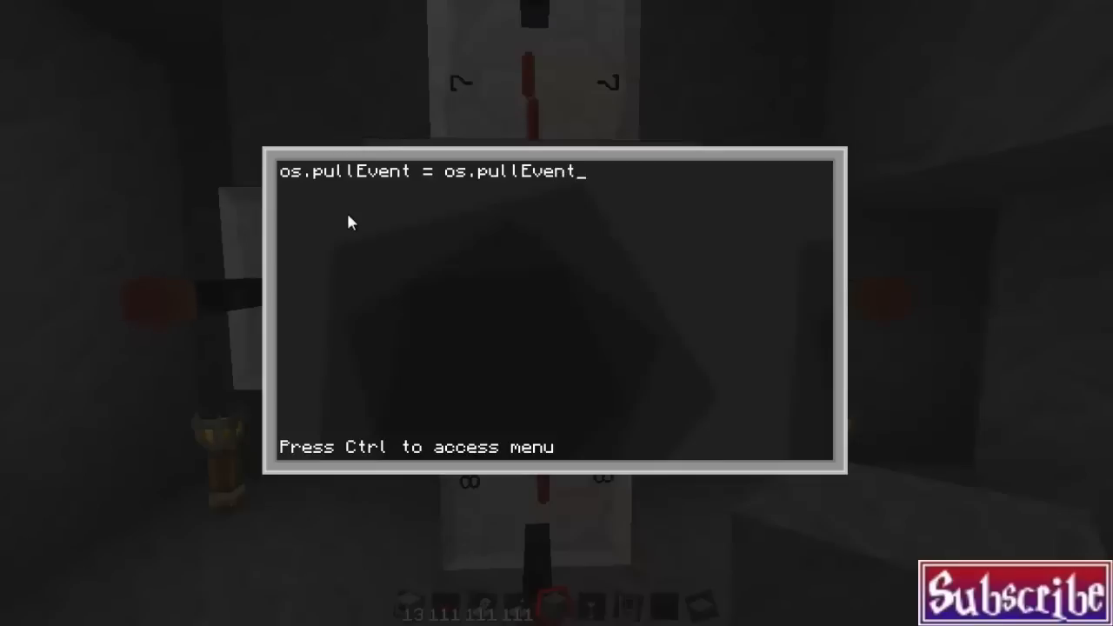
{"action": "type", "text": "Raw"}
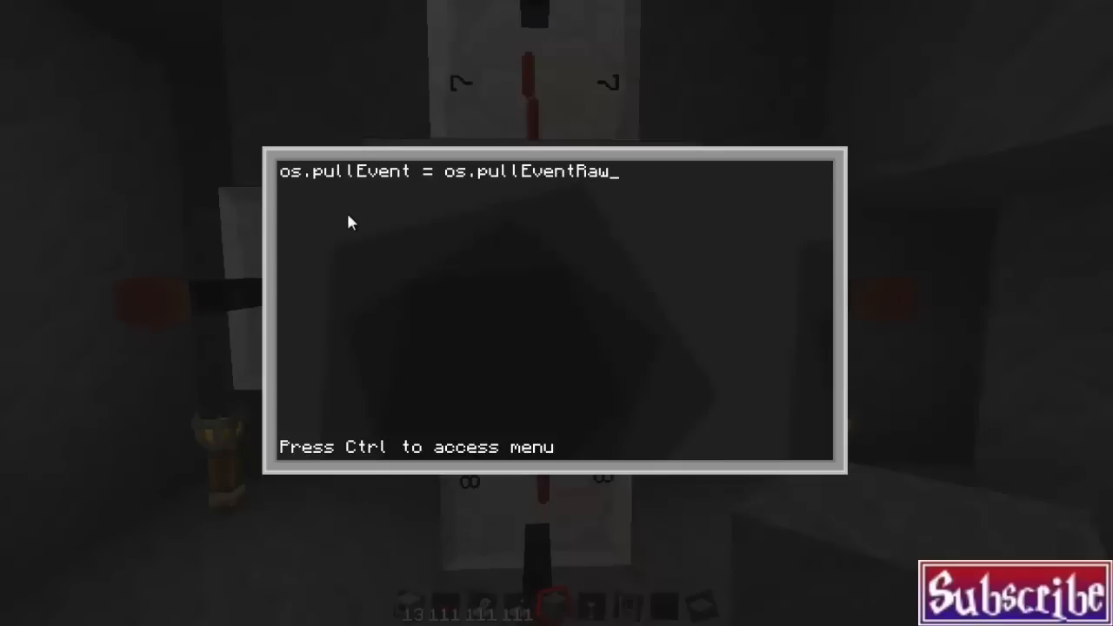
- Add write("Please input password:") and code = io.read() to prompt for and read the code
{"action": "type", "text": "p"}
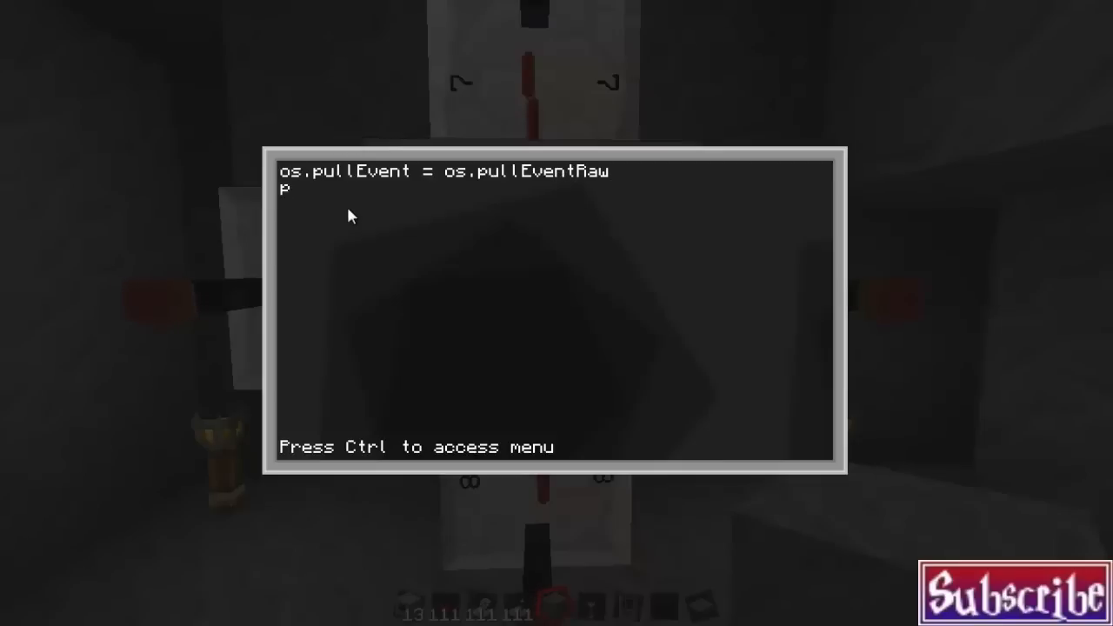
{"action": "type", "text": "rint"}
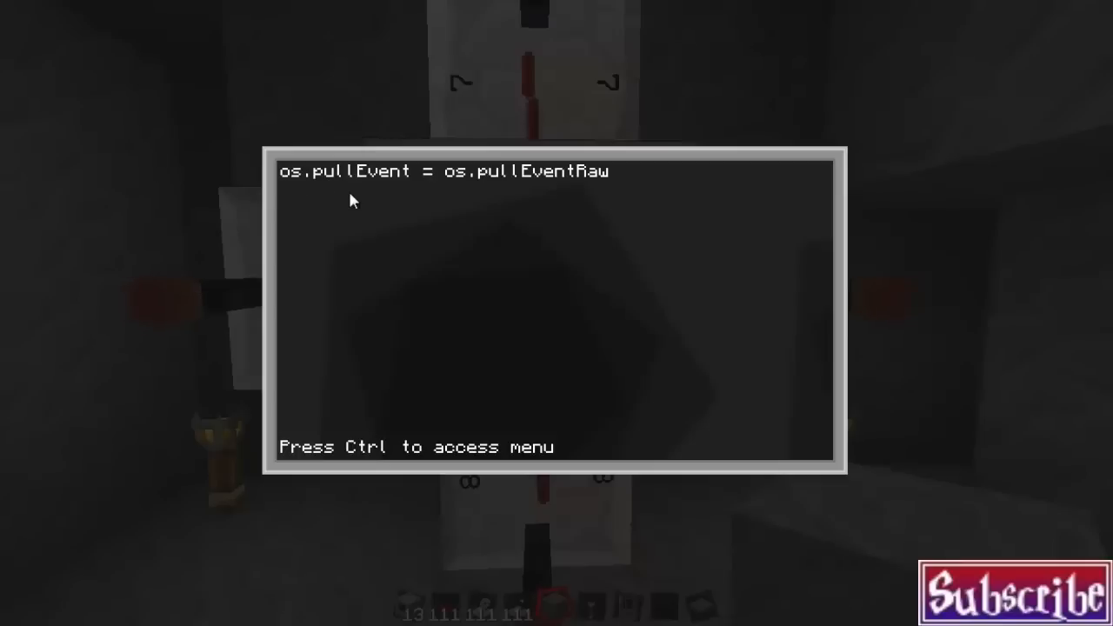
{"action": "type", "text": "write"}
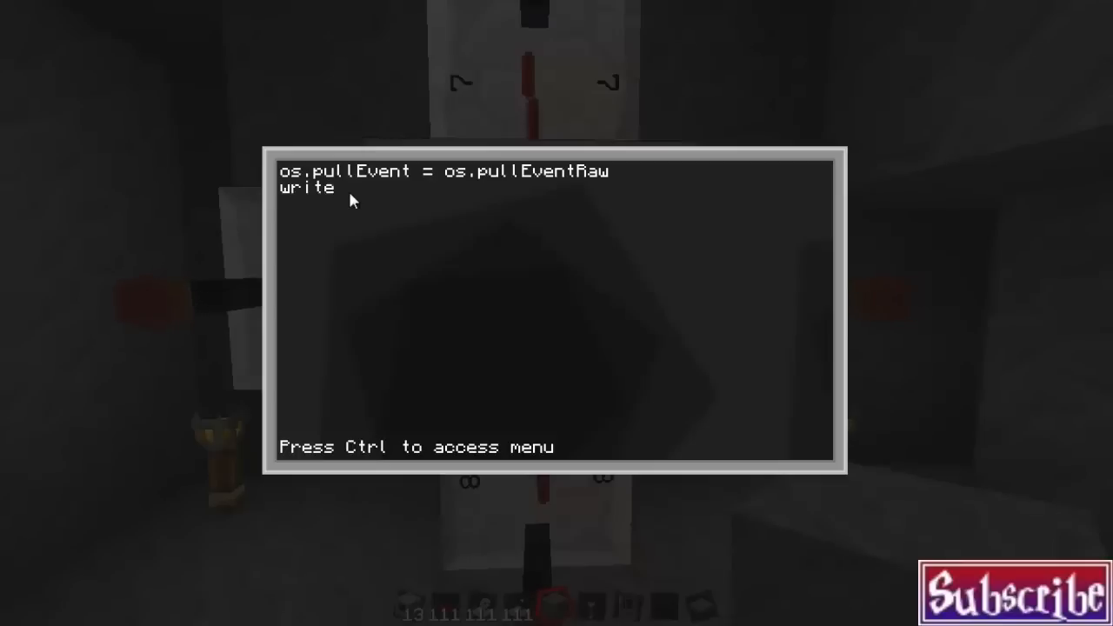
{"action": "type", "text": "(\""}
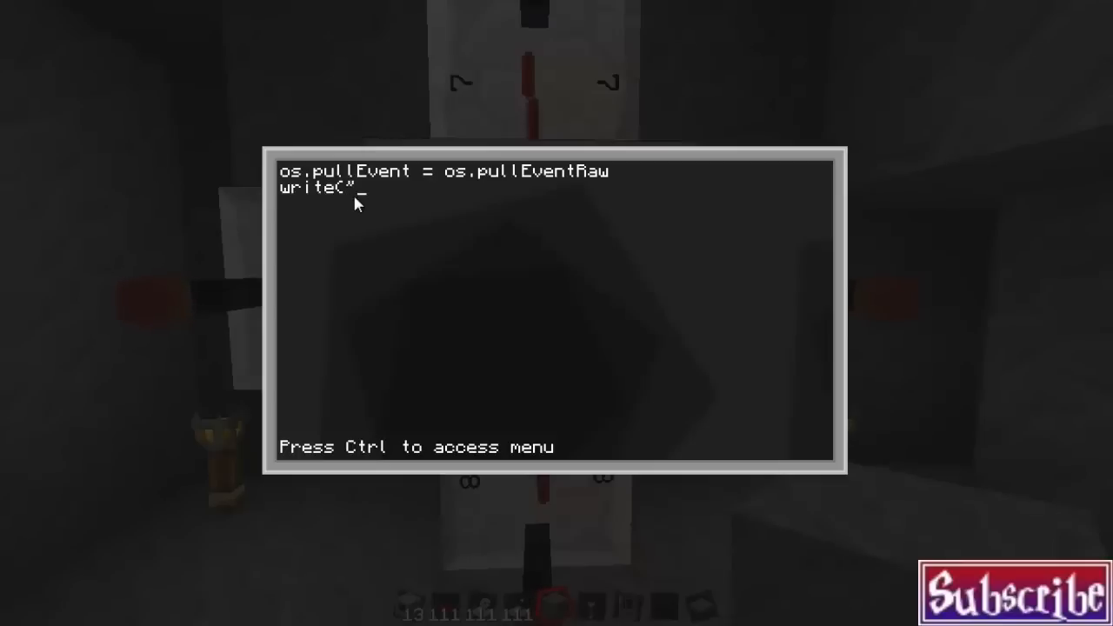
{"action": "type", "text": "Please input password:"}
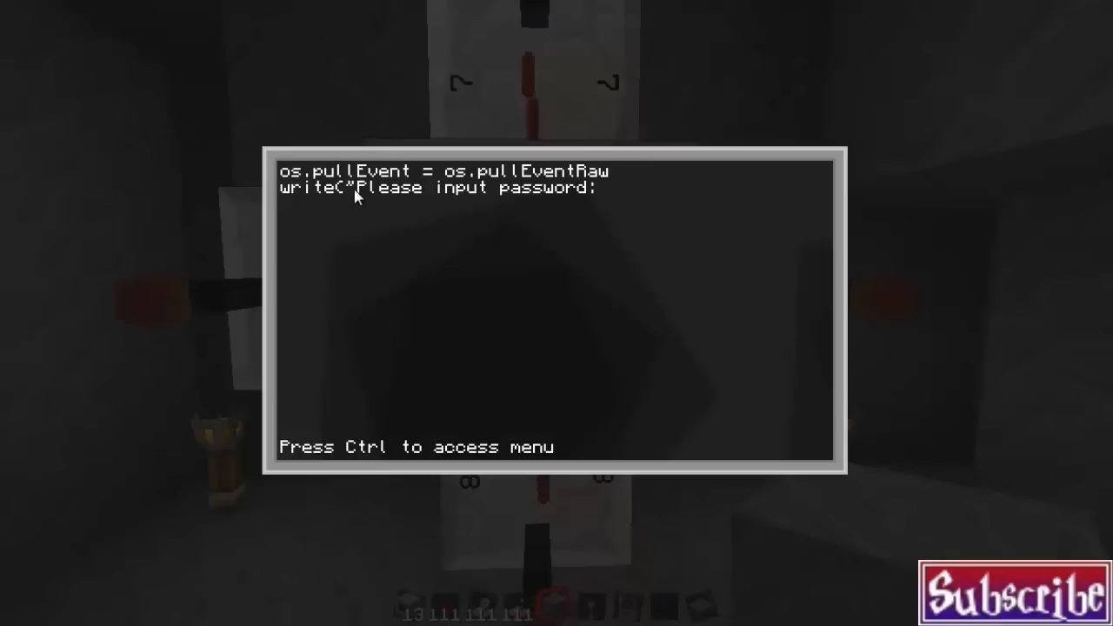
{"action": "type", "text": "\")"}
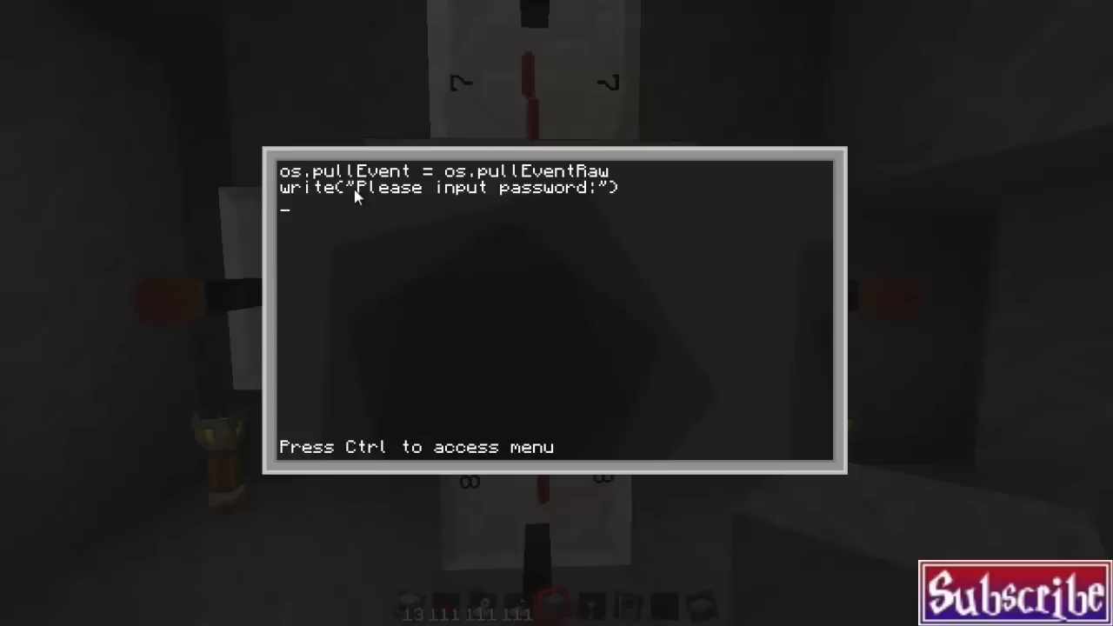
{"action": "type", "text": "code ="}
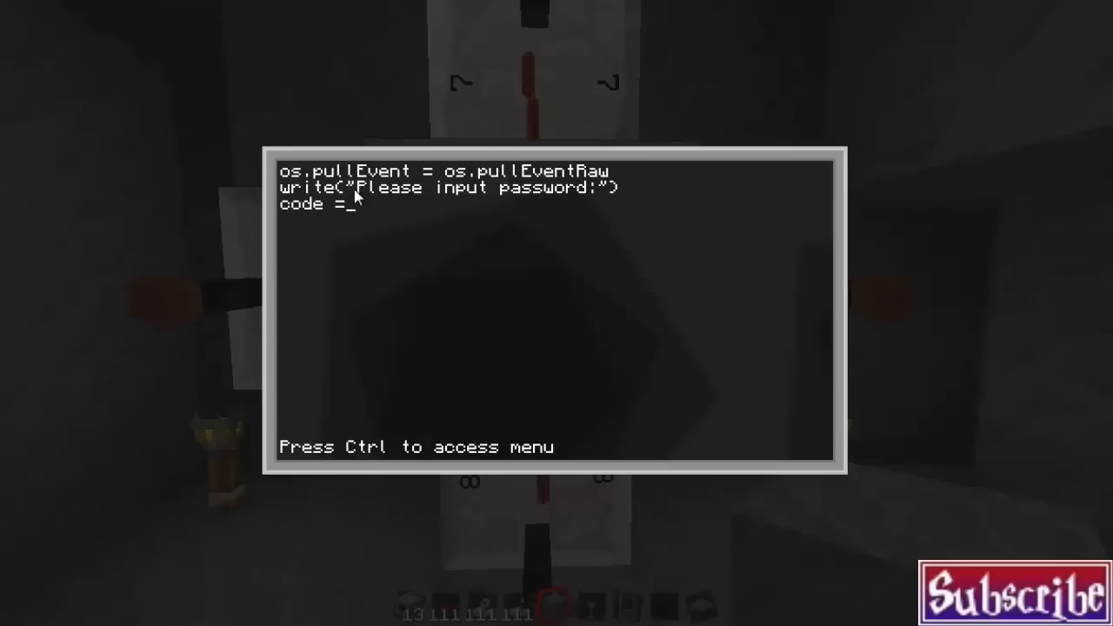
{"action": "type", "text": "io.r"}
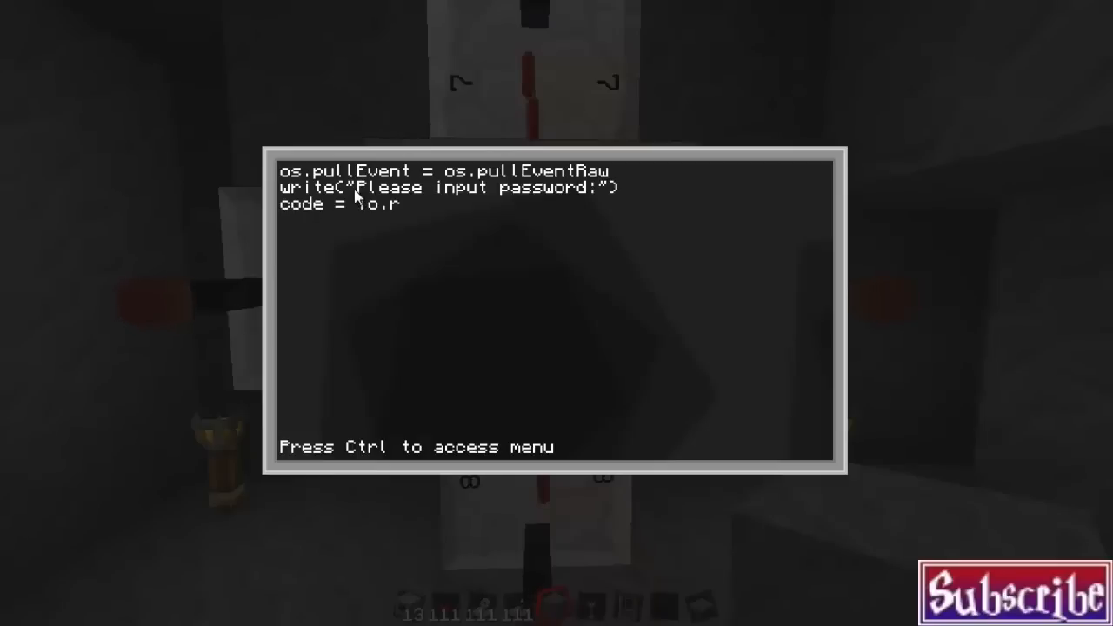
{"action": "type", "text": "ead()"}
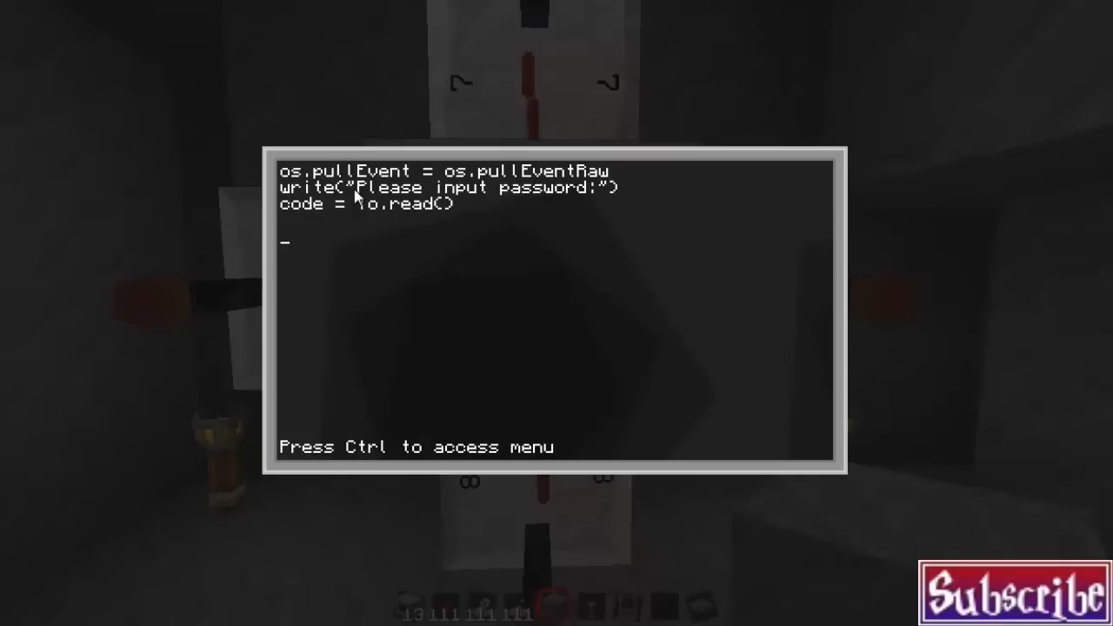
- Write an if/else/end block whose condition is code == "jail"
{"action": "type", "text": "if"}
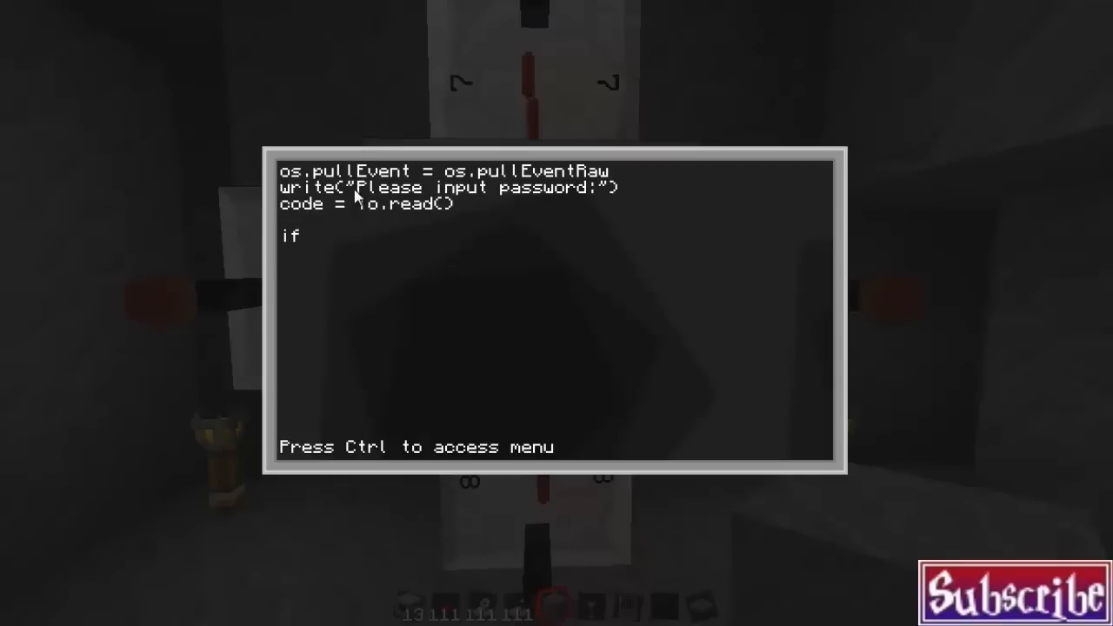
{"action": "key", "text": "Enter"}
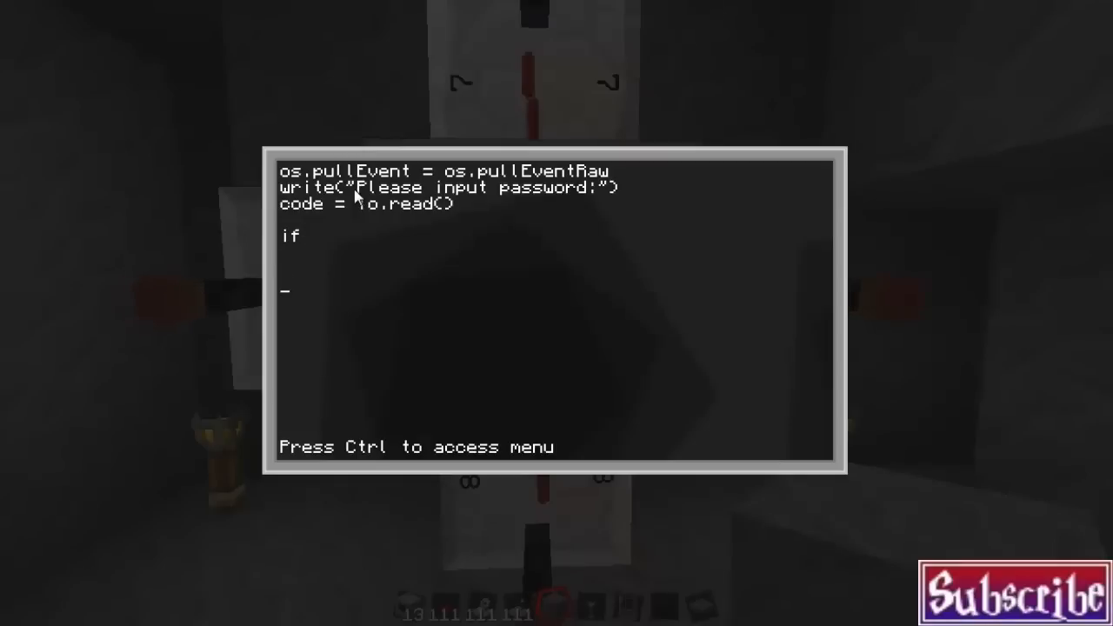
{"action": "type", "text": "else"}
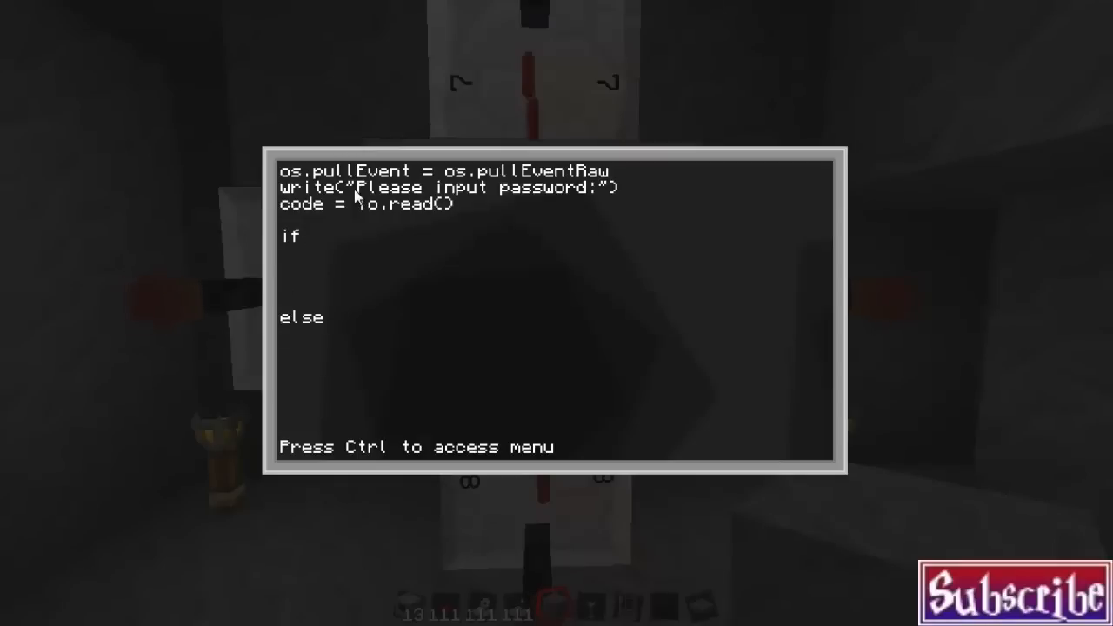
{"action": "type", "text": "end"}
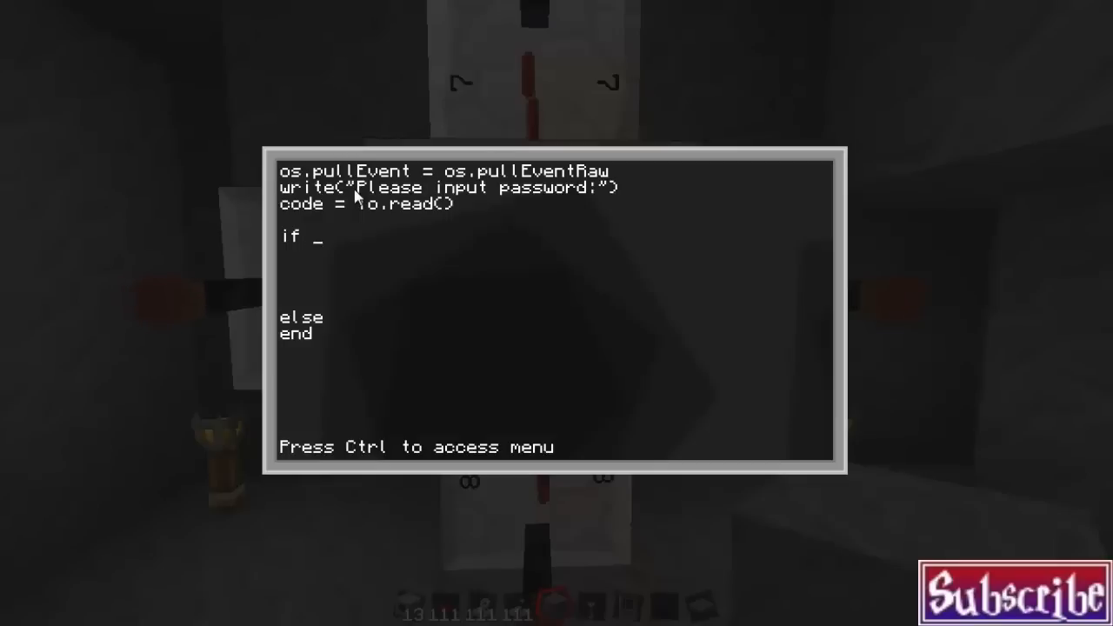
{"action": "type", "text": "code"}
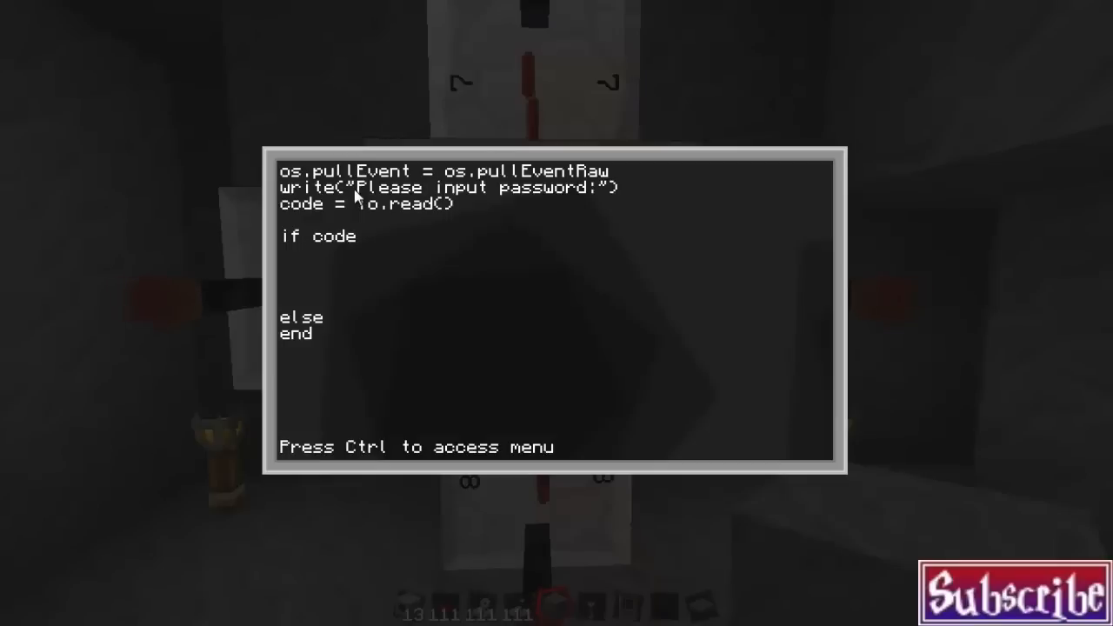
{"action": "type", "text": "=="}
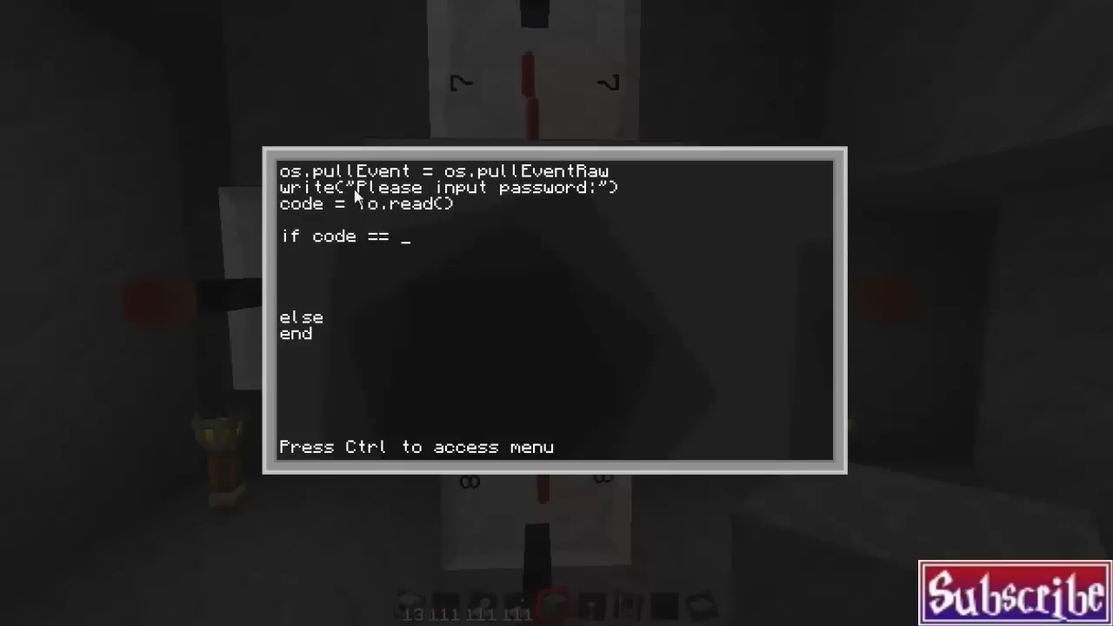
{"action": "type", "text": "\""}
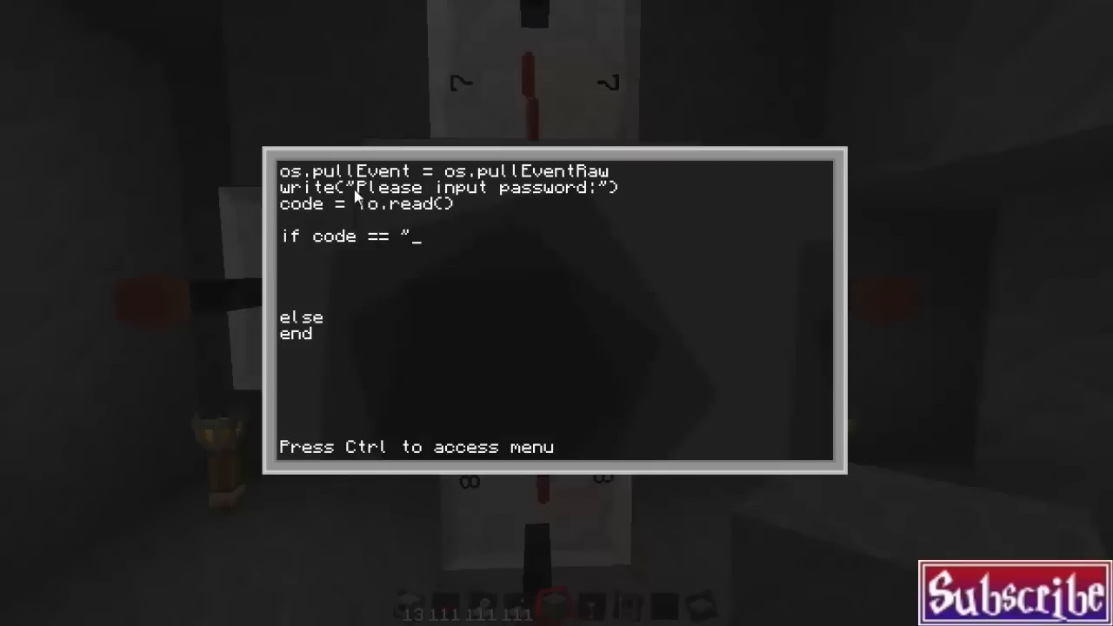
{"action": "type", "text": "jail\" then"}
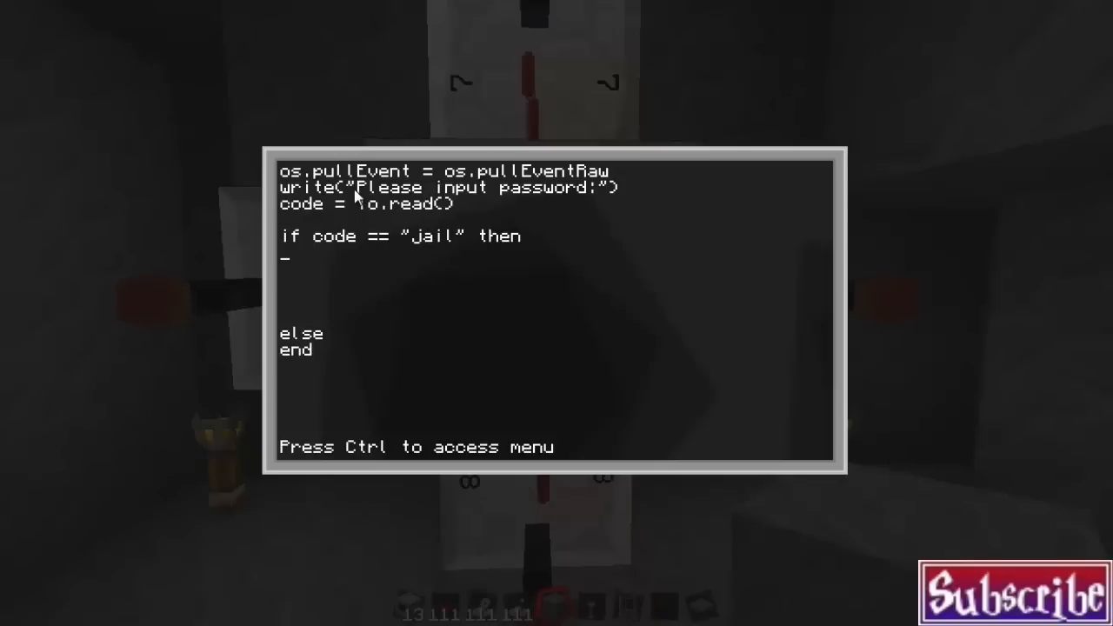
- Add print ("Which door shall you open?") and write ("1,2,3 or 4?:") under the if
{"action": "type", "text": "print (\""}
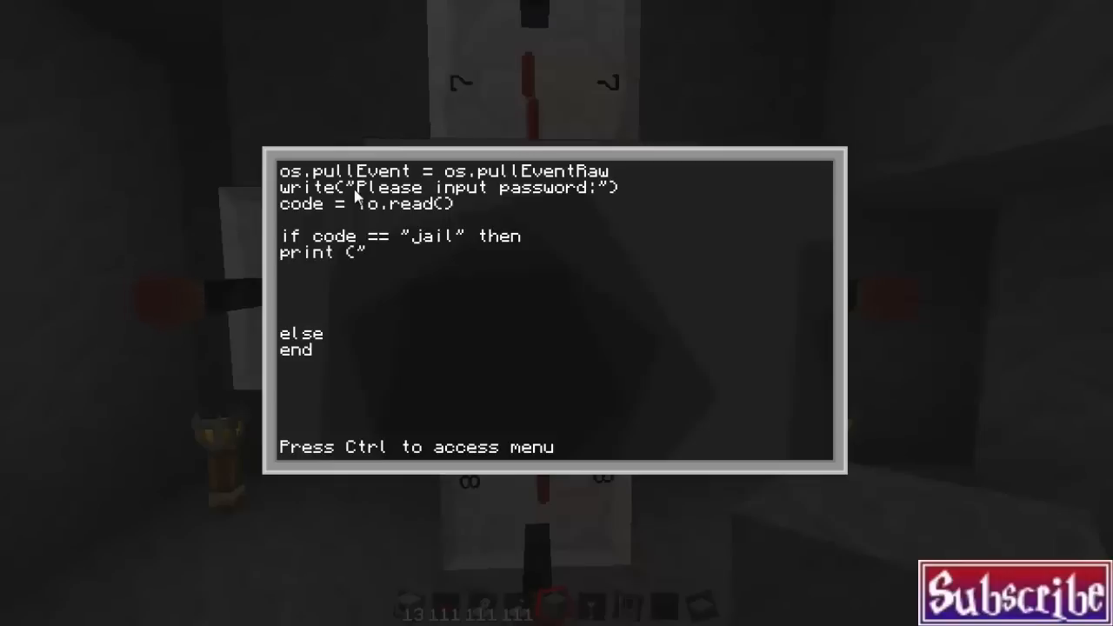
{"action": "type", "text": "W"}
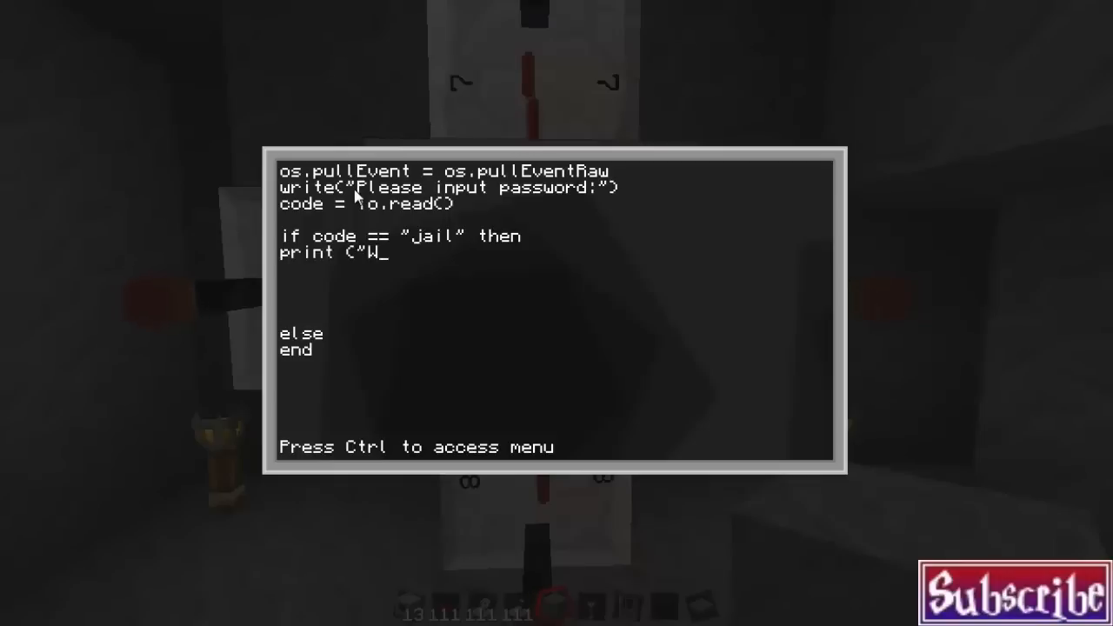
{"action": "type", "text": "hich door shall y"}
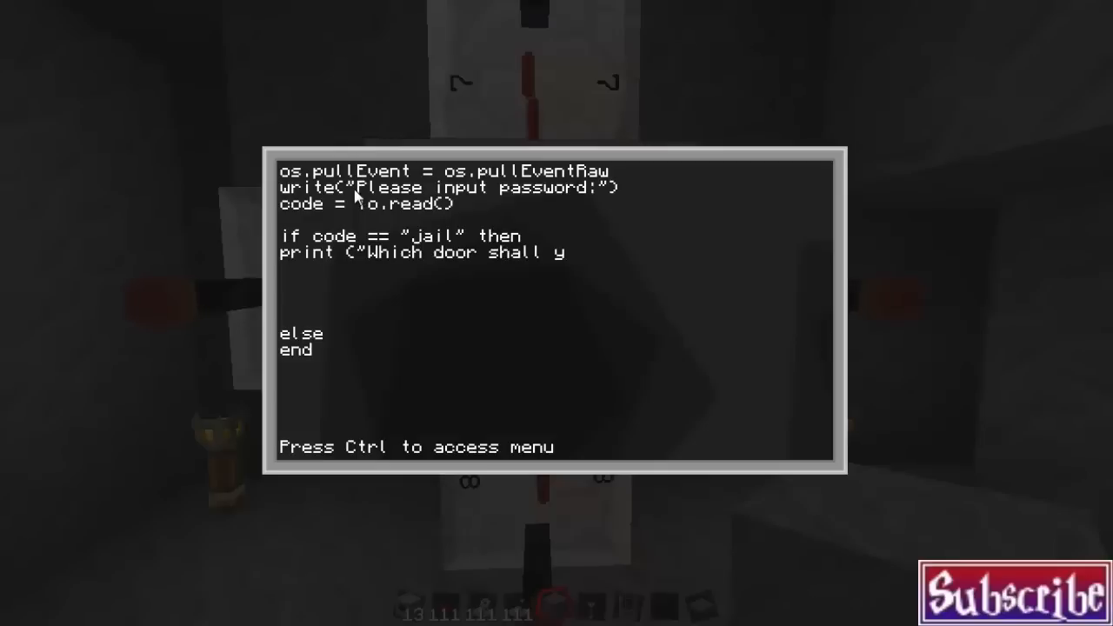
{"action": "type", "text": "ou open?\""}
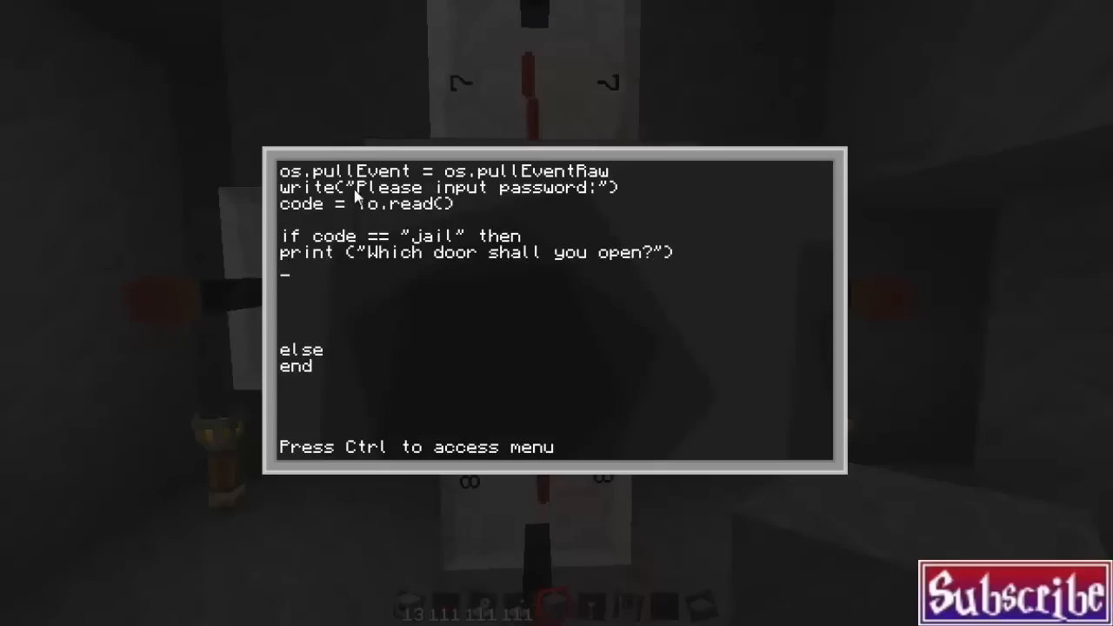
{"action": "type", "text": "write"}
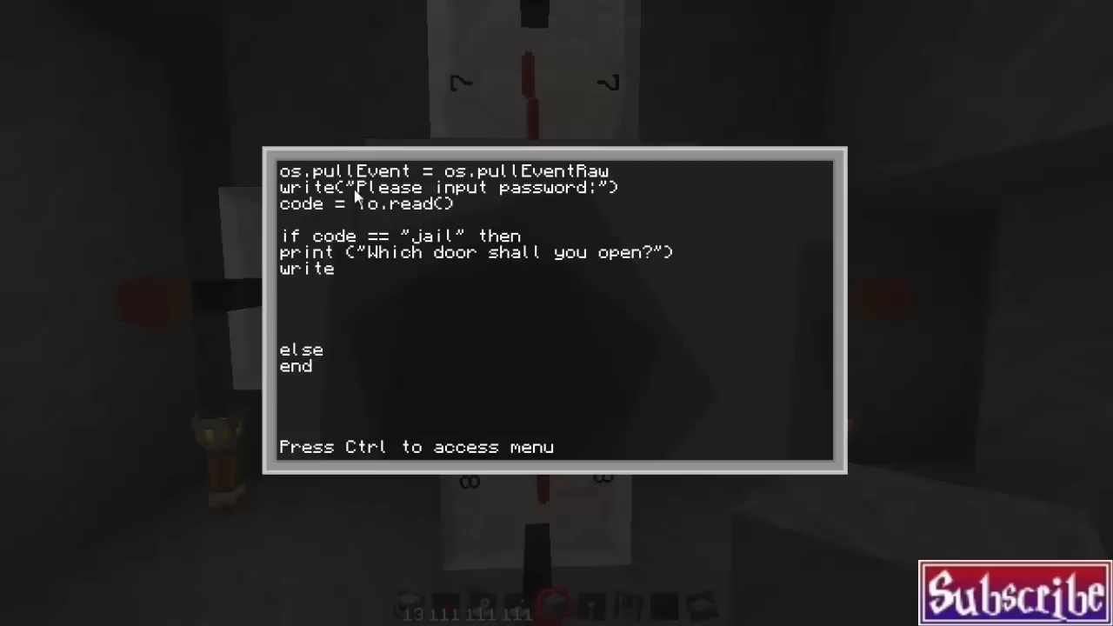
{"action": "type", "text": "(\""}
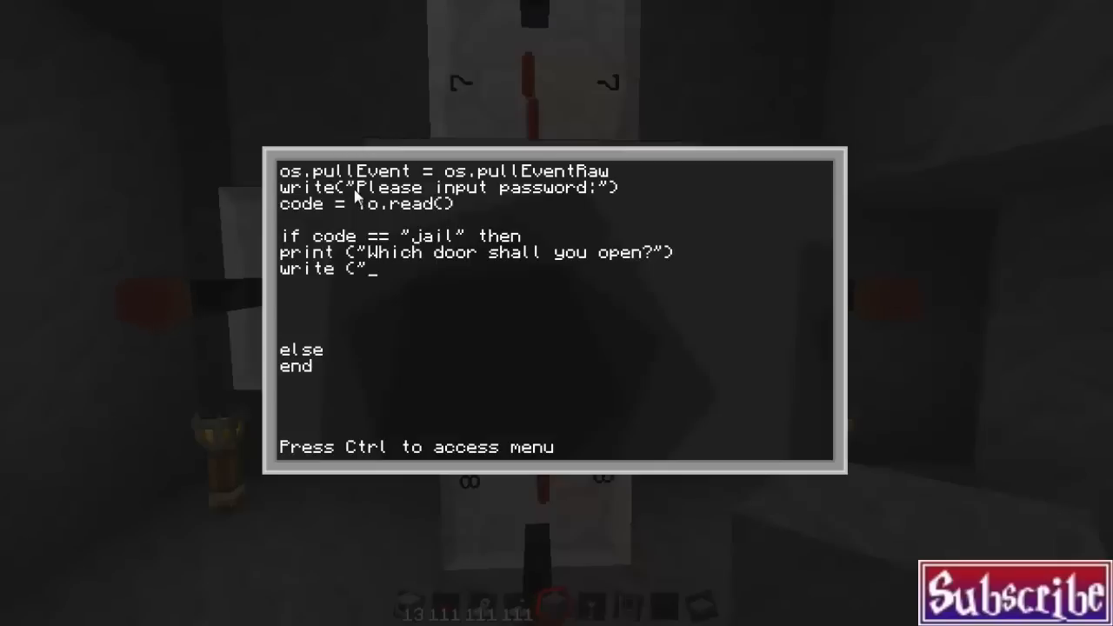
{"action": "type", "text": "1,2,3"}
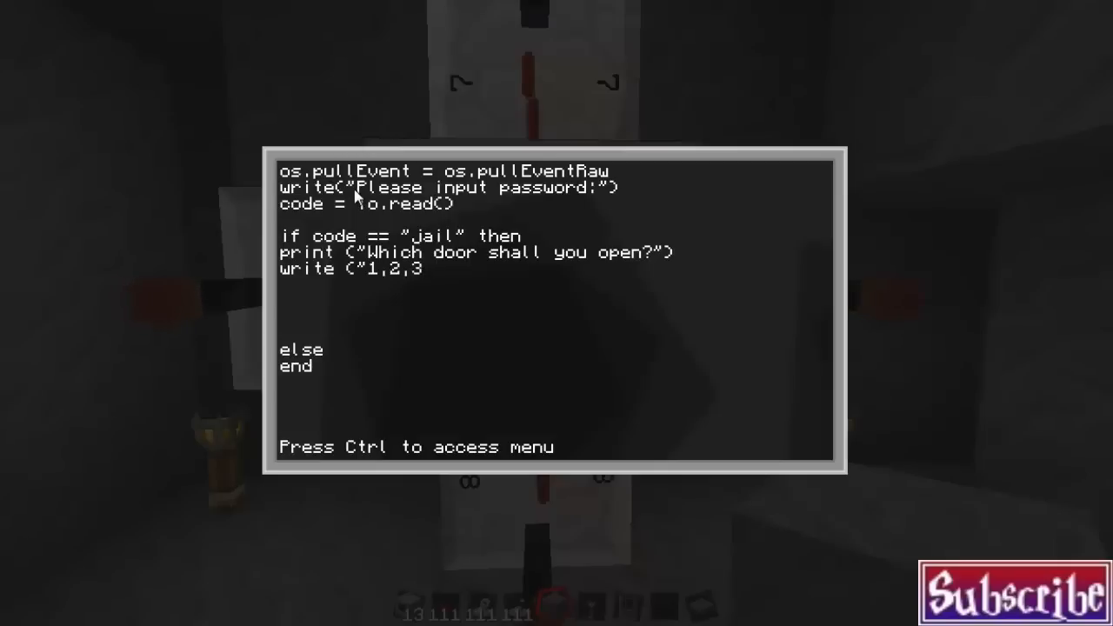
{"action": "type", "text": "or 4?\""}
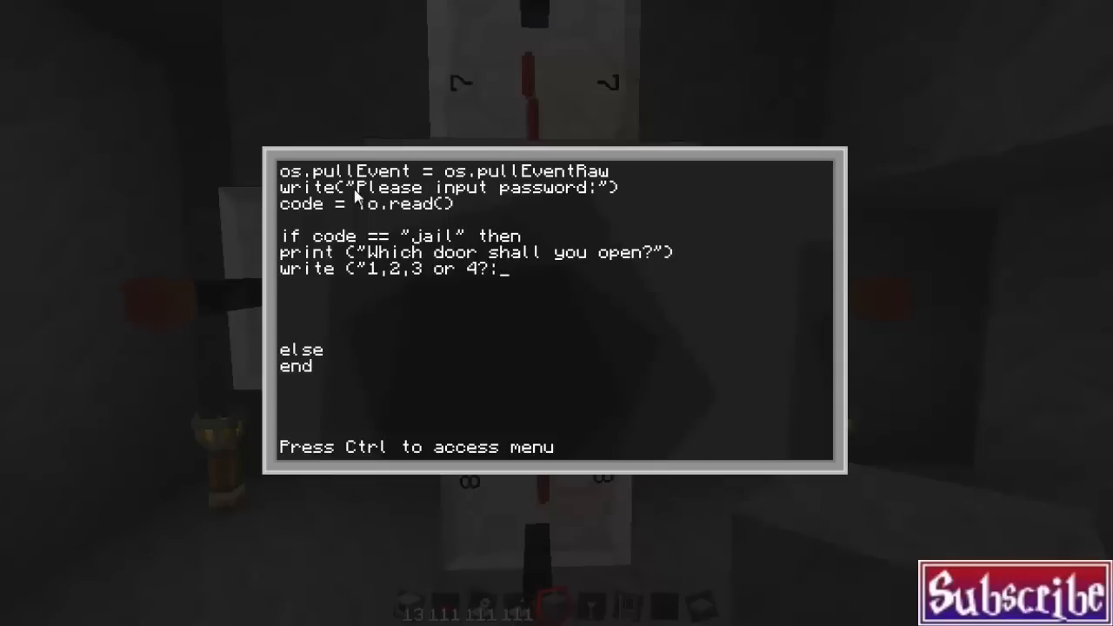
{"action": "type", "text": "\")"}
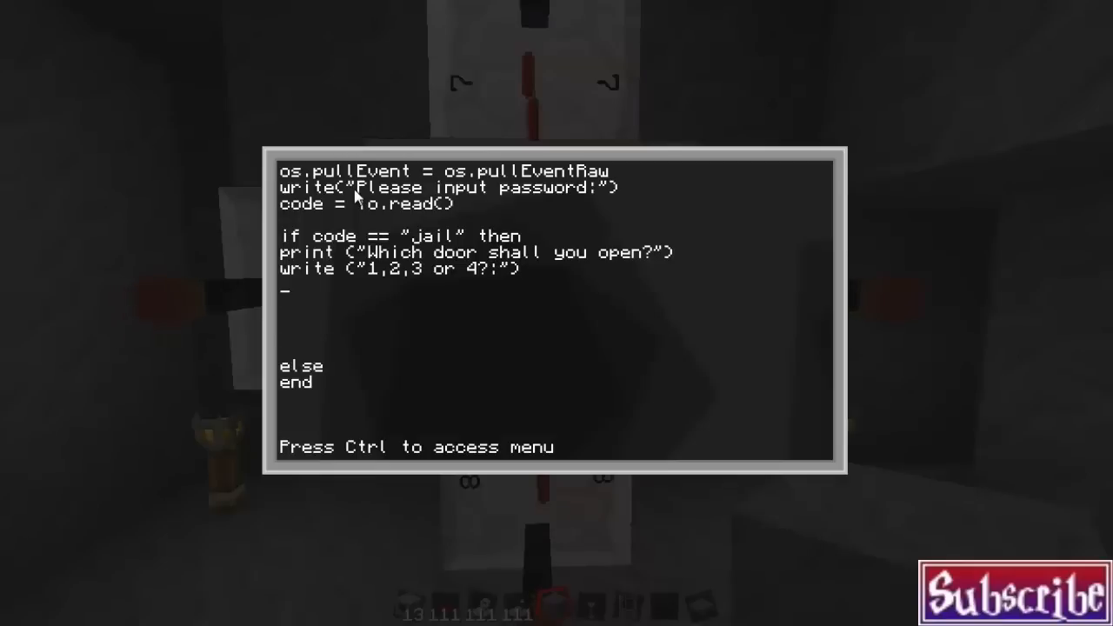
- Read the reply into door with door = io.read()
{"action": "type", "text": "do"}
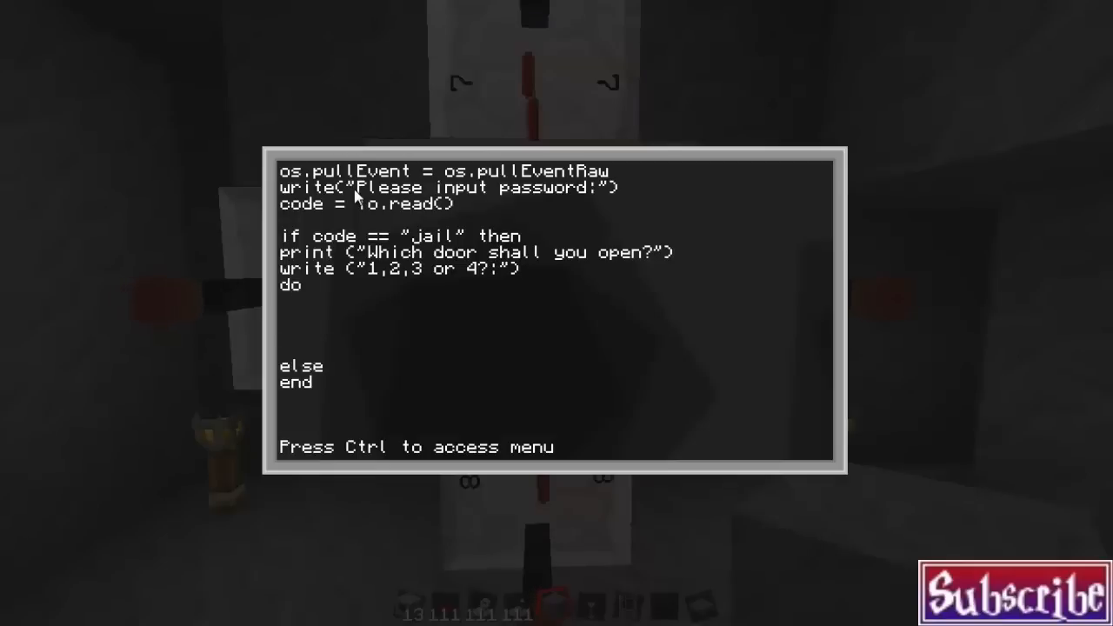
{"action": "type", "text": "or = i"}
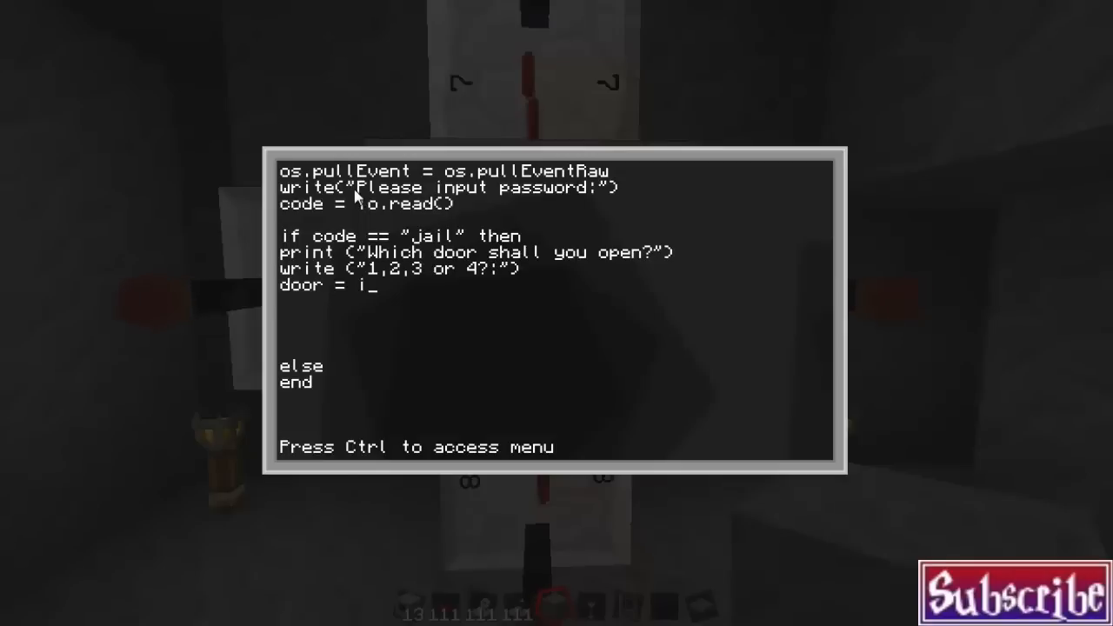
{"action": "type", "text": "o.read()"}
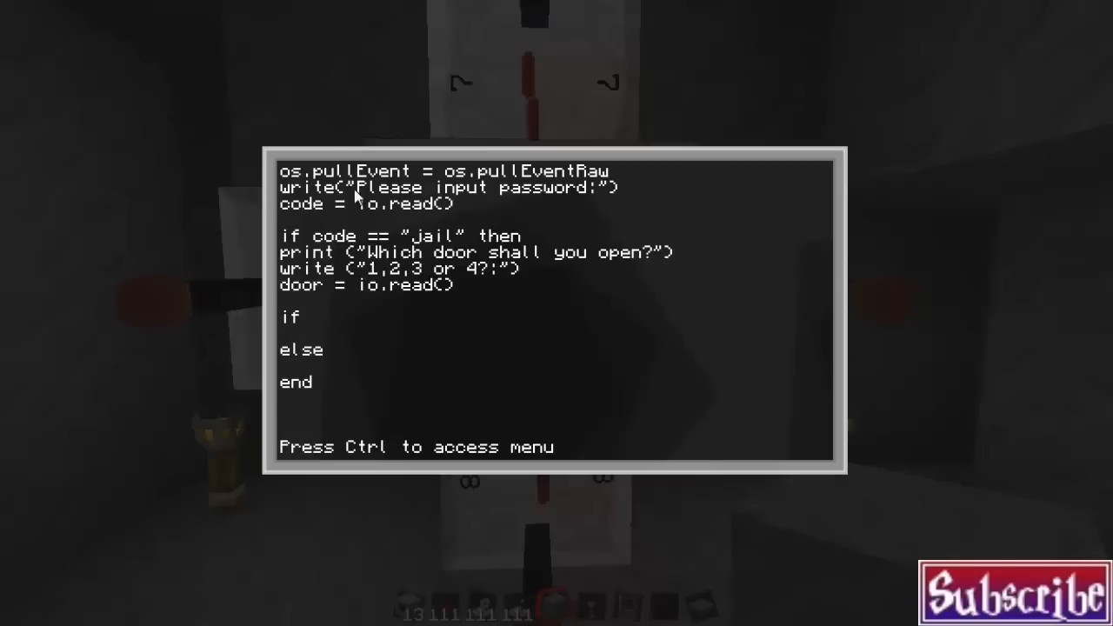
- Add an if door == "1" then branch that prints 'Opening door 1'
{"action": "type", "text": "door =="}
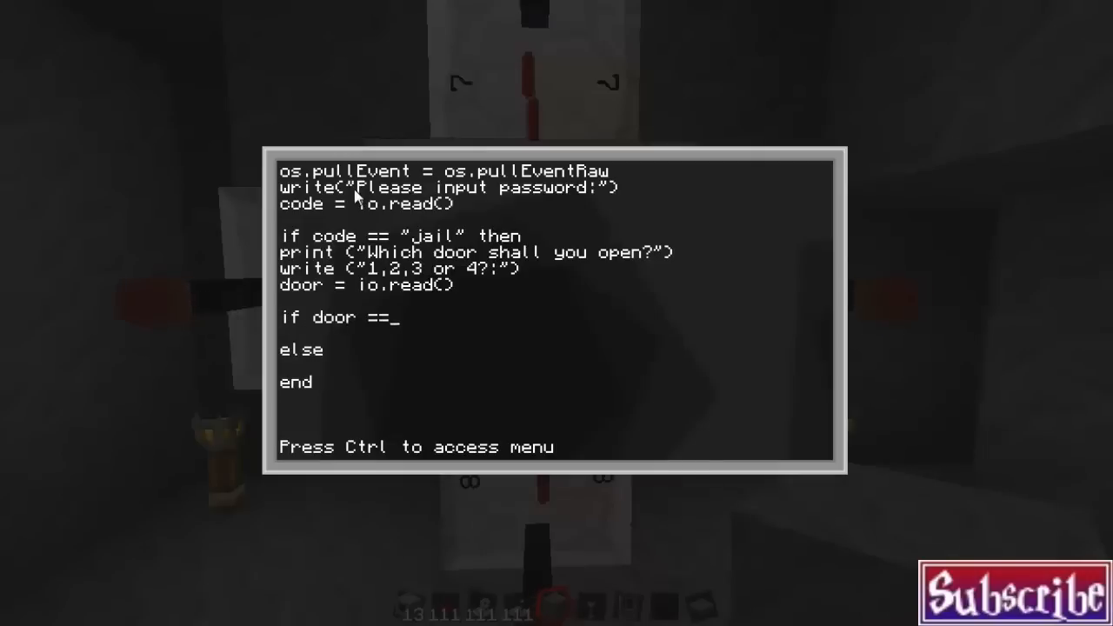
{"action": "type", "text": "\""}
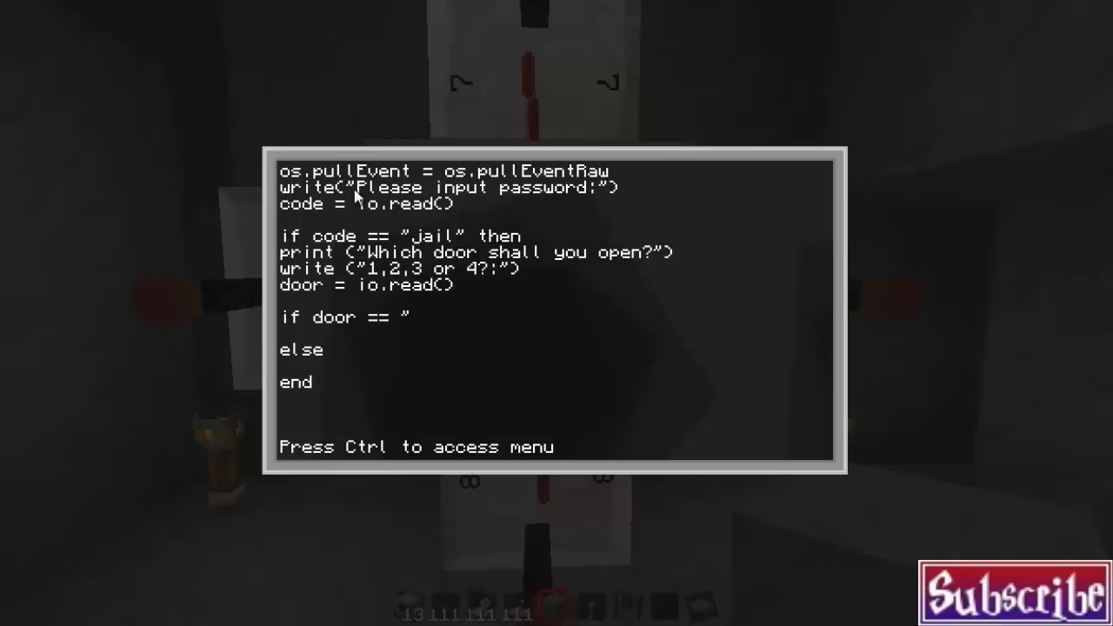
{"action": "type", "text": "1\" then"}
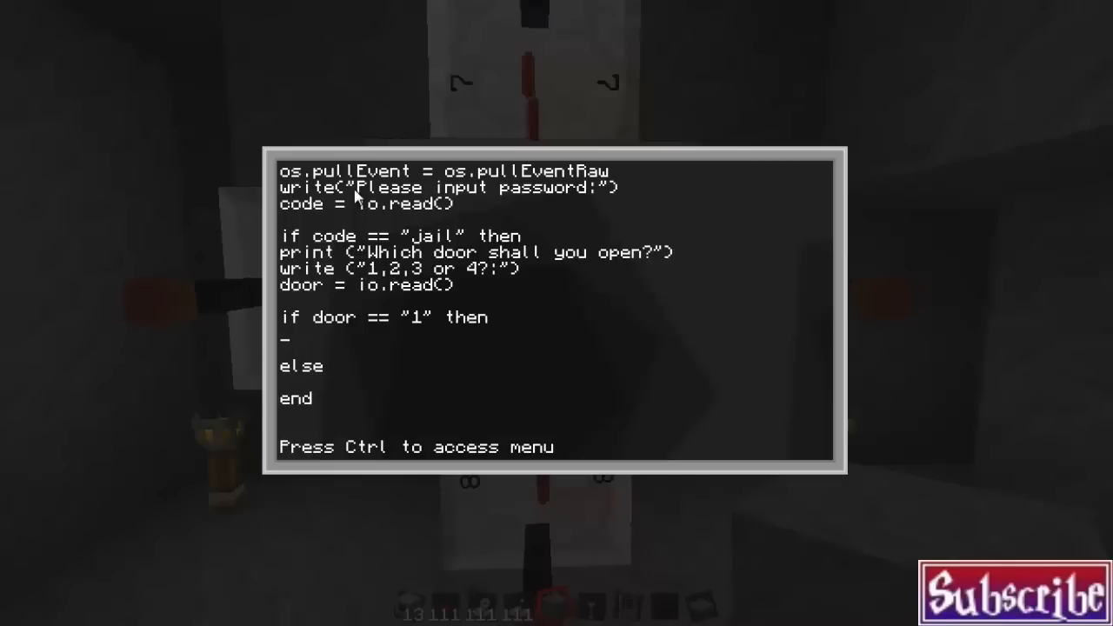
{"action": "type", "text": "print"}
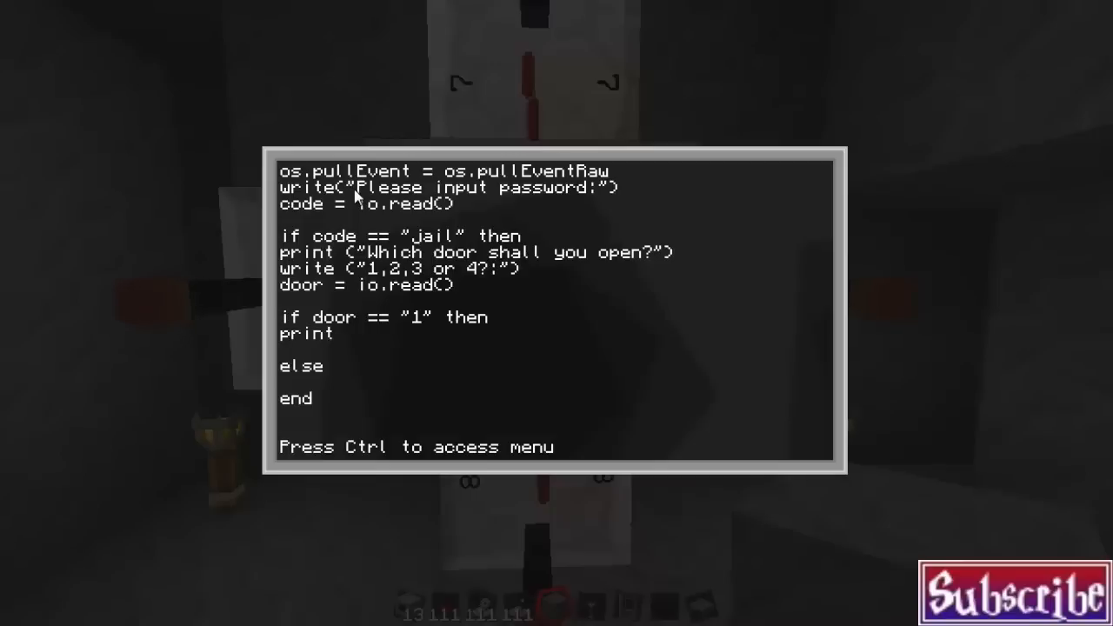
{"action": "type", "text": "(\""}
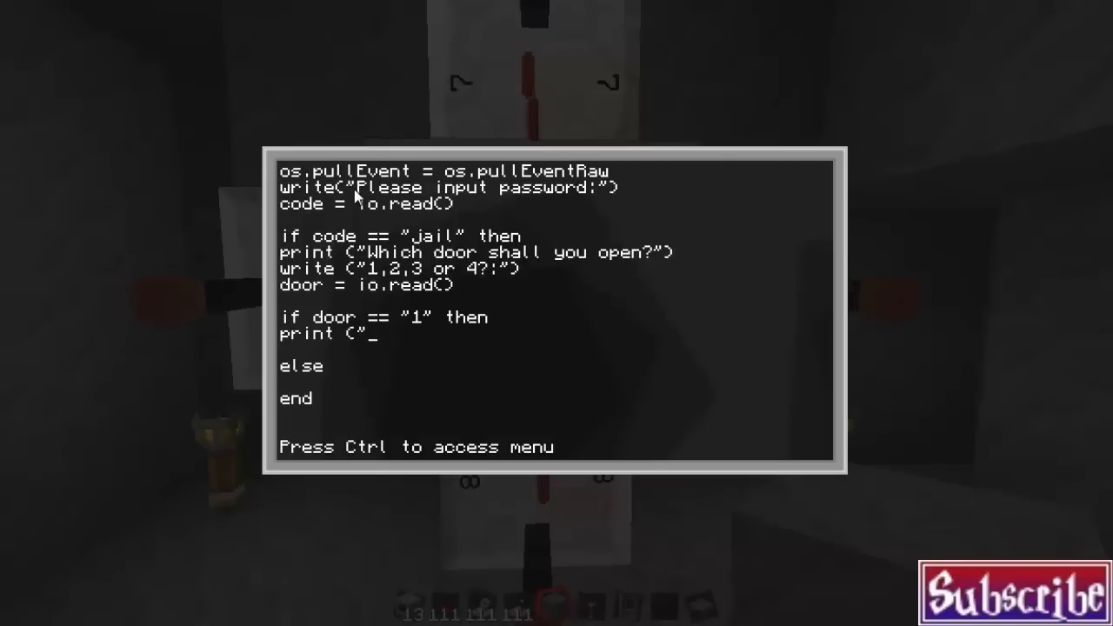
{"action": "type", "text": "Open"}
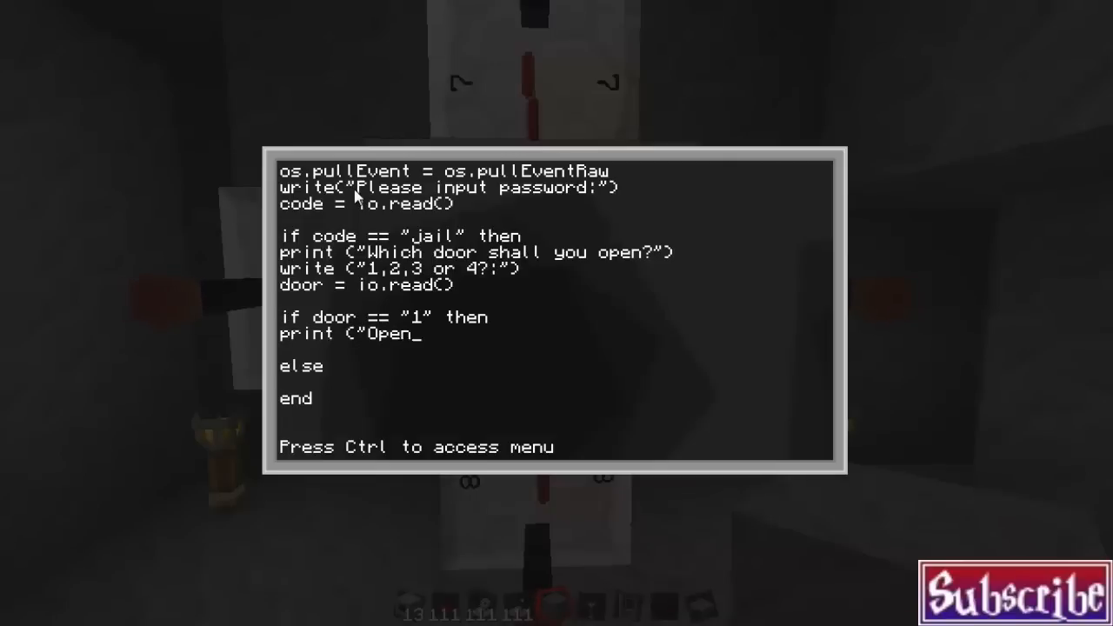
{"action": "type", "text": "ing door 1"}
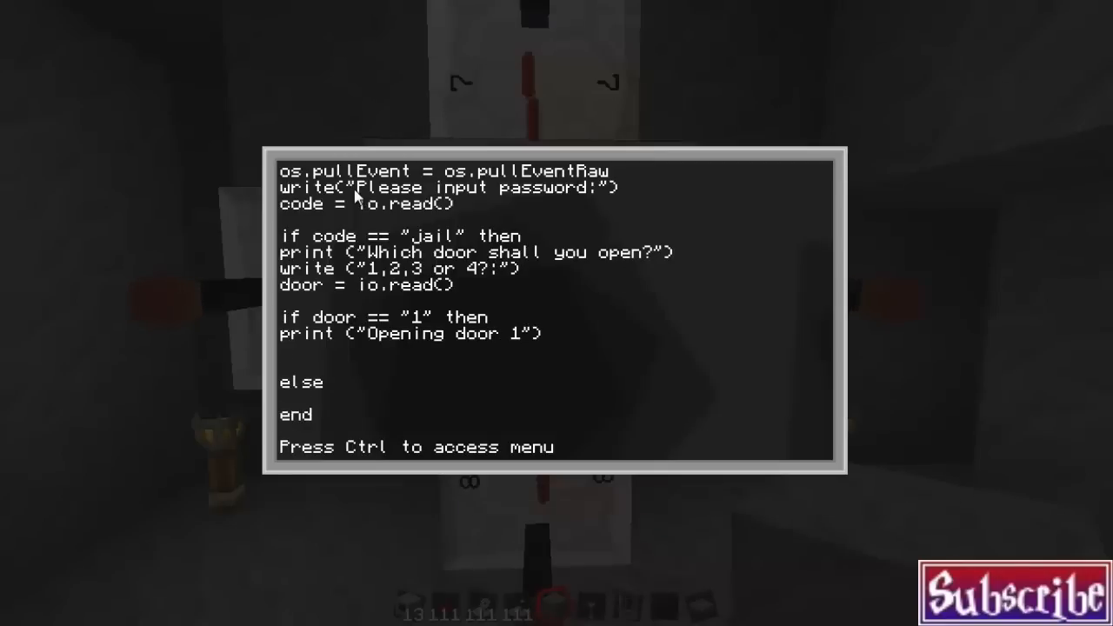
- Power the left side with rs.setOutput("left", true) followed by sleep(5)
{"action": "type", "text": "rs."}
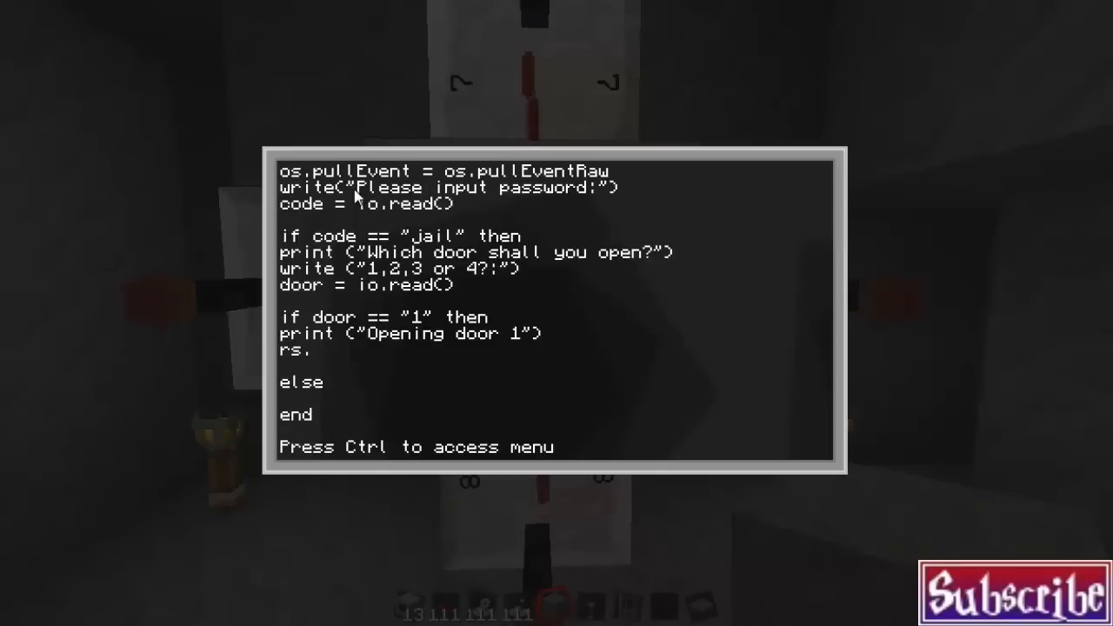
{"action": "type", "text": "setOut"}
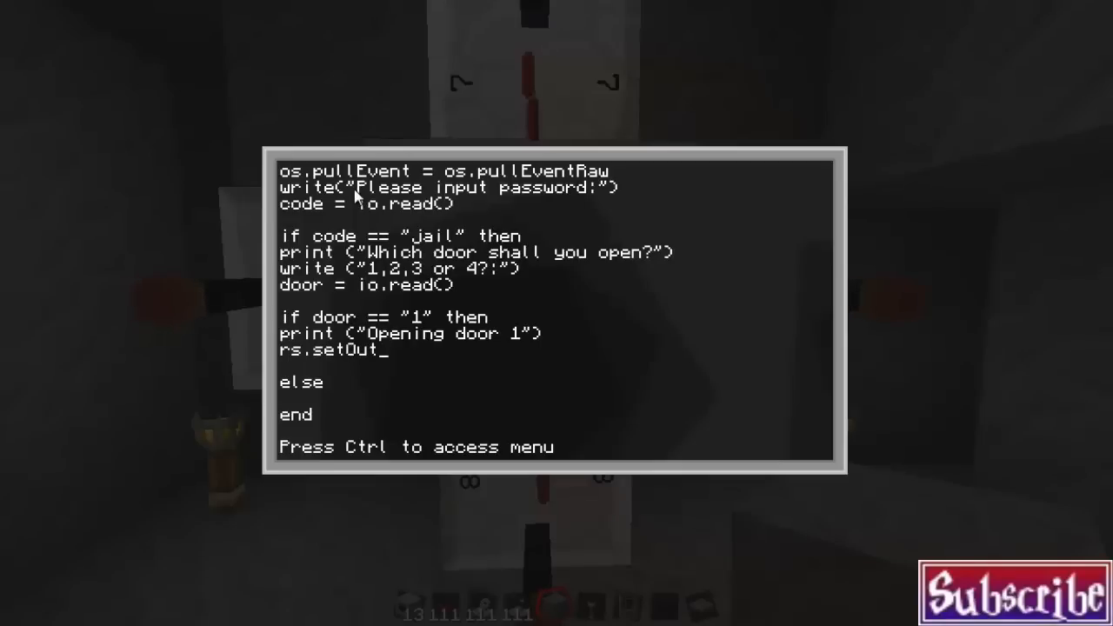
{"action": "type", "text": "put"}
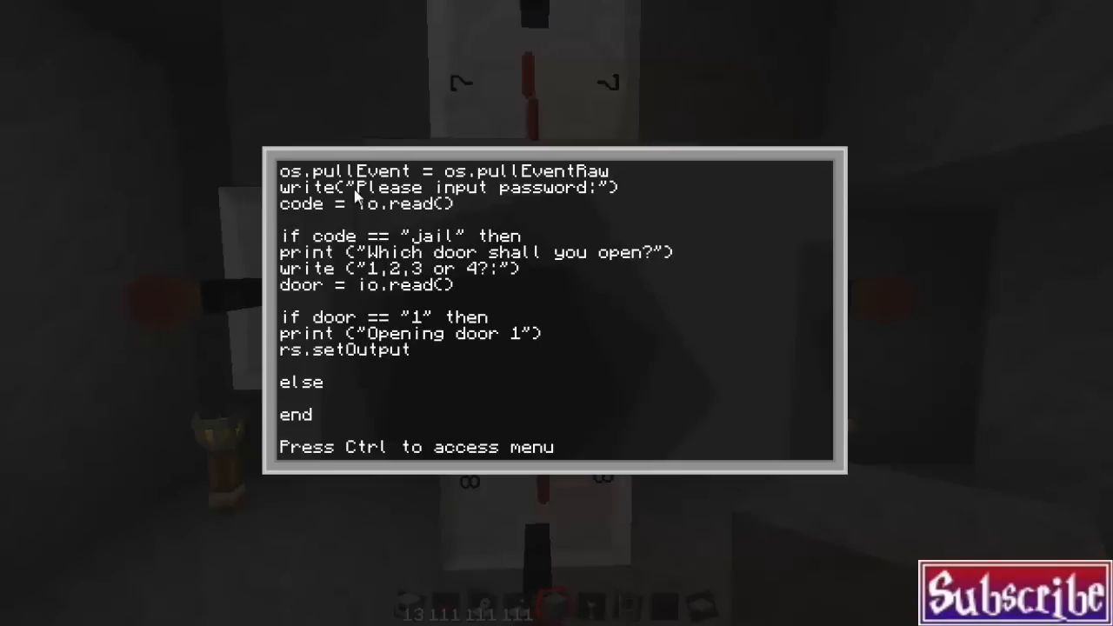
{"action": "type", "text": "("}
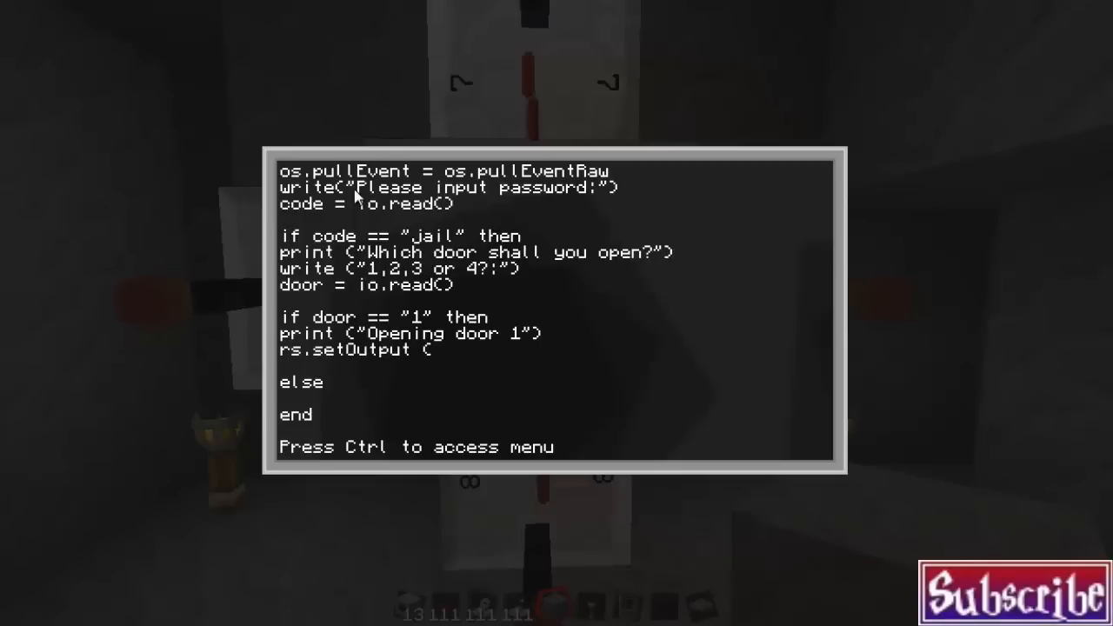
{"action": "type", "text": "\"”"}
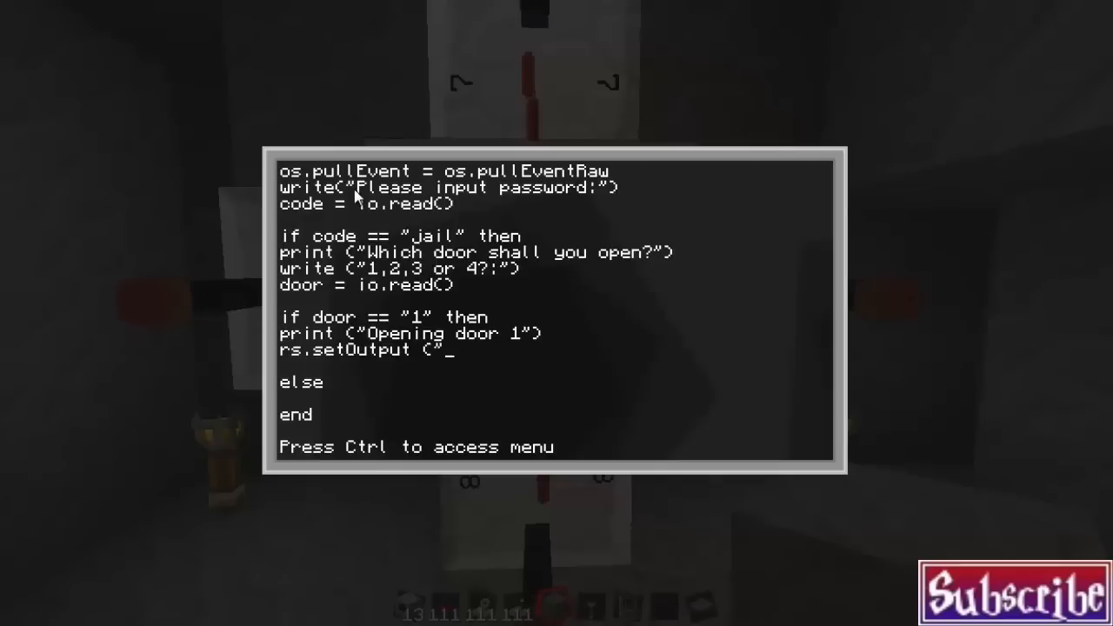
{"action": "type", "text": "left"}
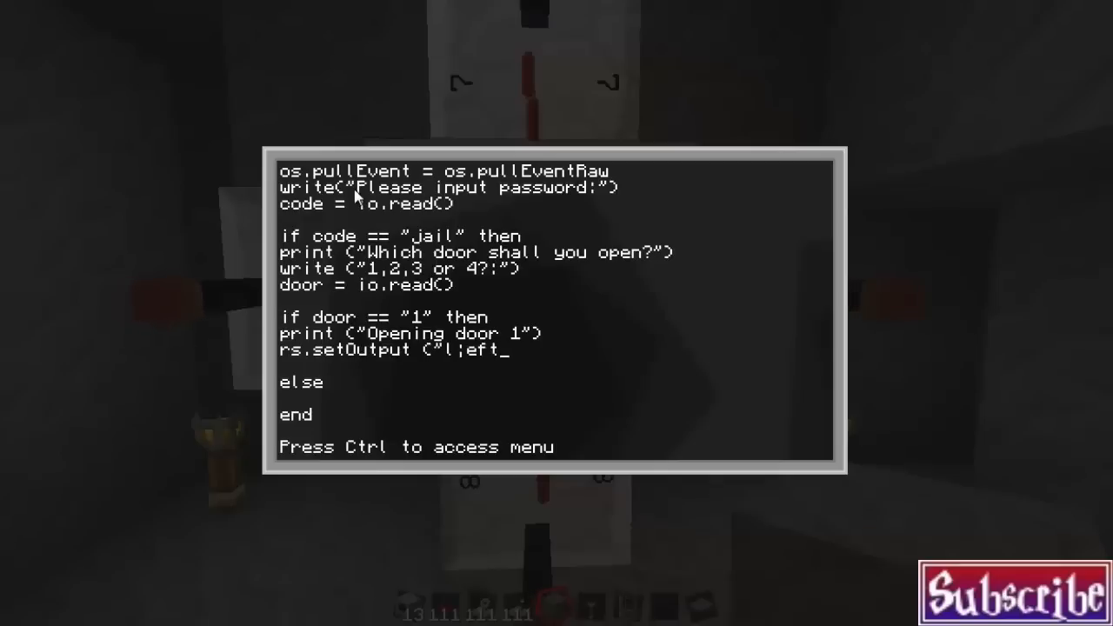
{"action": "key", "text": "BackSpace"}
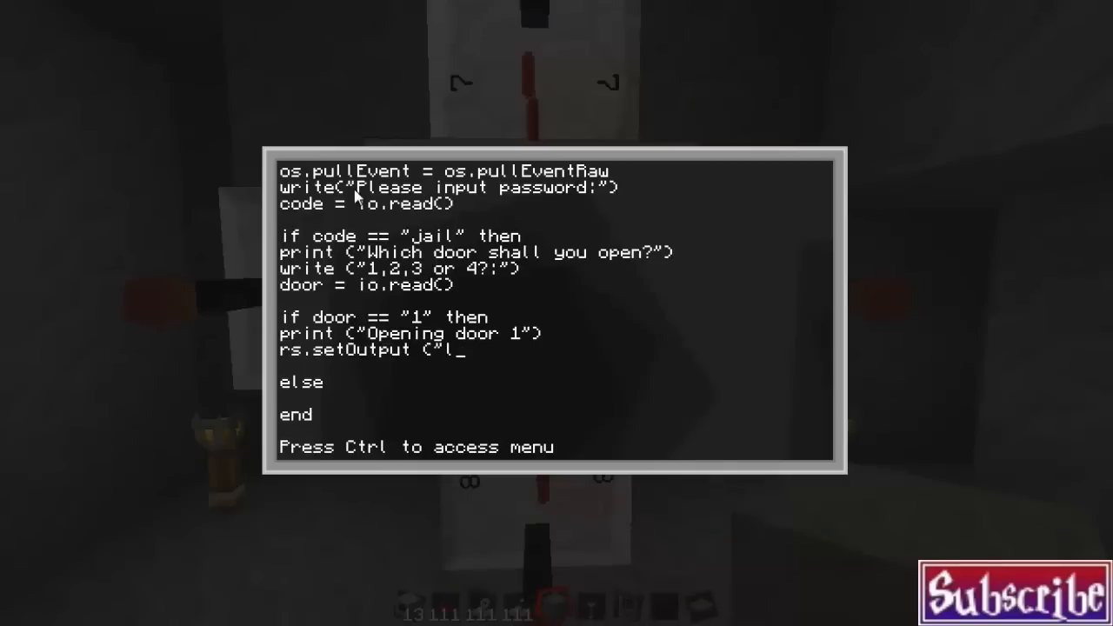
{"action": "type", "text": "eft\""}
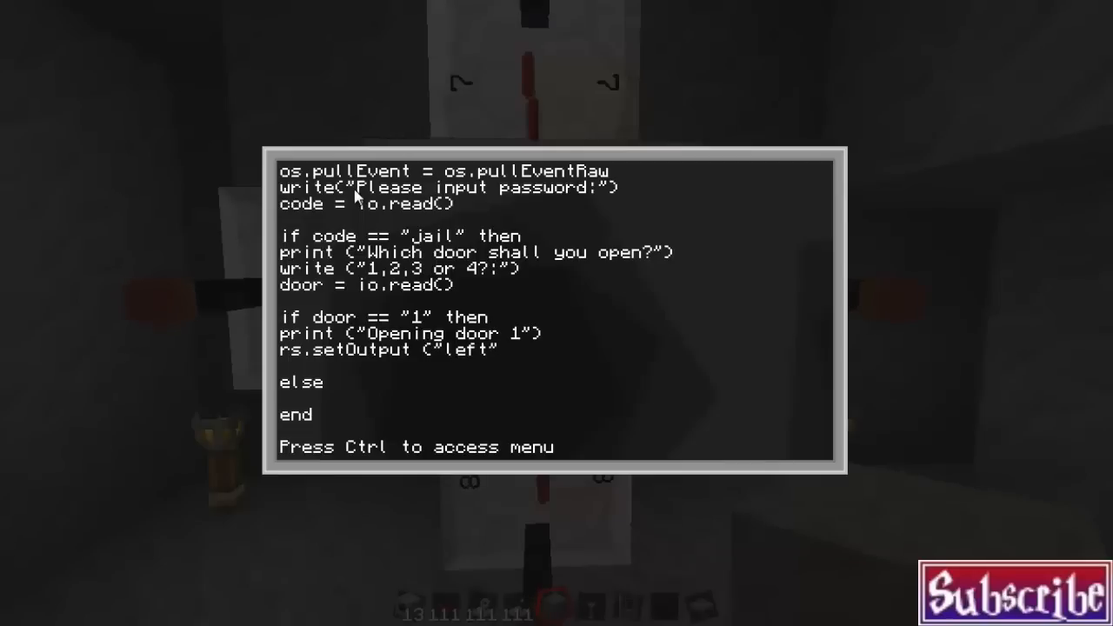
{"action": "type", "text": ","}
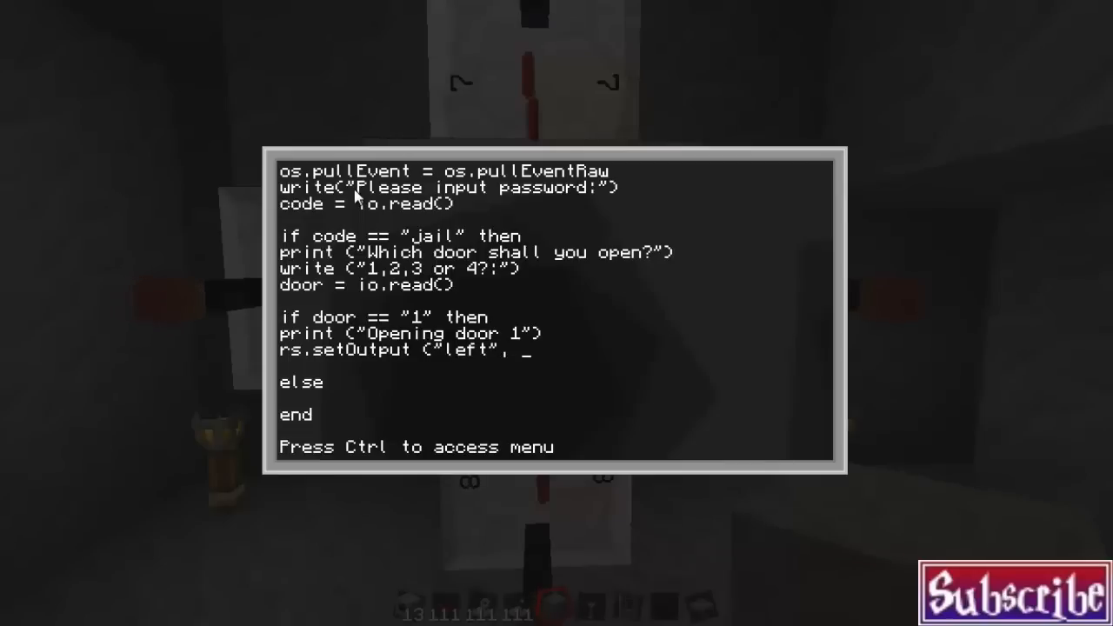
{"action": "type", "text": "true"}
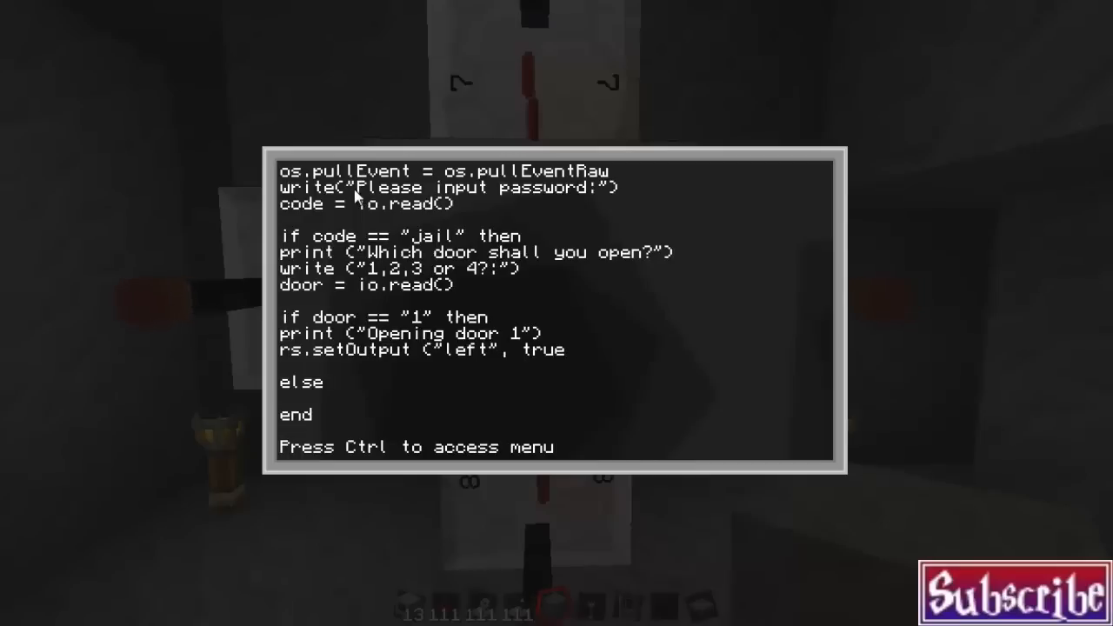
{"action": "type", "text": ")"}
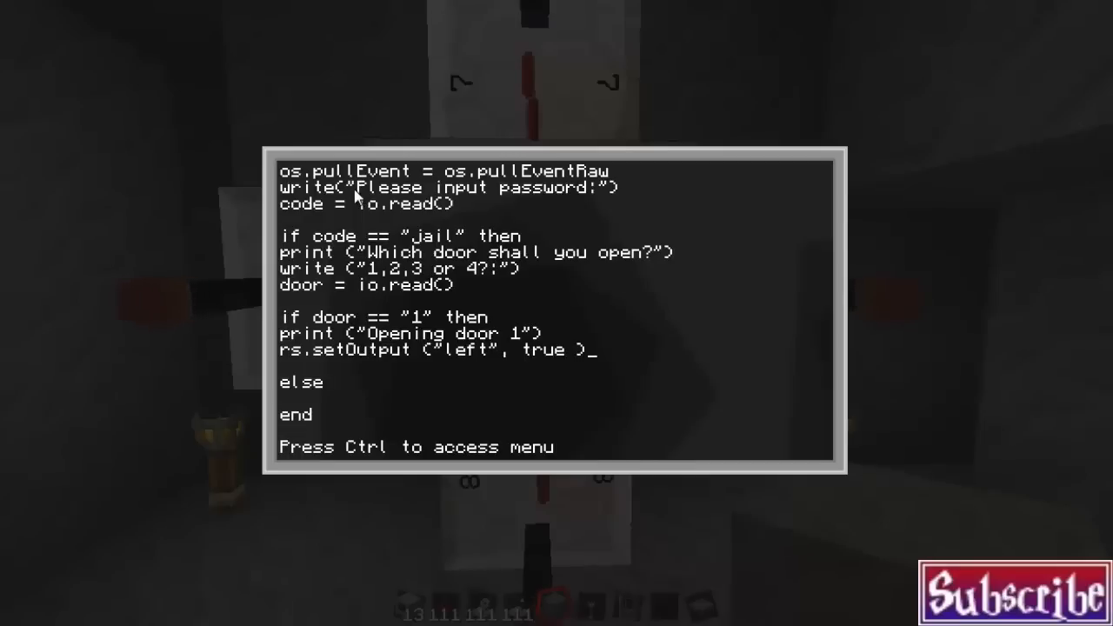
{"action": "type", "text": "s"}
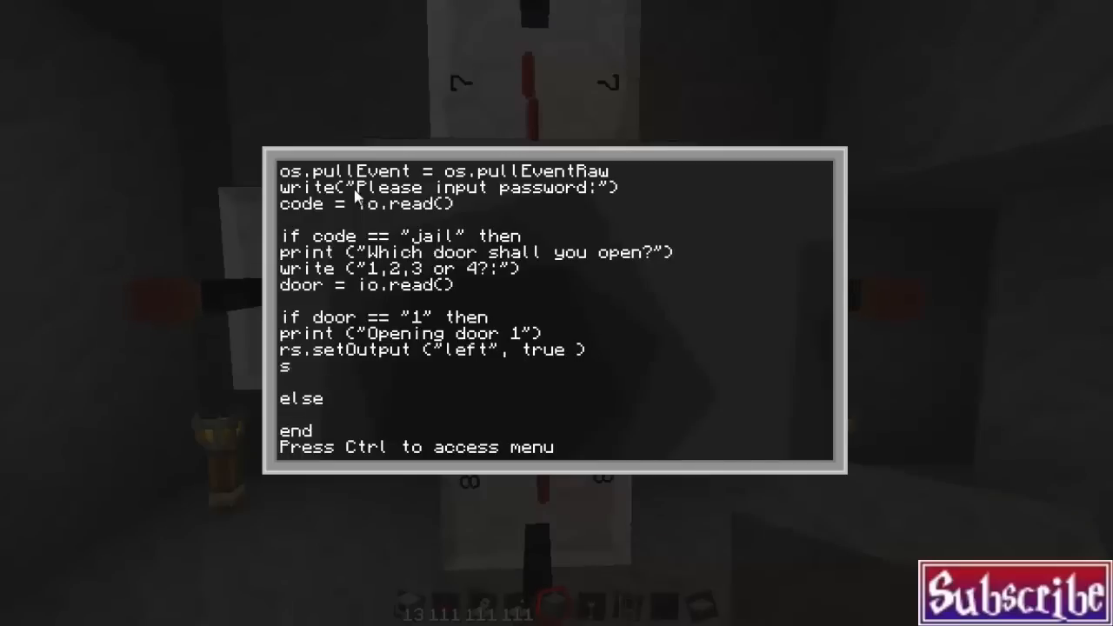
{"action": "type", "text": "leep("}
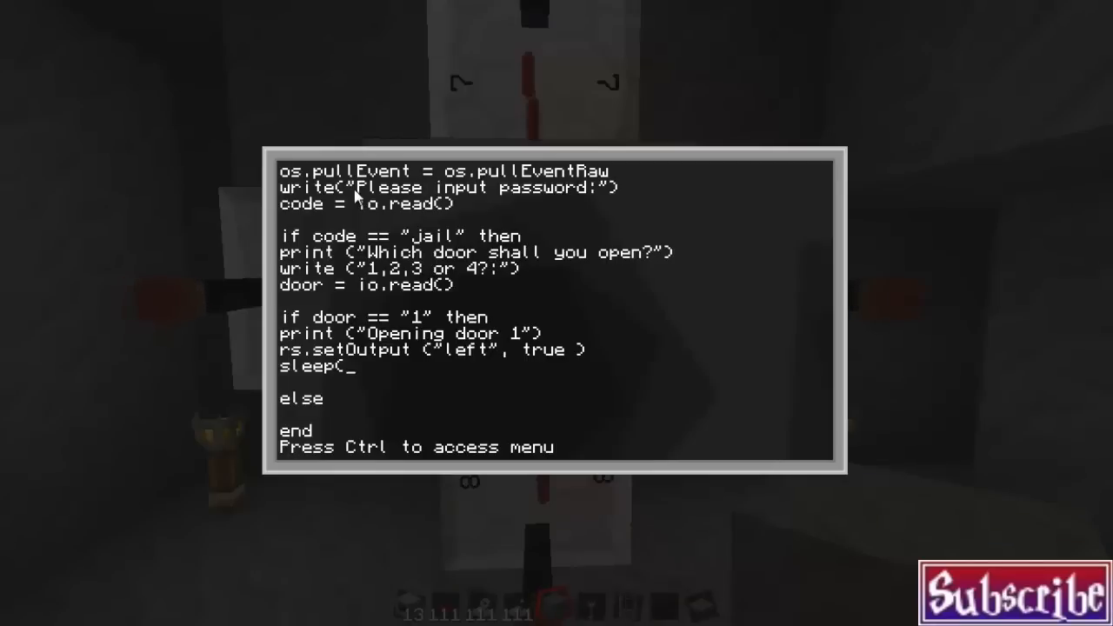
{"action": "type", "text": "5)"}
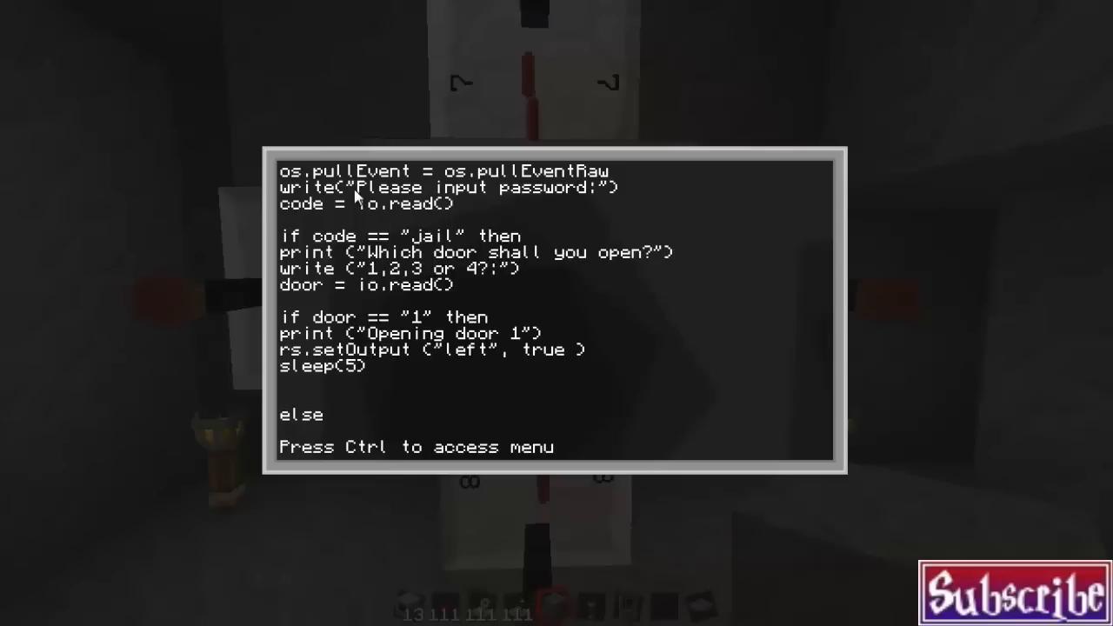
- Switch the left side off again with rs.setOutput("left", false)
{"action": "type", "text": "rs"}
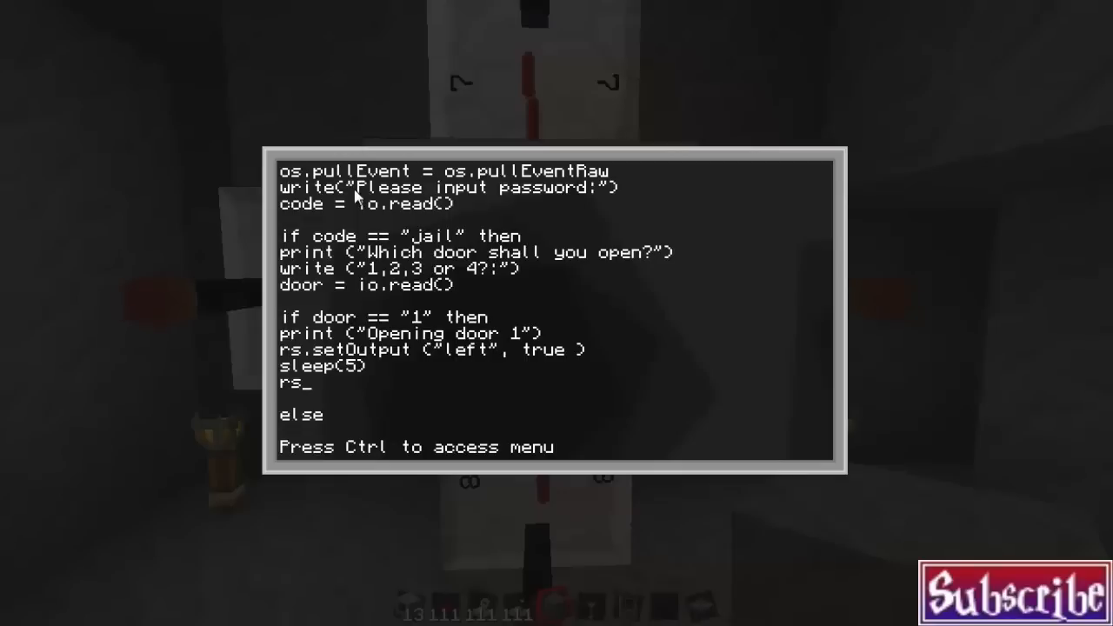
{"action": "type", "text": ".setOutput ("}
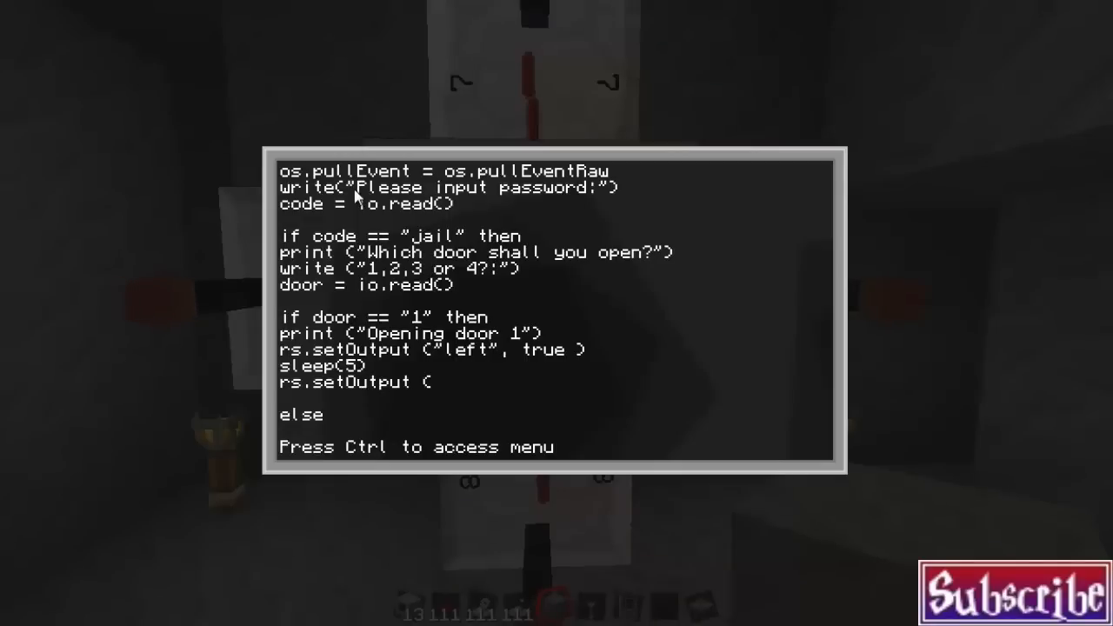
{"action": "type", "text": "\"left"}
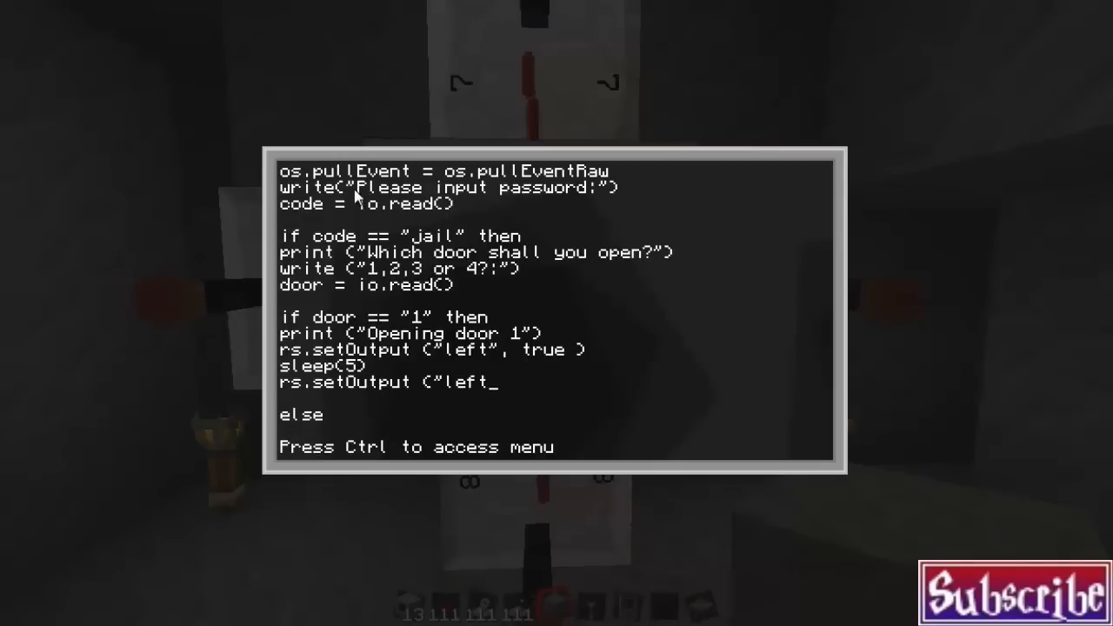
{"action": "type", "text": "\","}
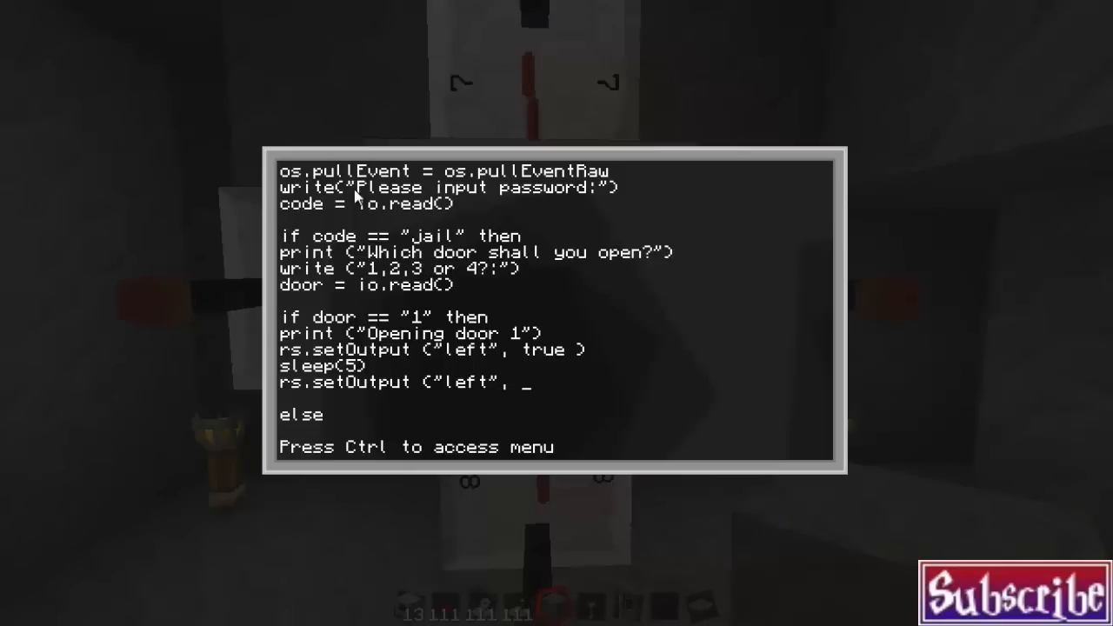
{"action": "type", "text": "false"}
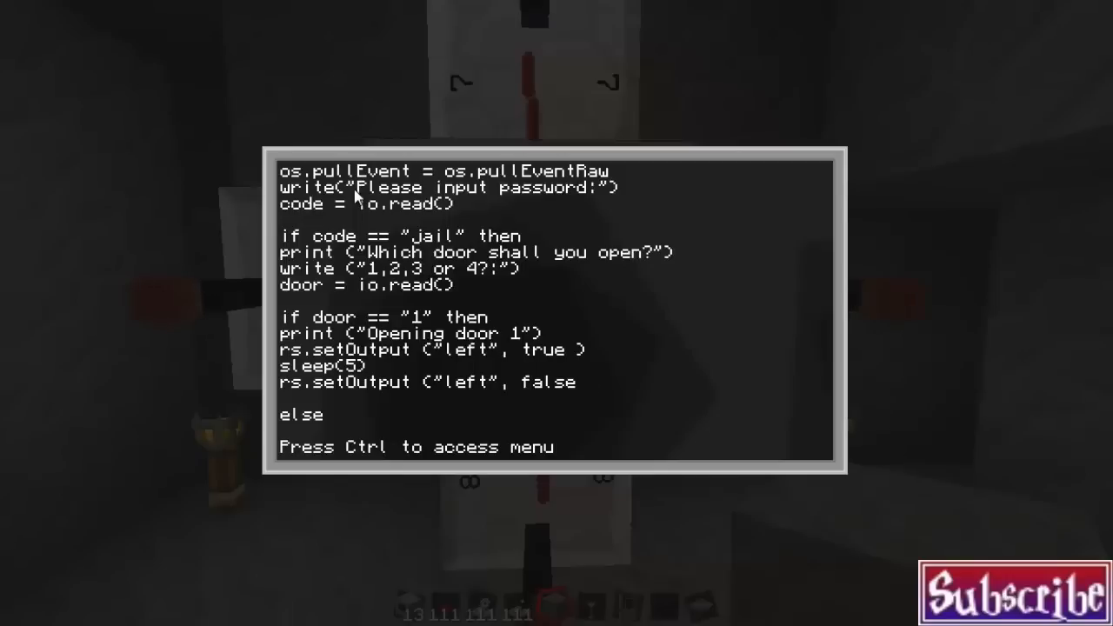
{"action": "type", "text": ")"}
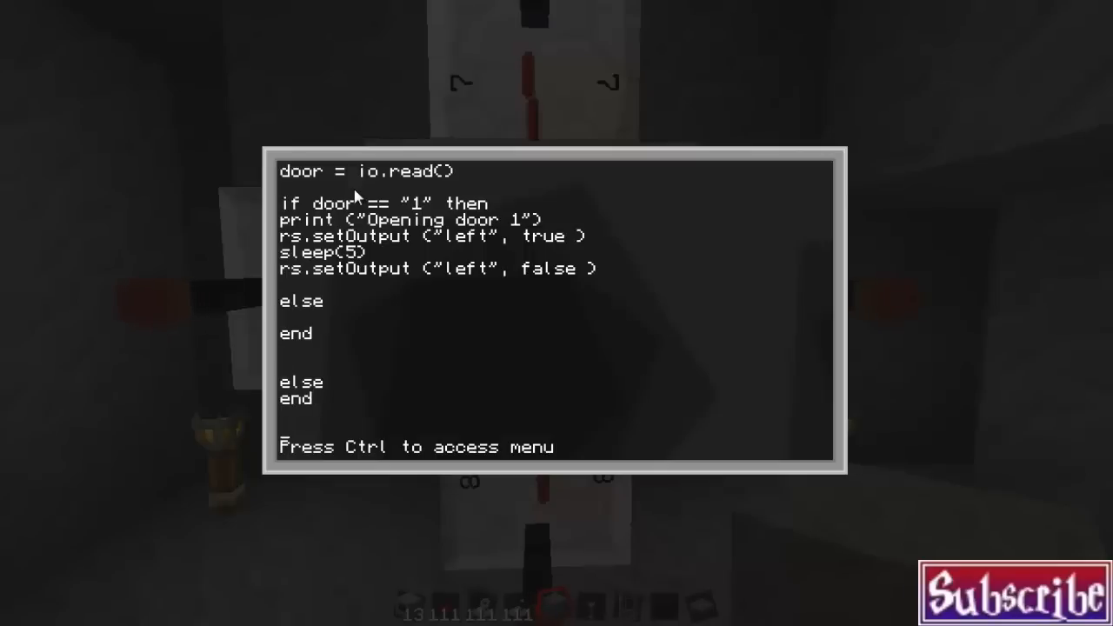
- In the final else branch print "Sorry, wrong input!" and sleep(2), after a stray os.shutdown()
{"action": "type", "text": "os.shutdown"}
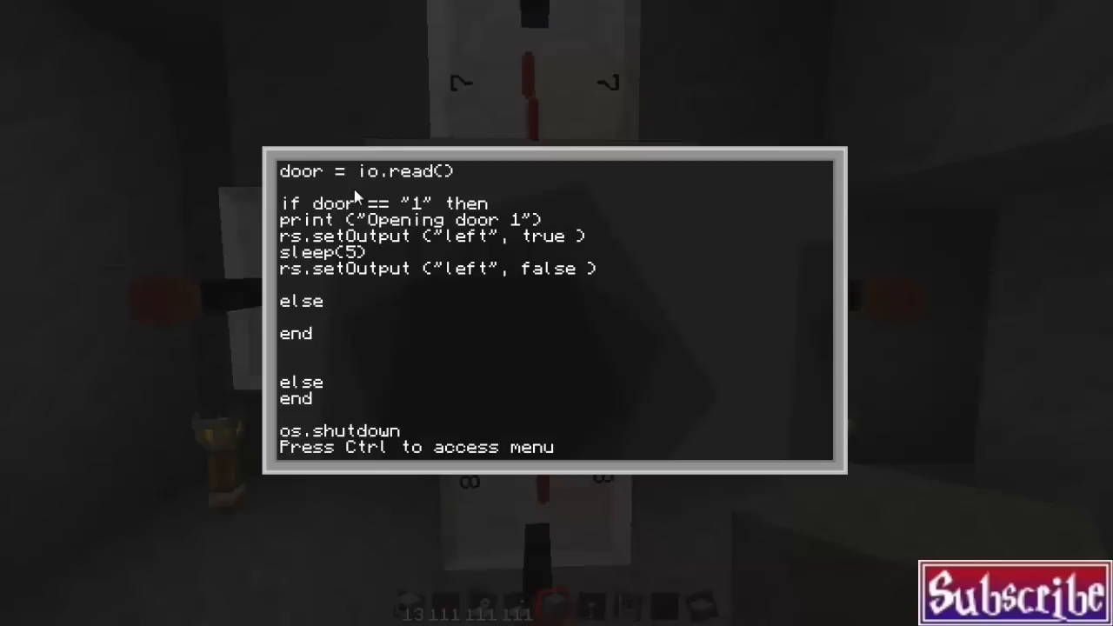
{"action": "type", "text": "()"}
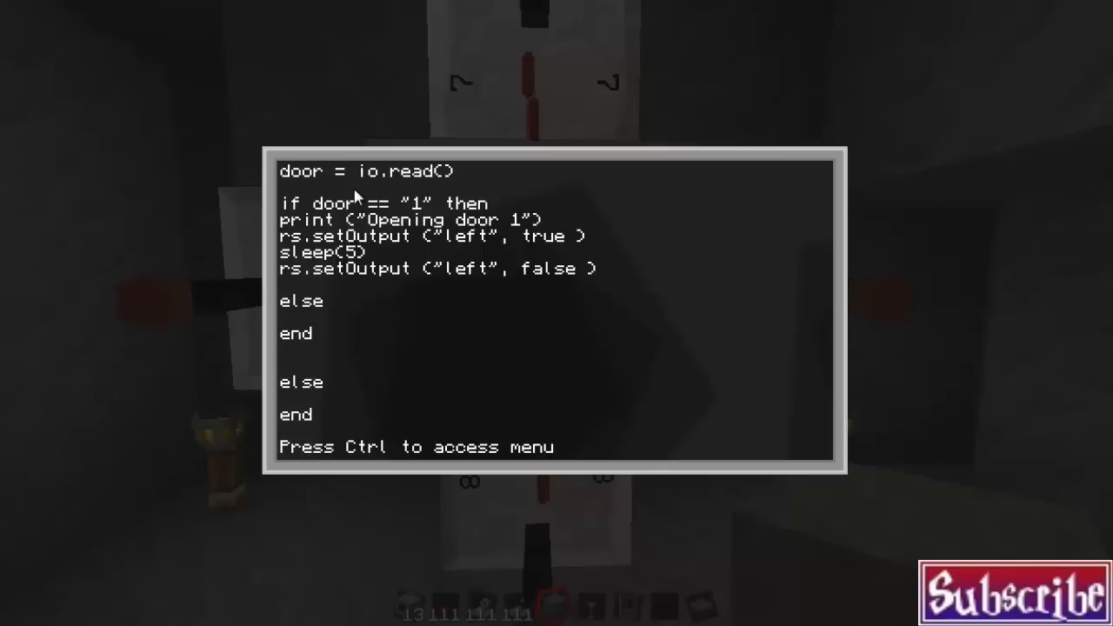
{"action": "type", "text": "print"}
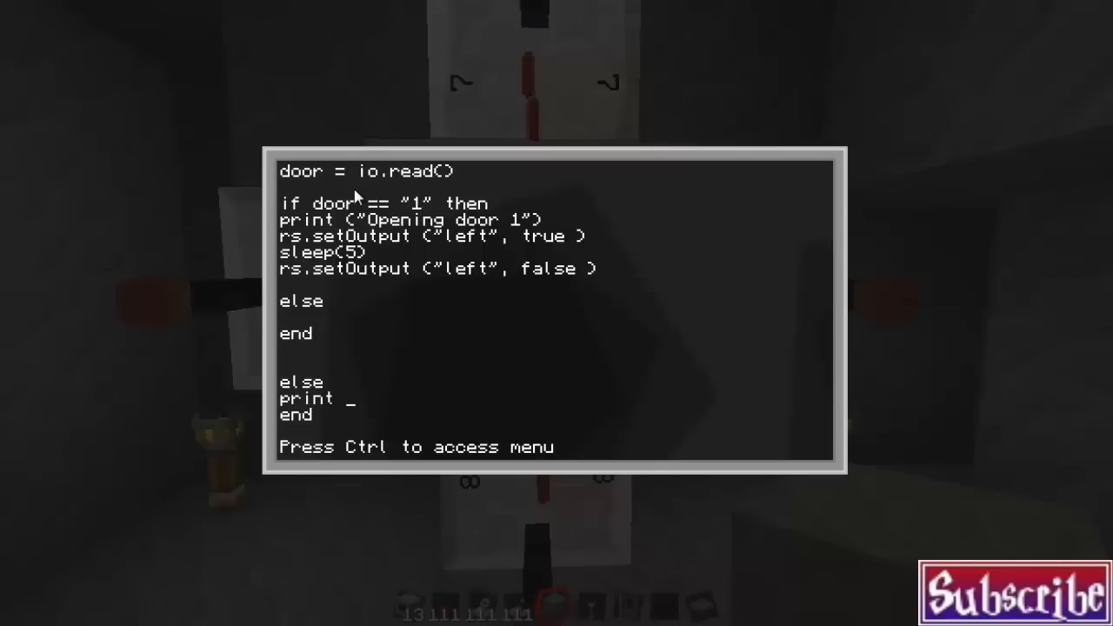
{"action": "type", "text": "(\""}
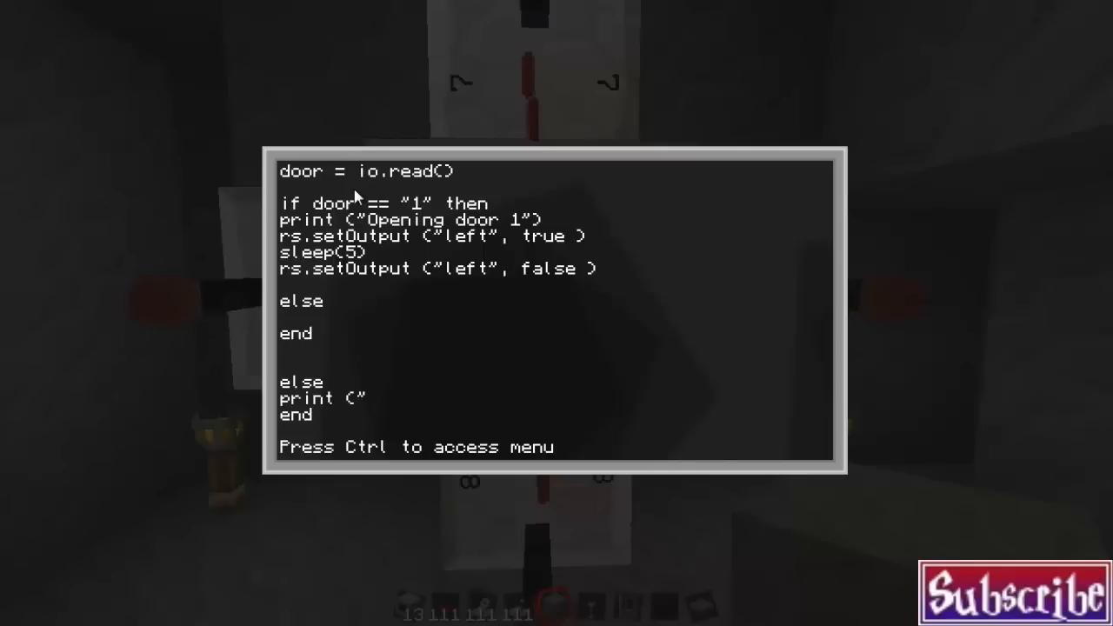
{"action": "type", "text": "Sorry, wrong input!"}
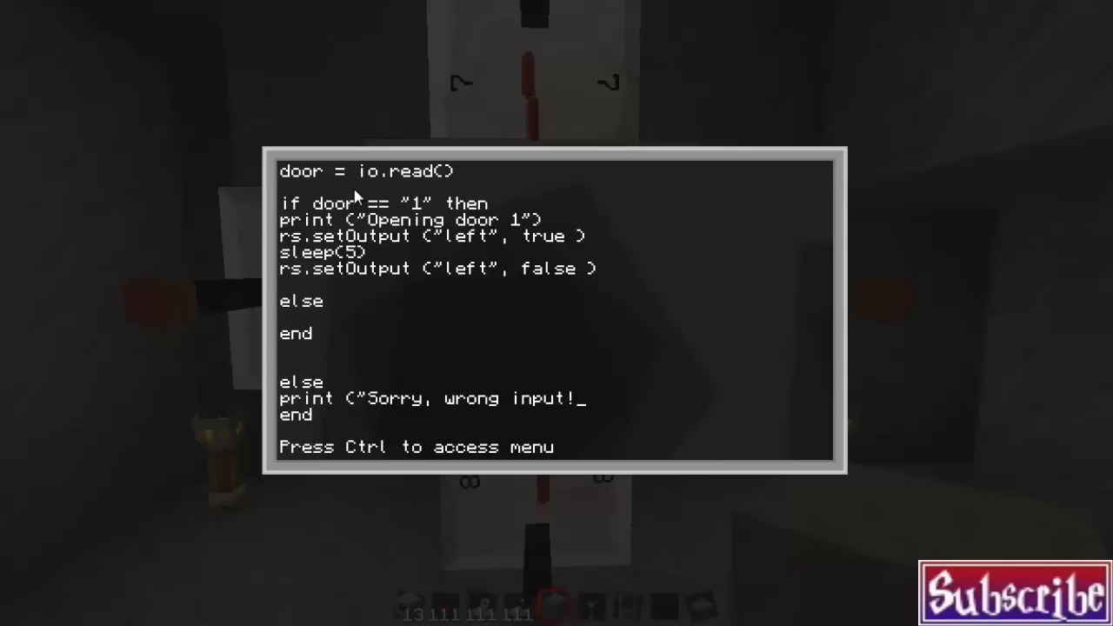
{"action": "type", "text": "\")"}
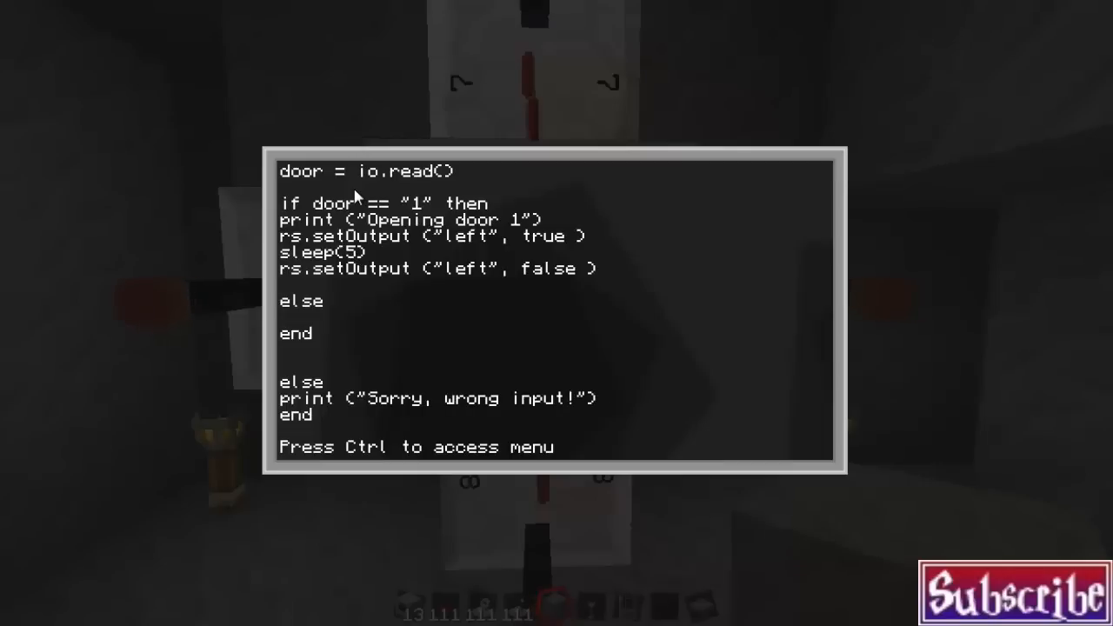
{"action": "type", "text": "slee"}
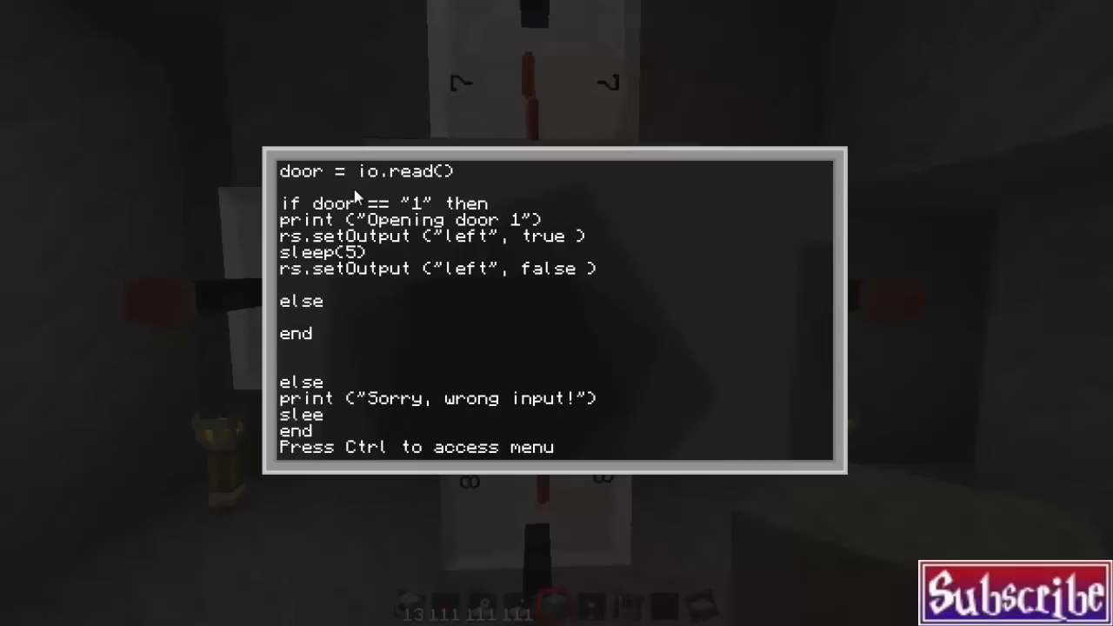
{"action": "type", "text": "p(2)"}
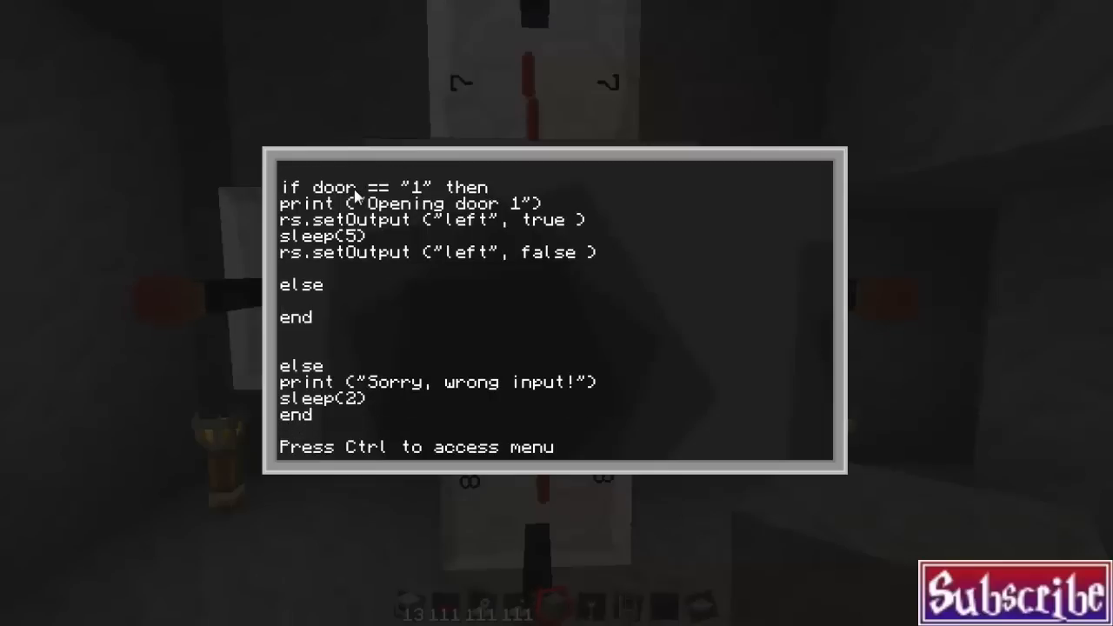
{"action": "key", "text": "ctrl"}
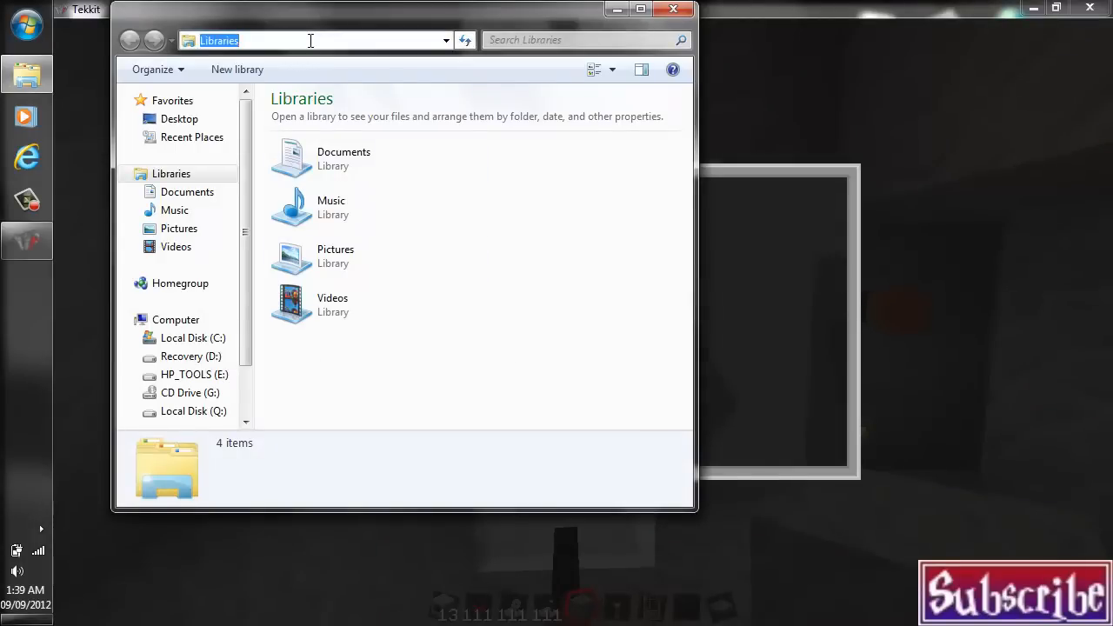
- Browse from %appdata% through .technic\tekkit\saves\Jail\computer into the computer 6 folder
{"action": "left_click", "coordinate": [26, 24]}
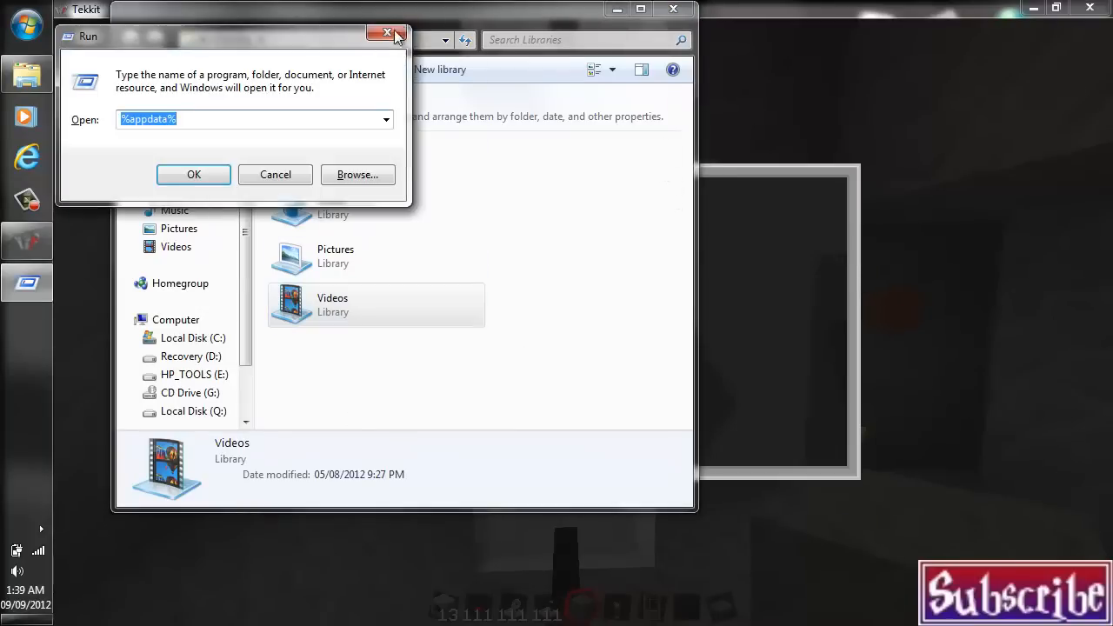
{"action": "left_click", "coordinate": [386, 32]}
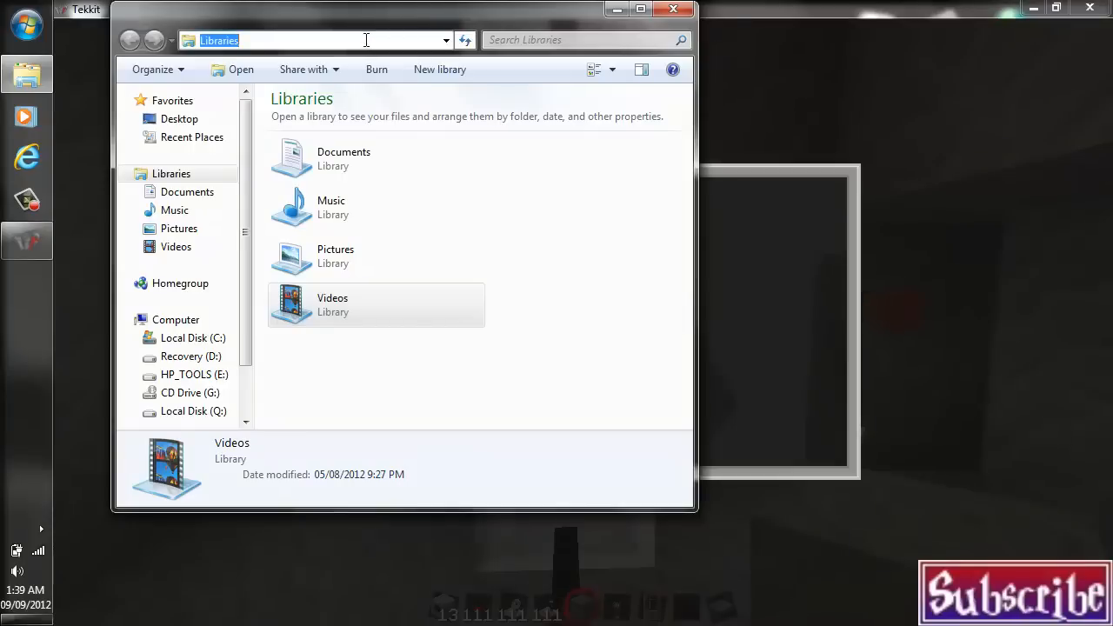
{"action": "type", "text": "%appdata%"}
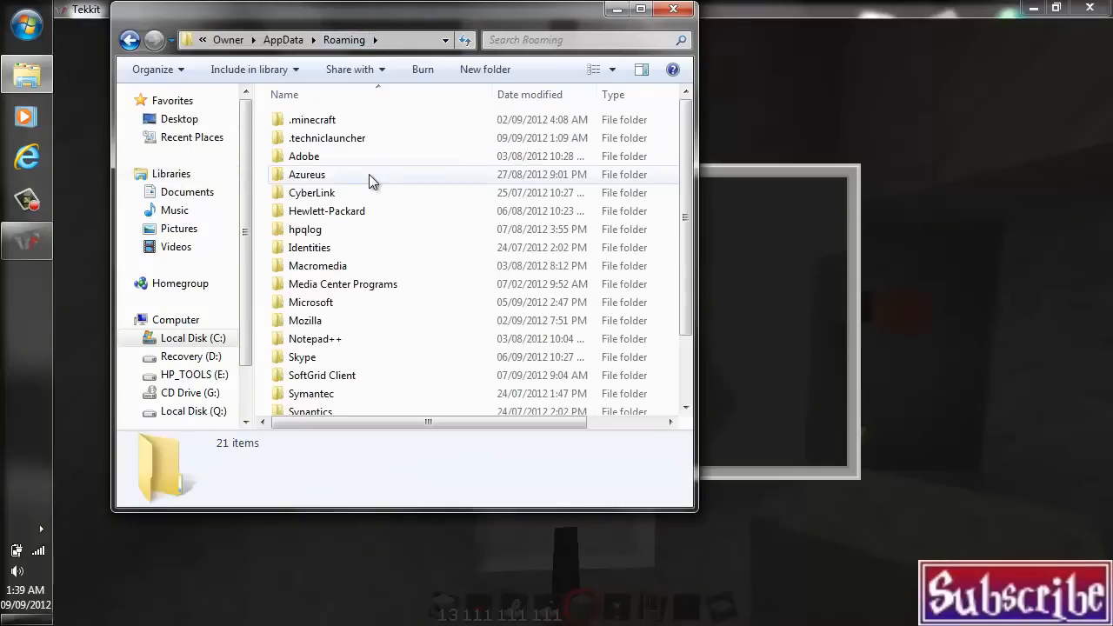
{"action": "double_click", "coordinate": [327, 138]}
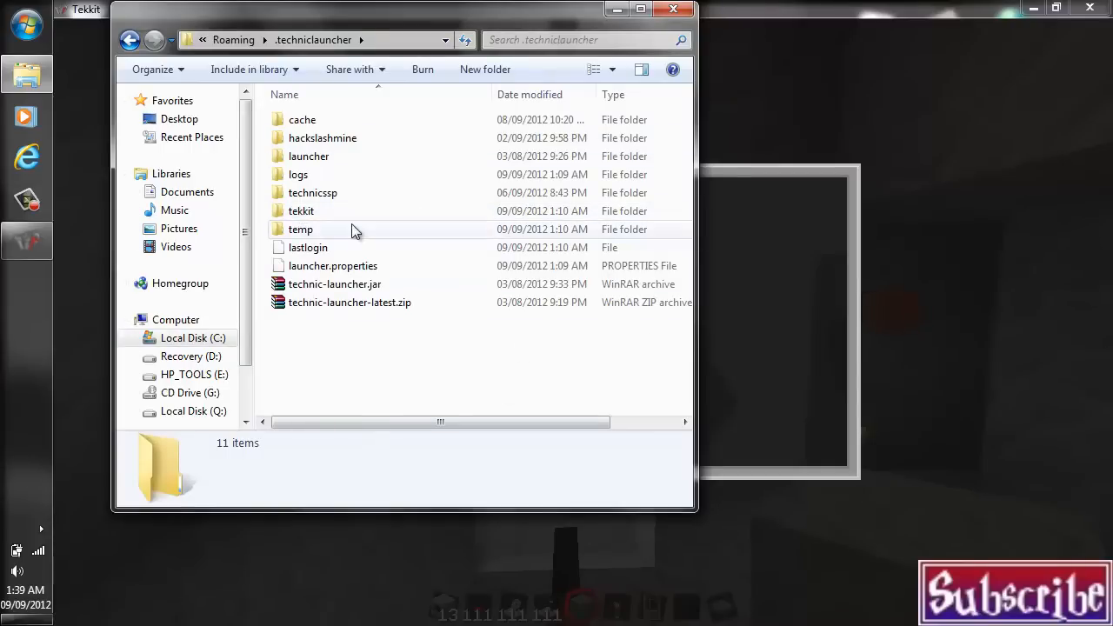
{"action": "double_click", "coordinate": [301, 211]}
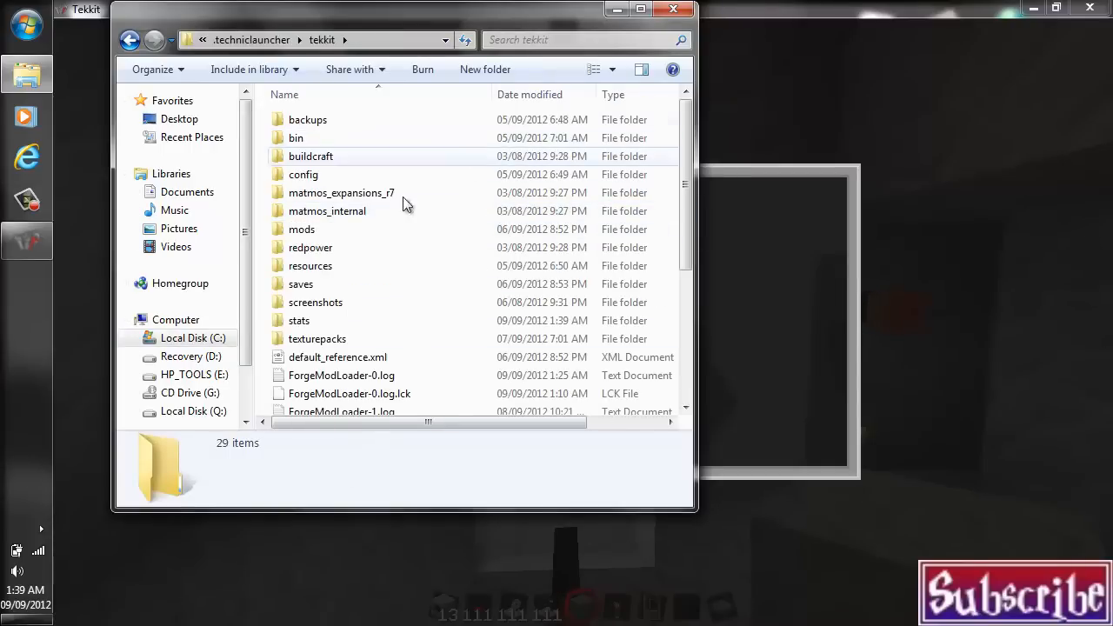
{"action": "double_click", "coordinate": [299, 284]}
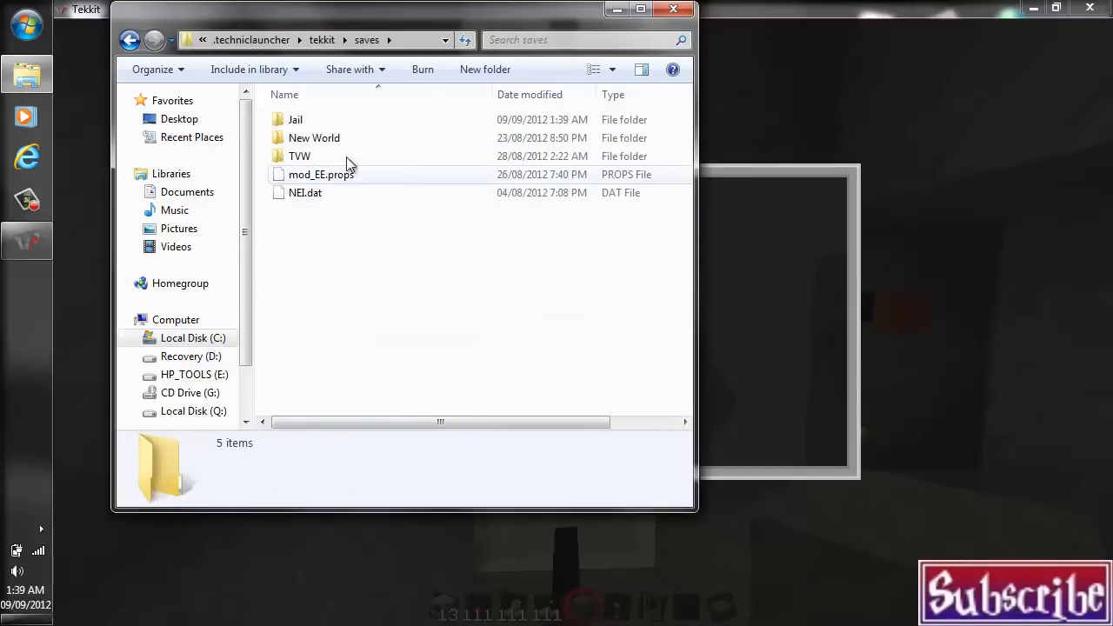
{"action": "mouse_move", "coordinate": [299, 119]}
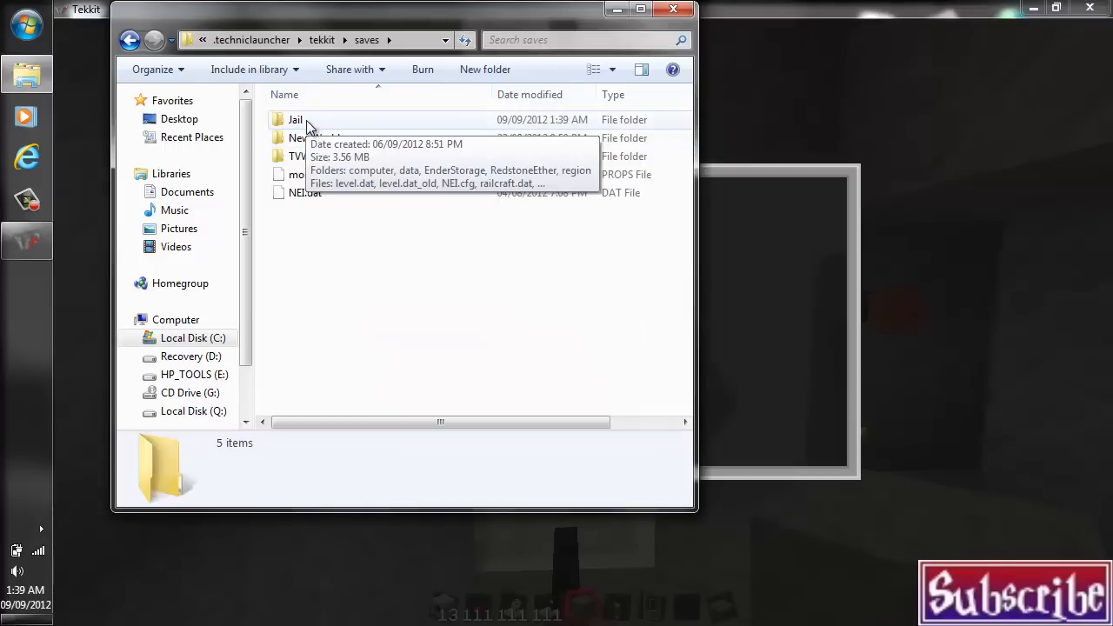
{"action": "double_click", "coordinate": [296, 120]}
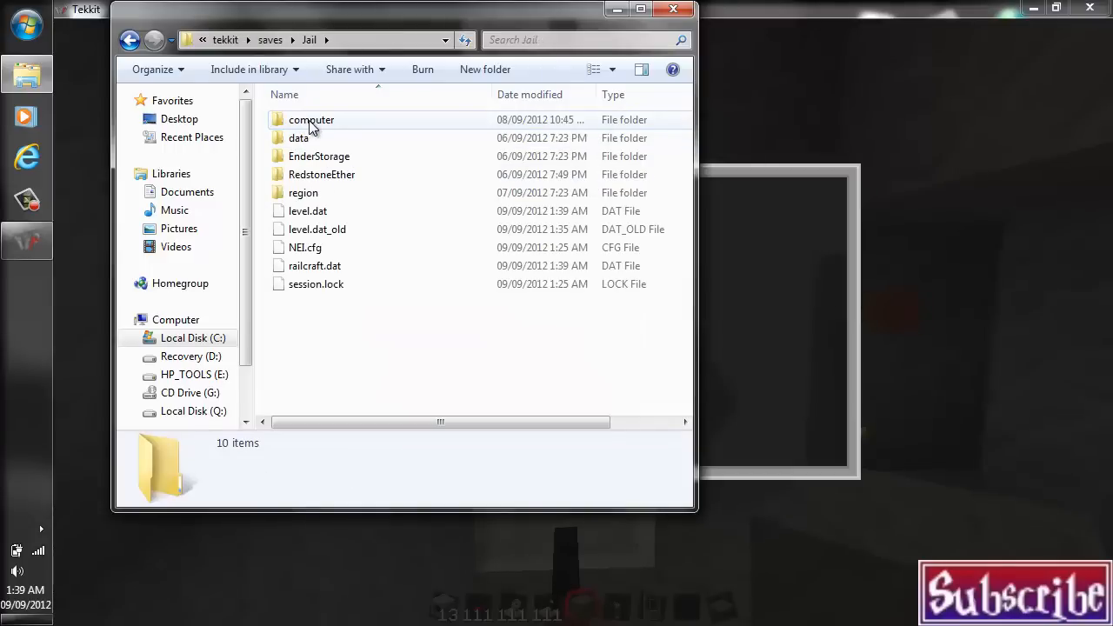
{"action": "double_click", "coordinate": [312, 118]}
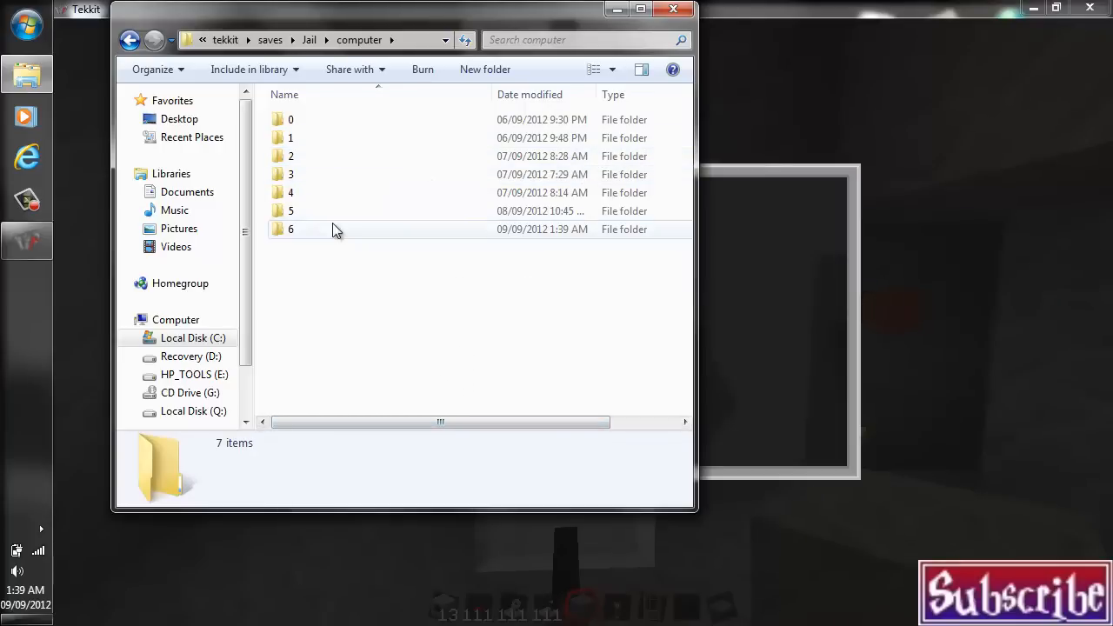
{"action": "double_click", "coordinate": [290, 229]}
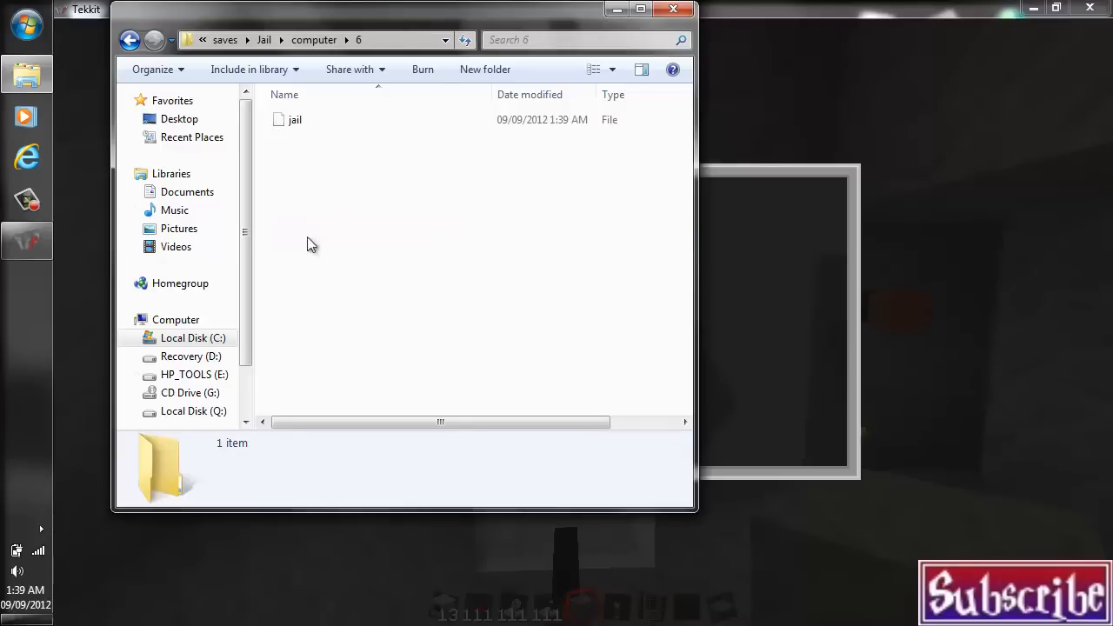
- Open the jail file with Edit with Notepad++
{"action": "right_click", "coordinate": [296, 119]}
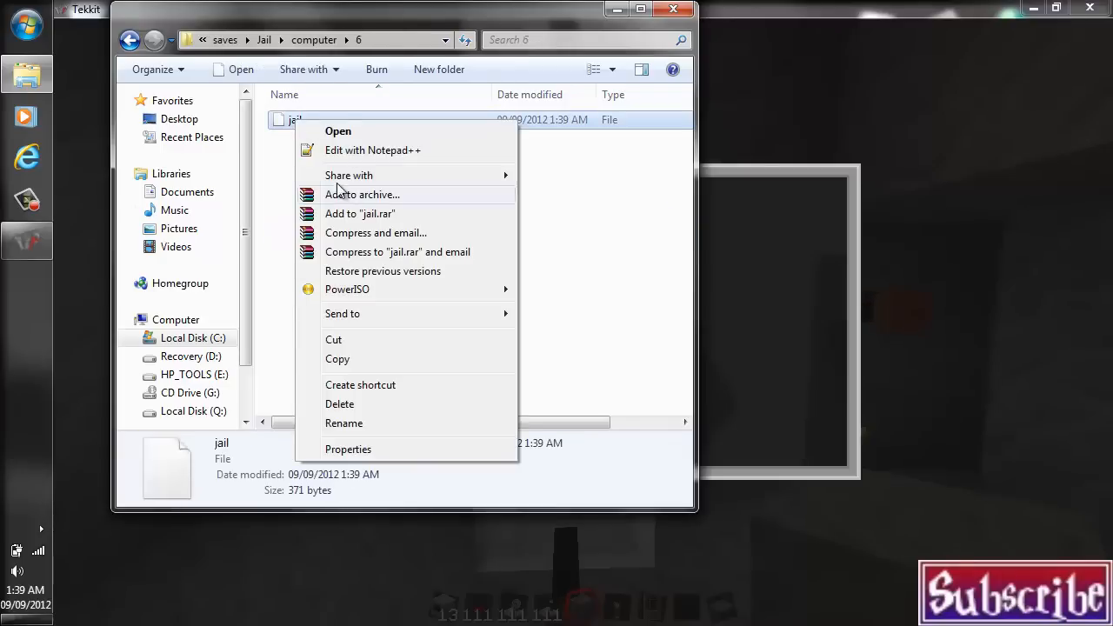
{"action": "left_click", "coordinate": [373, 149]}
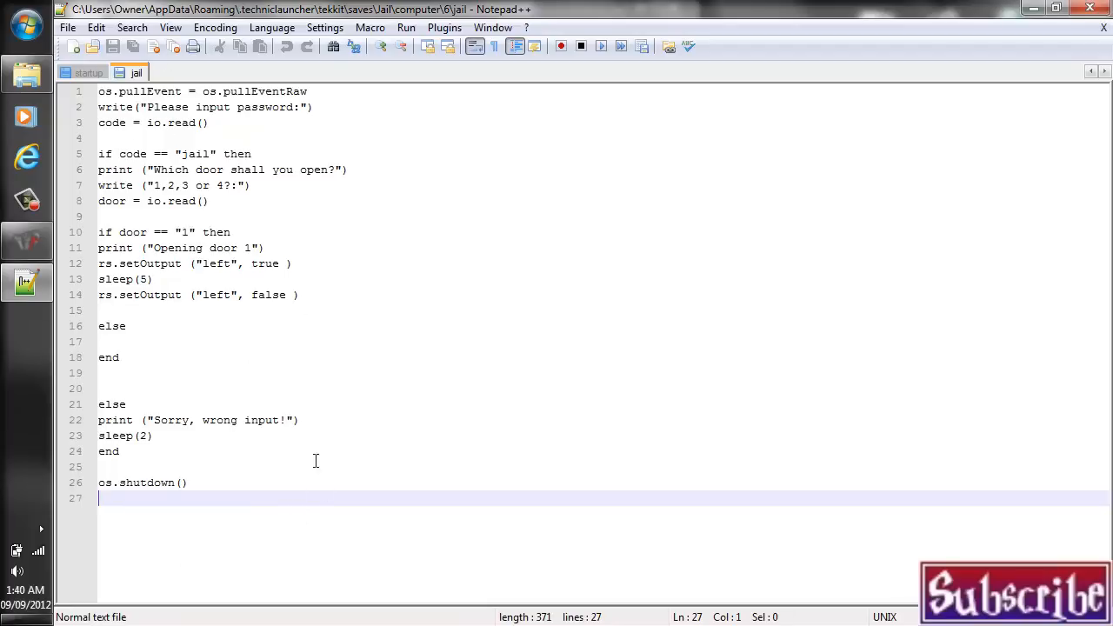
- Switch the jail script to Lua highlighting and select the whole door 1 if-block for copying
{"action": "left_click", "coordinate": [271, 28]}
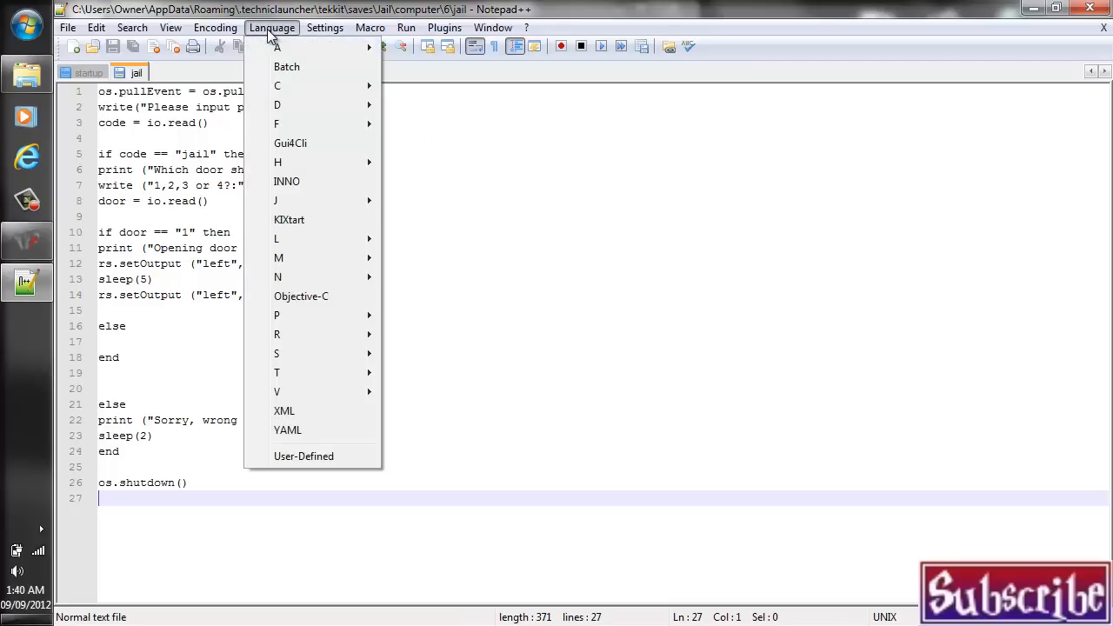
{"action": "mouse_move", "coordinate": [279, 258]}
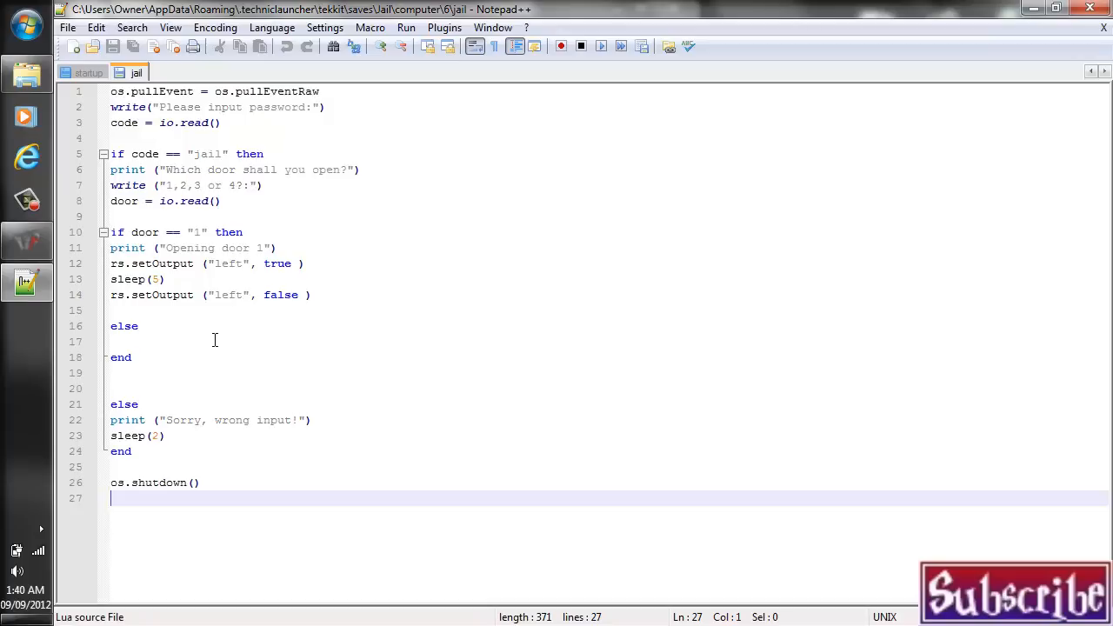
{"action": "mouse_move", "coordinate": [498, 303]}
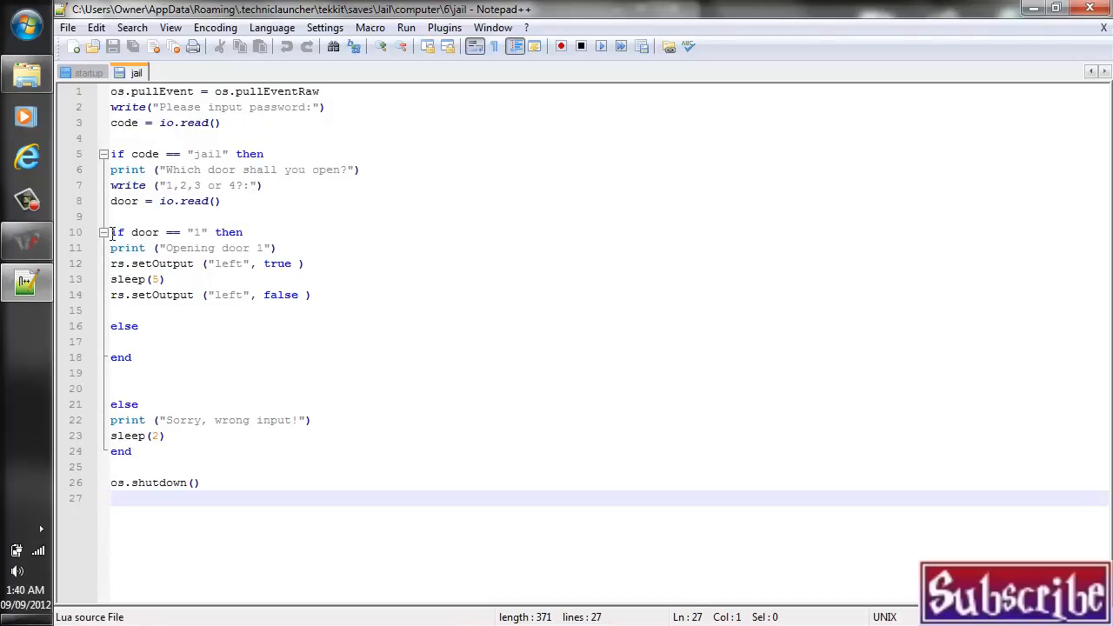
{"action": "left_click_drag", "start_coordinate": [112, 234], "coordinate": [210, 234]}
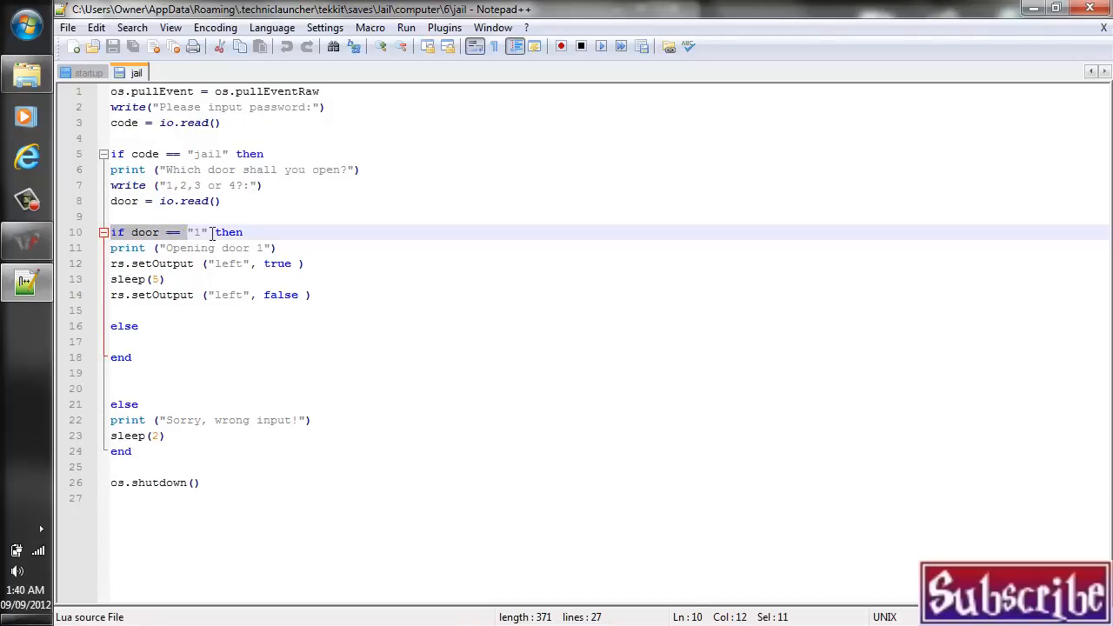
{"action": "left_click_drag", "start_coordinate": [210, 231], "coordinate": [320, 294]}
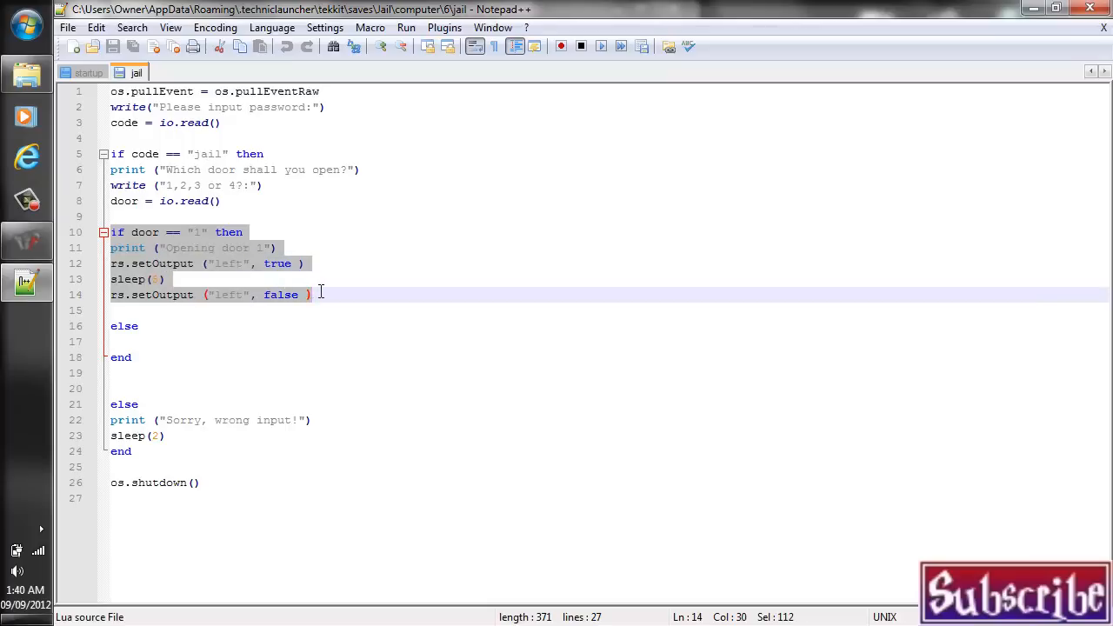
{"action": "mouse_move", "coordinate": [210, 320]}
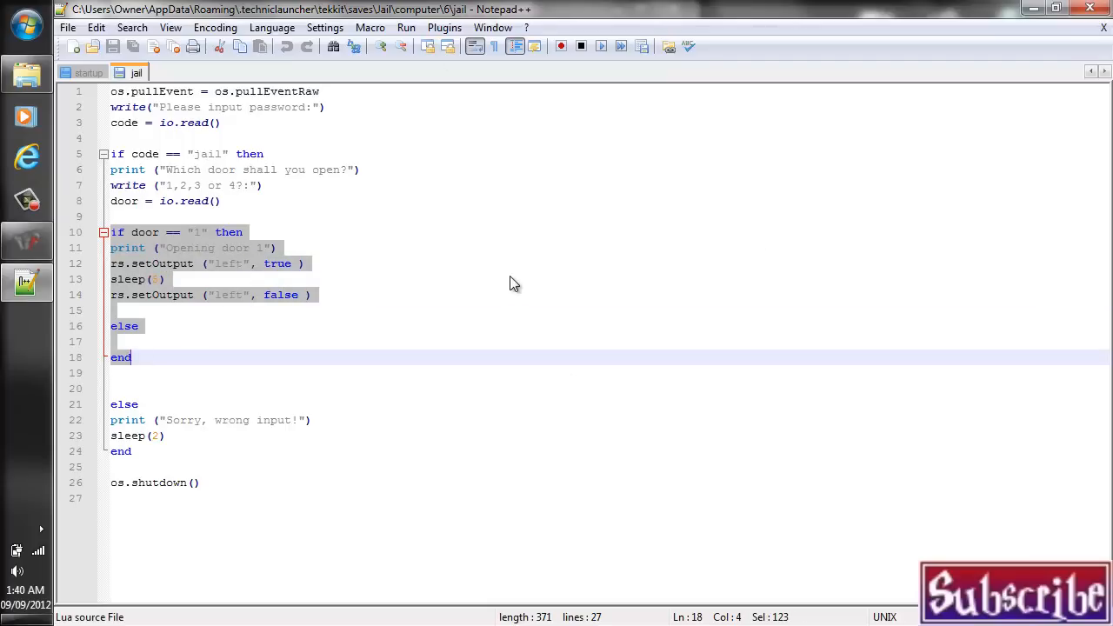
{"action": "mouse_move", "coordinate": [142, 372]}
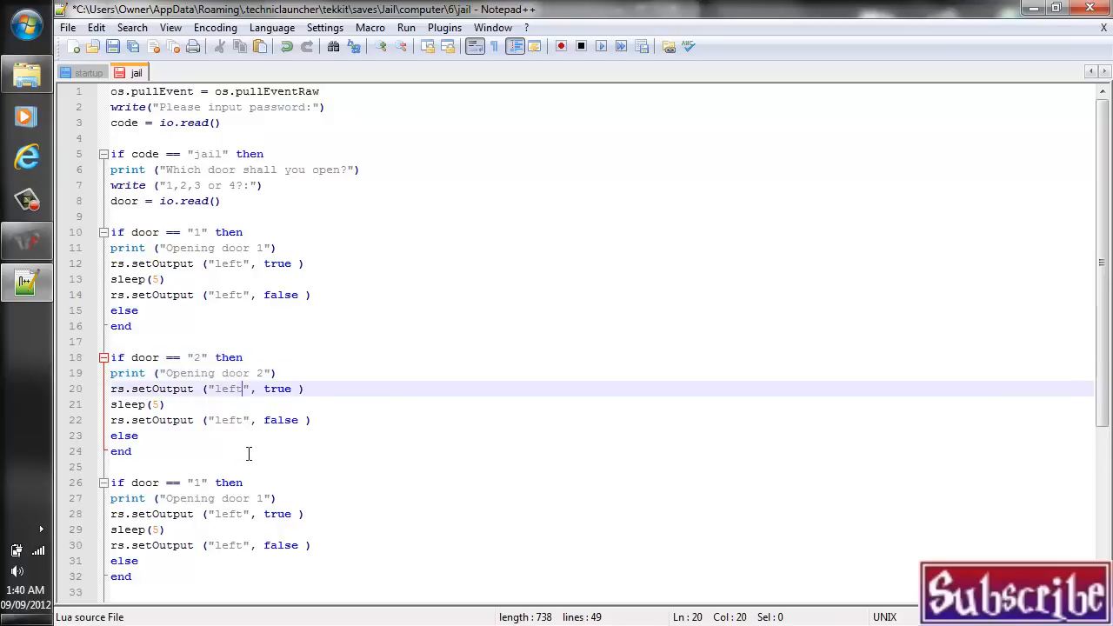
- Set door 2 to the right output and door 4 to the bottom output in the copied blocks
{"action": "type", "text": "righ"}
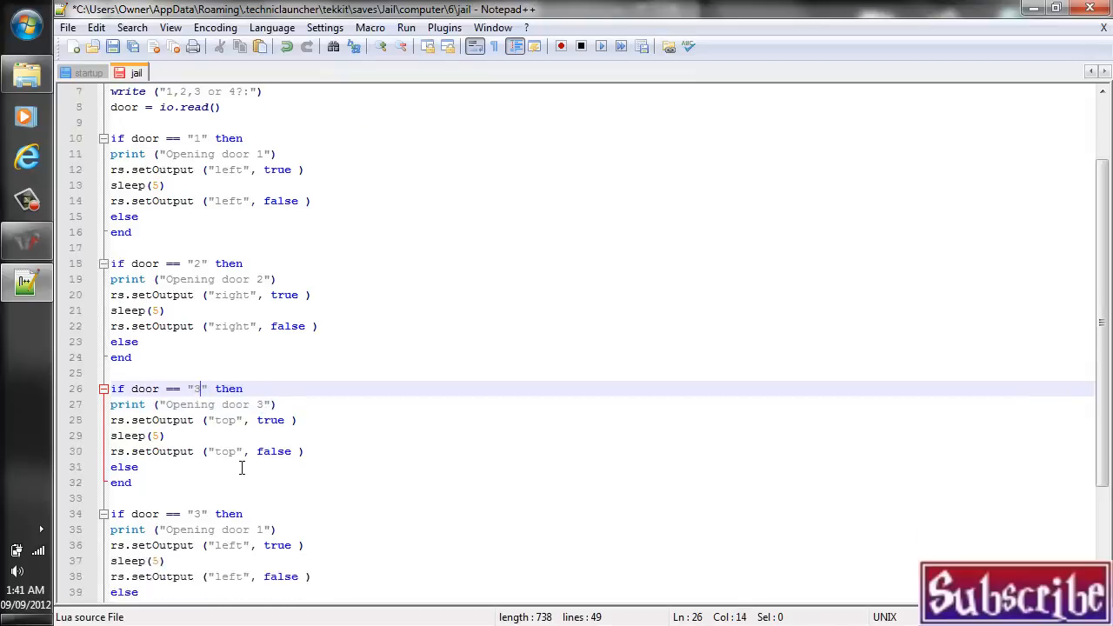
{"action": "scroll", "scroll_direction": "down", "scroll_amount": 3}
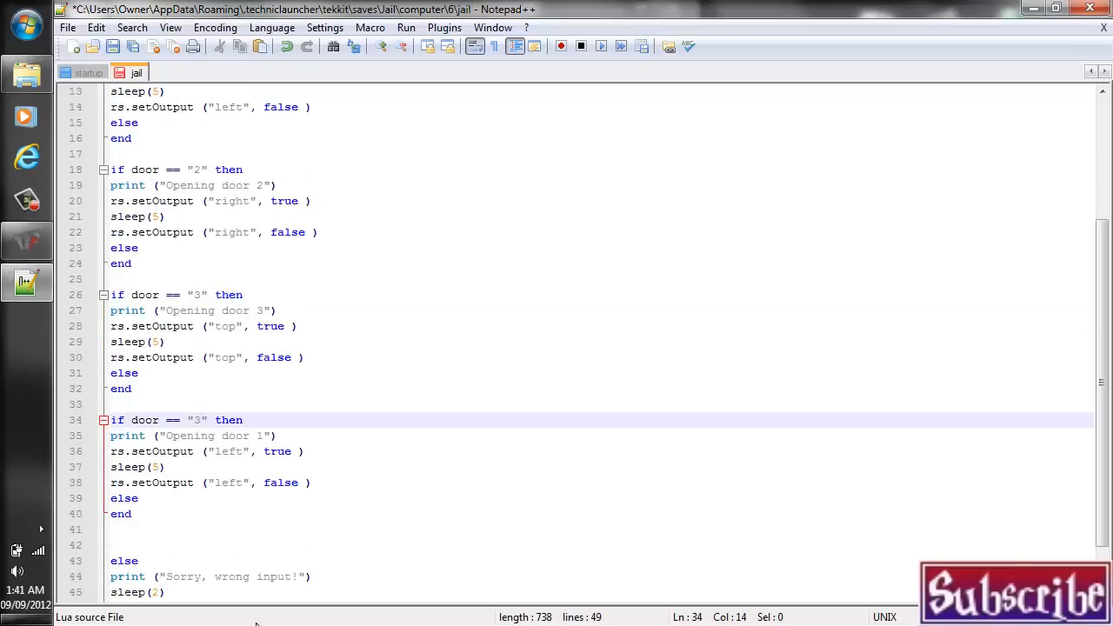
{"action": "type", "text": "4"}
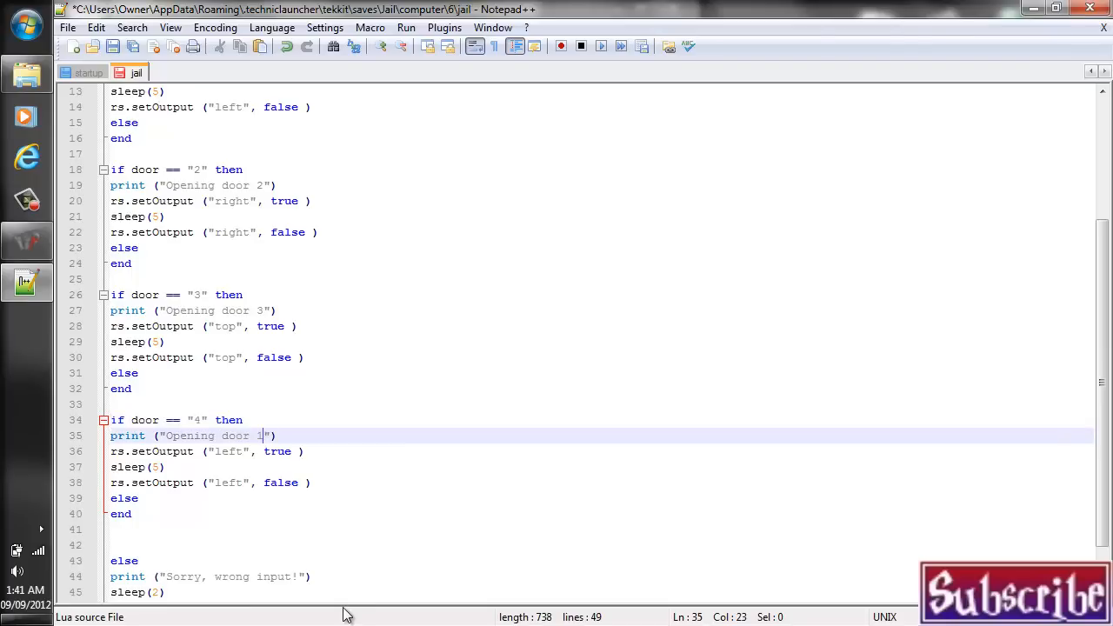
{"action": "type", "text": "4"}
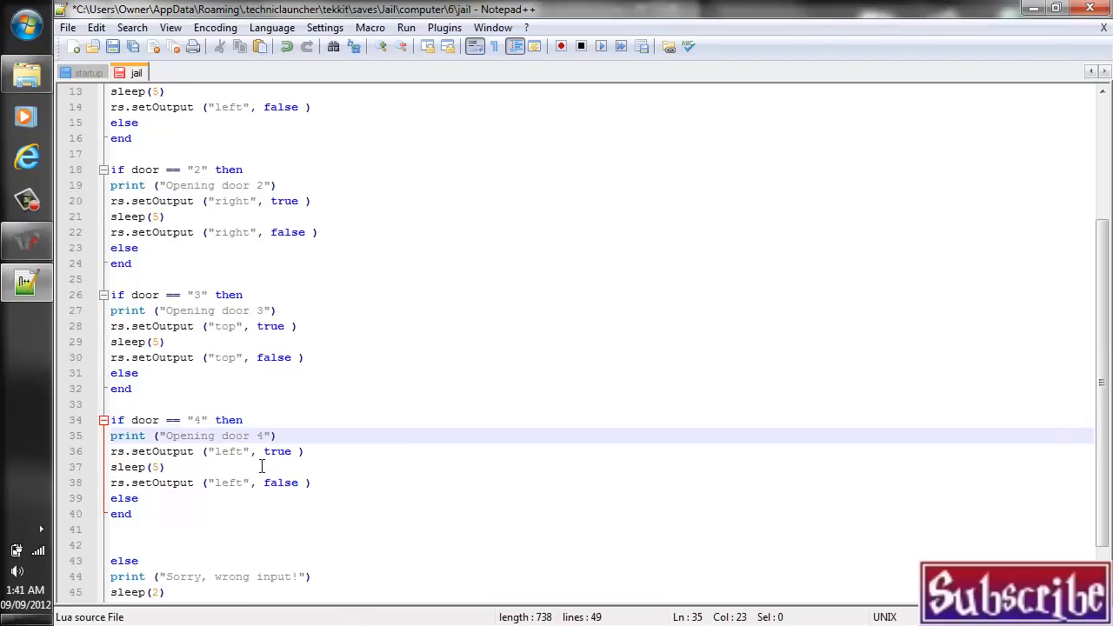
{"action": "double_click", "coordinate": [230, 453]}
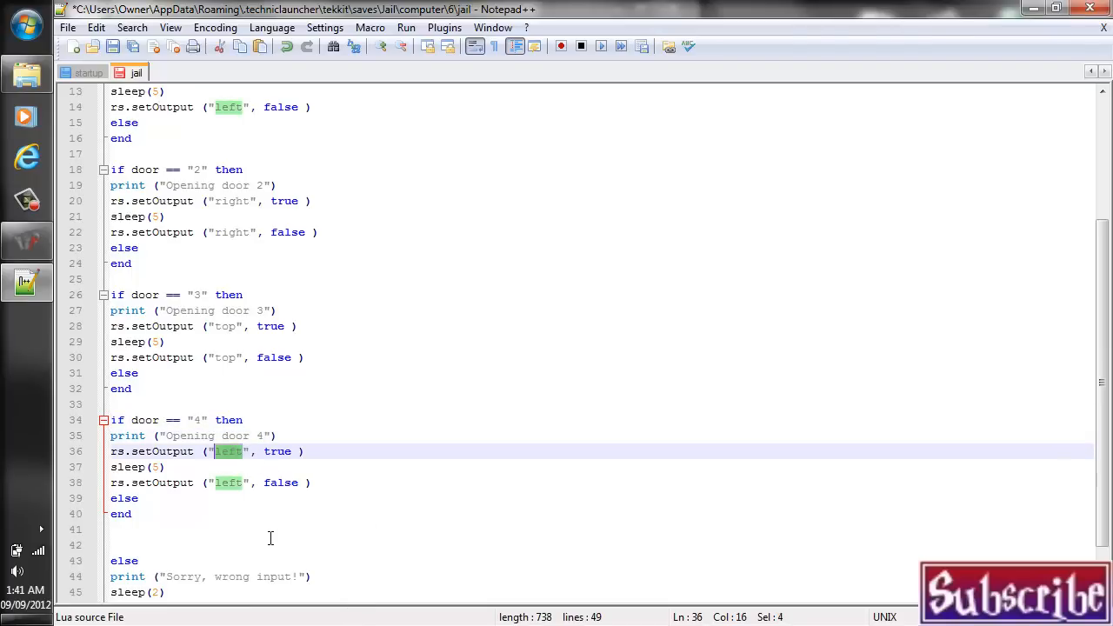
{"action": "type", "text": "bott"}
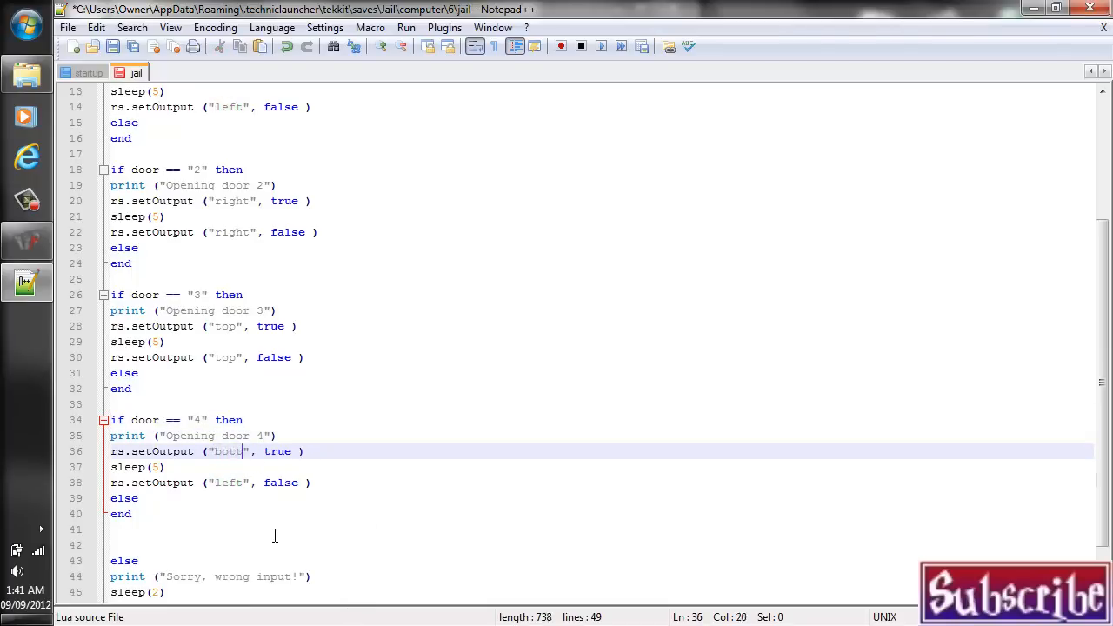
{"action": "type", "text": "om"}
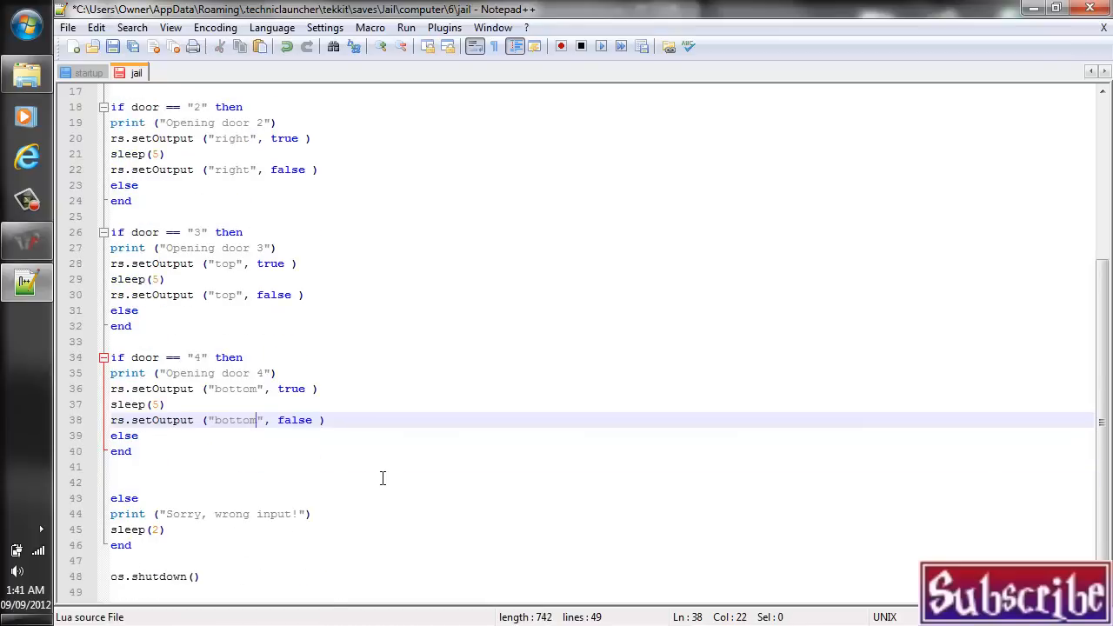
{"action": "scroll", "scroll_direction": "down", "scroll_amount": 3}
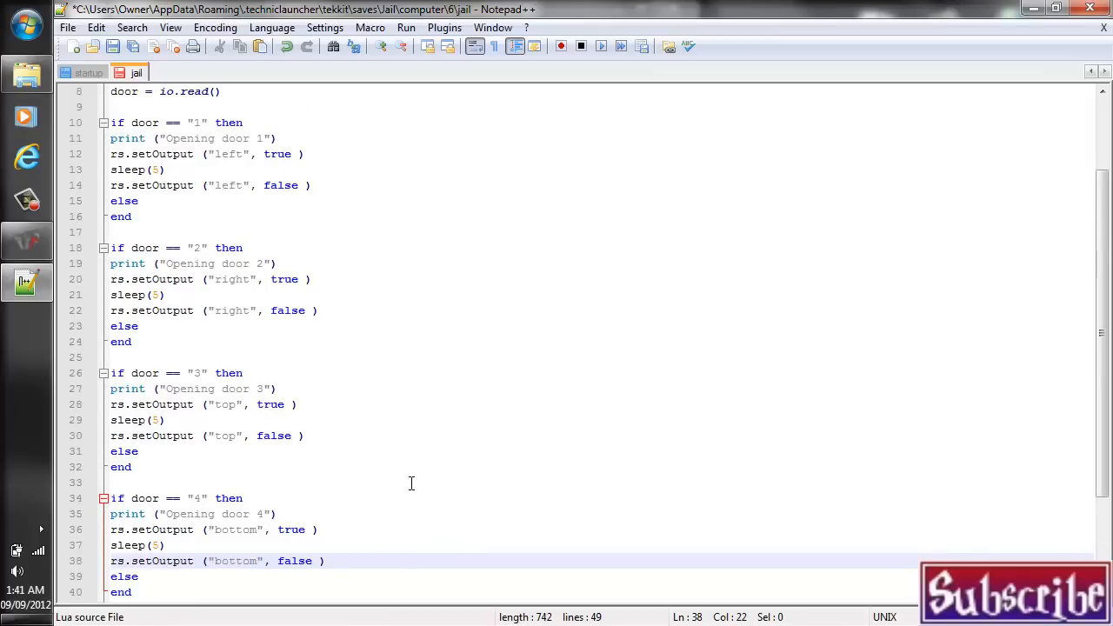
{"action": "scroll", "scroll_direction": "up", "scroll_amount": 3}
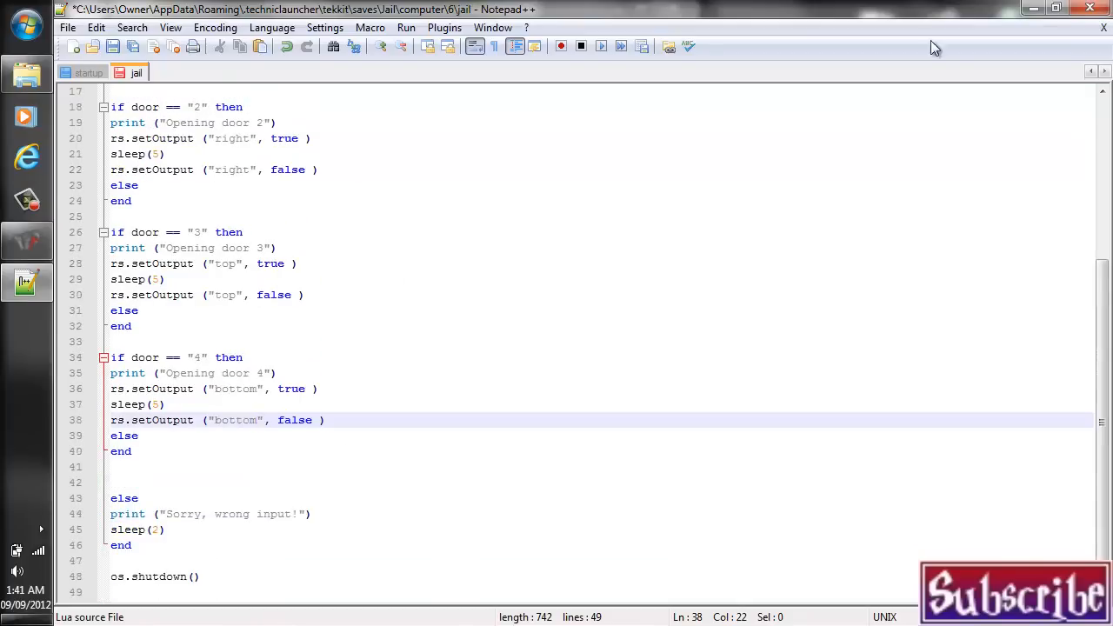
{"action": "mouse_move", "coordinate": [243, 393]}
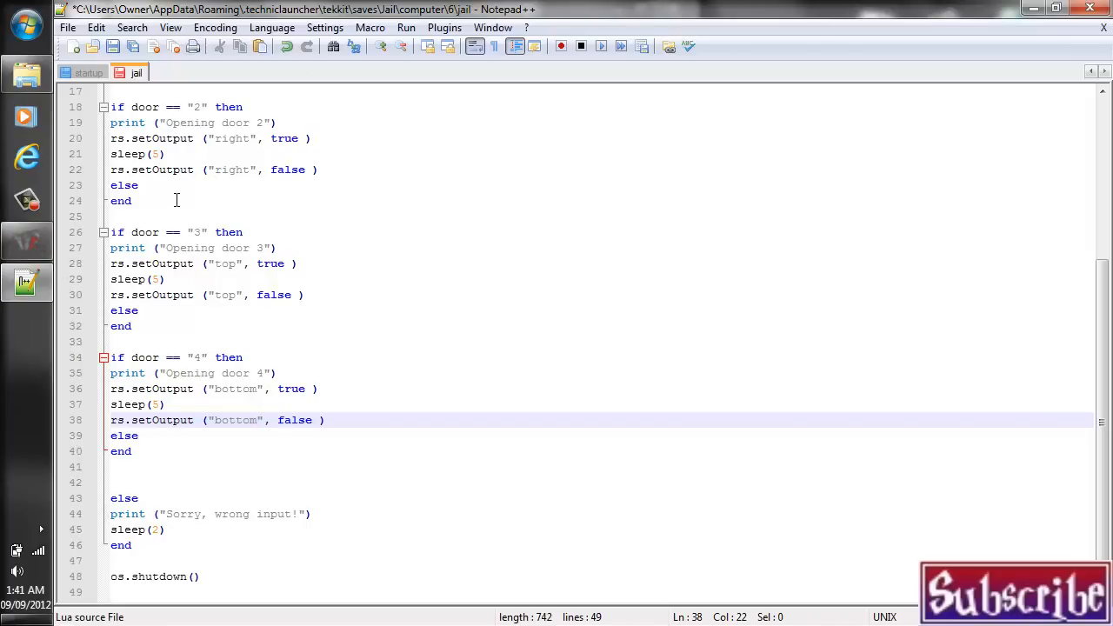
{"action": "mouse_move", "coordinate": [301, 320]}
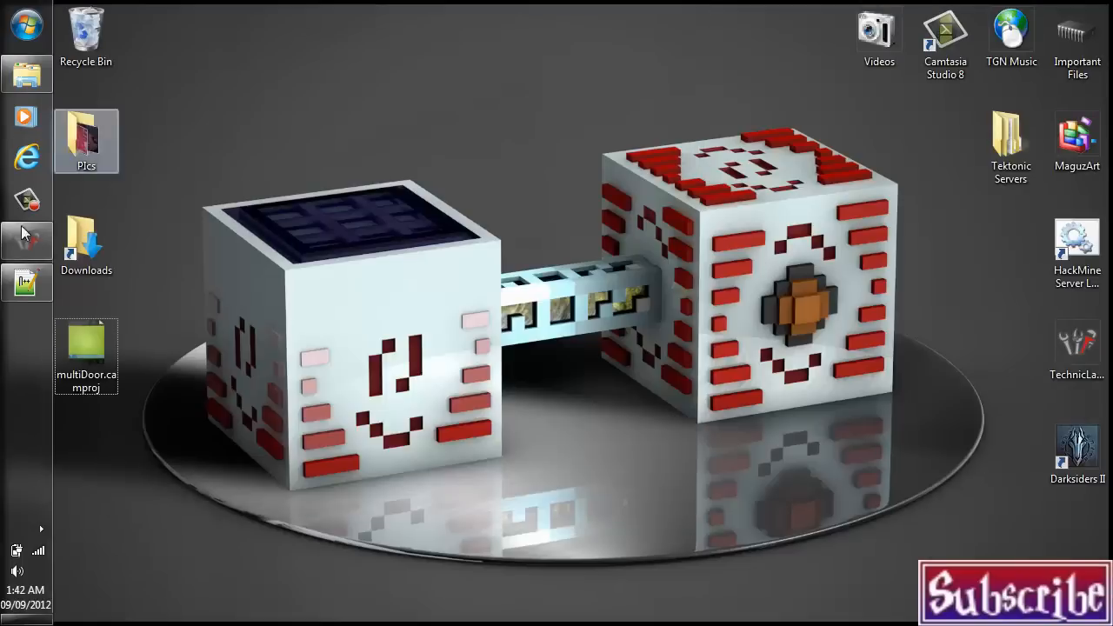
- Browse Tektonic Servers > Tektonic Island > world folders, then switch back to the Tekkit window
{"action": "double_click", "coordinate": [1011, 139]}
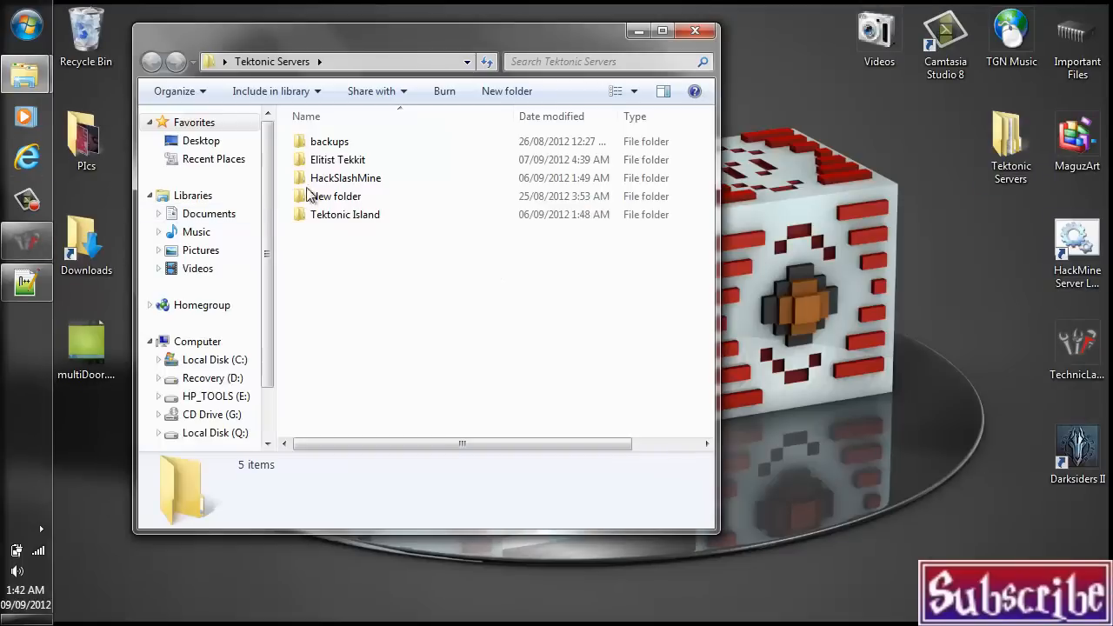
{"action": "double_click", "coordinate": [345, 214]}
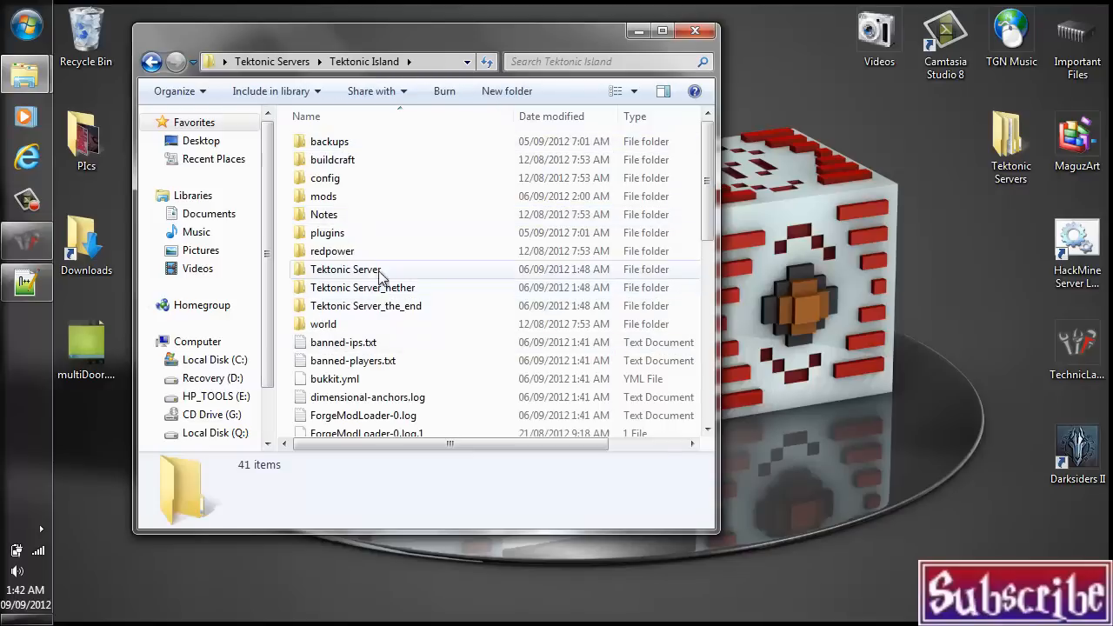
{"action": "double_click", "coordinate": [346, 268]}
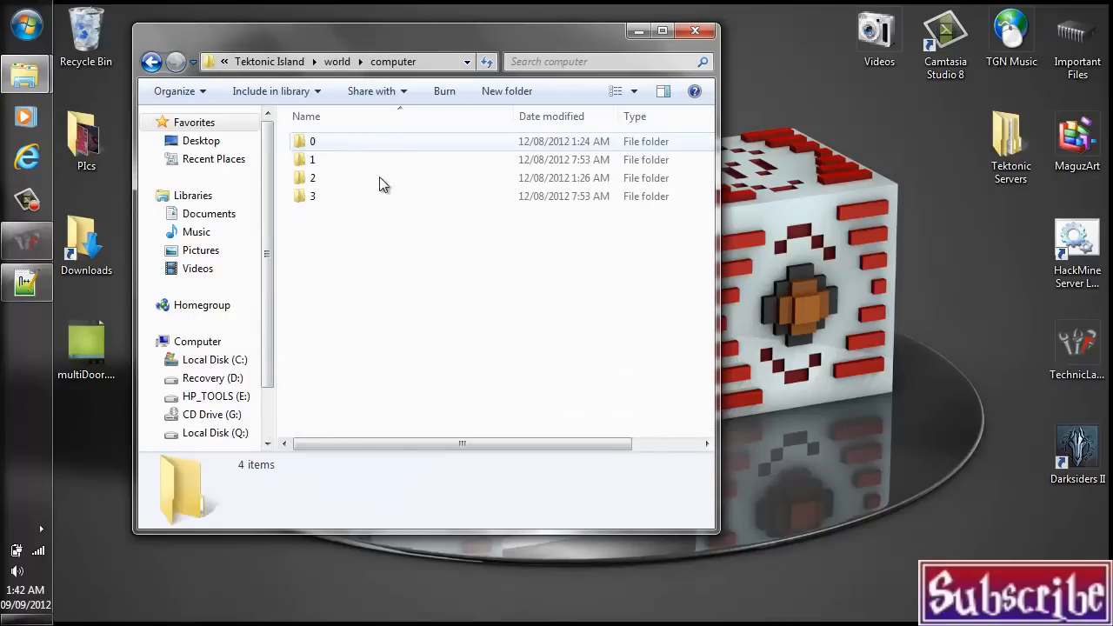
{"action": "left_click", "coordinate": [696, 32]}
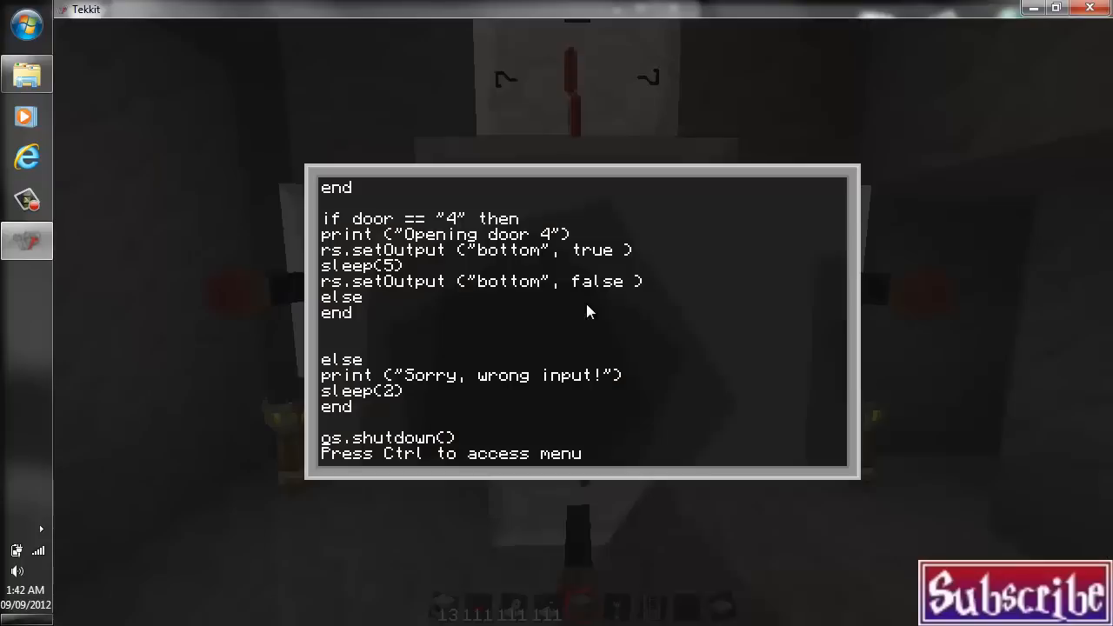
{"action": "key", "text": "ctrl"}
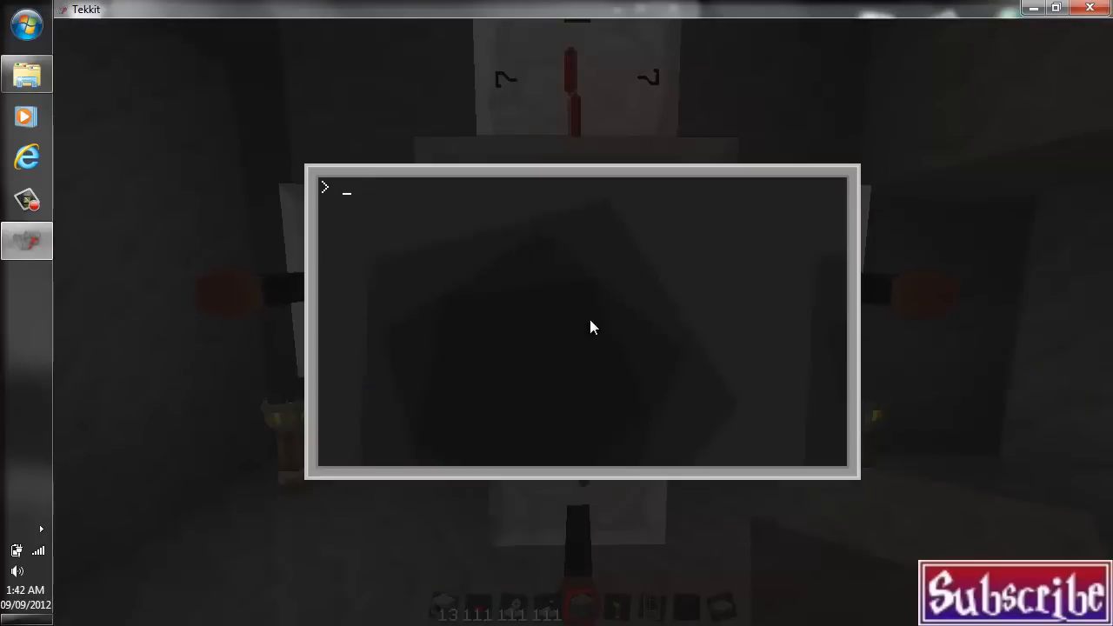
{"action": "type", "text": "jail"}
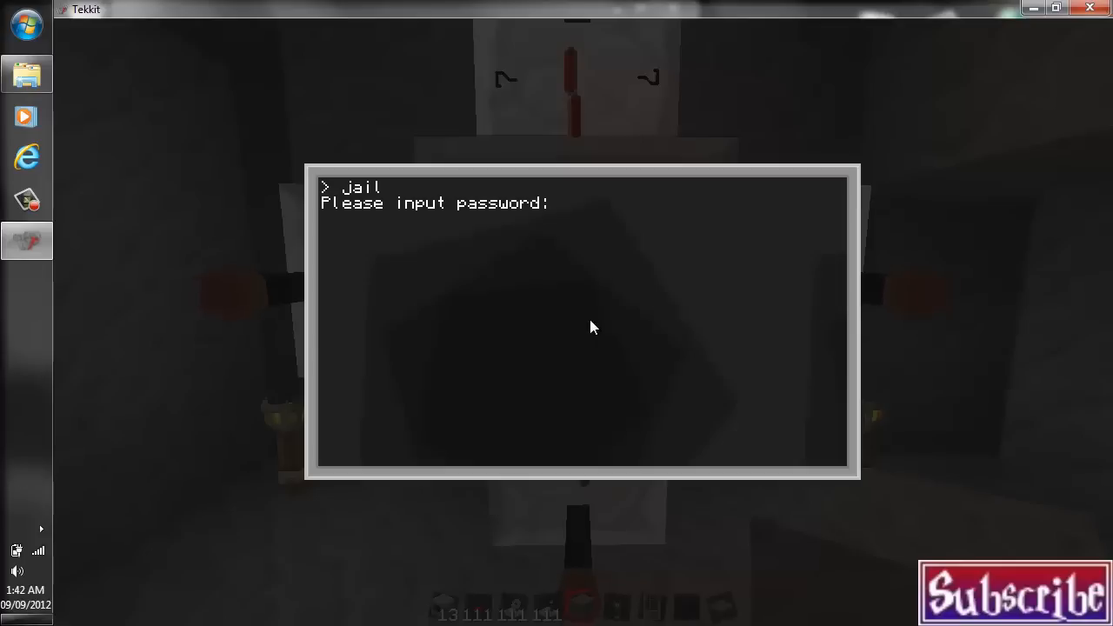
{"action": "type", "text": "jail"}
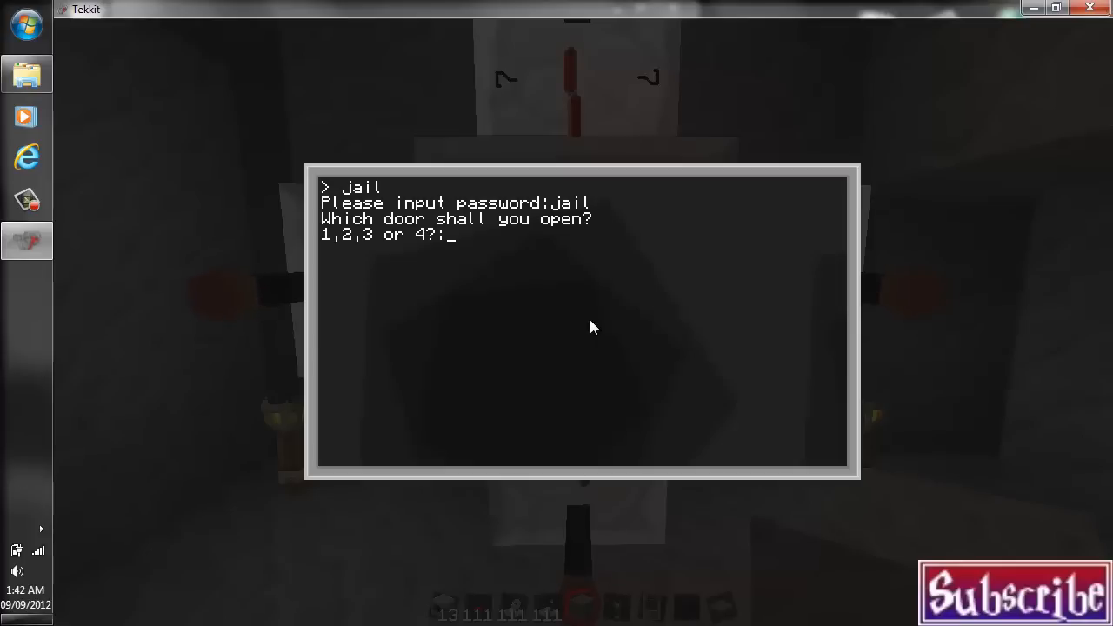
{"action": "type", "text": "3"}
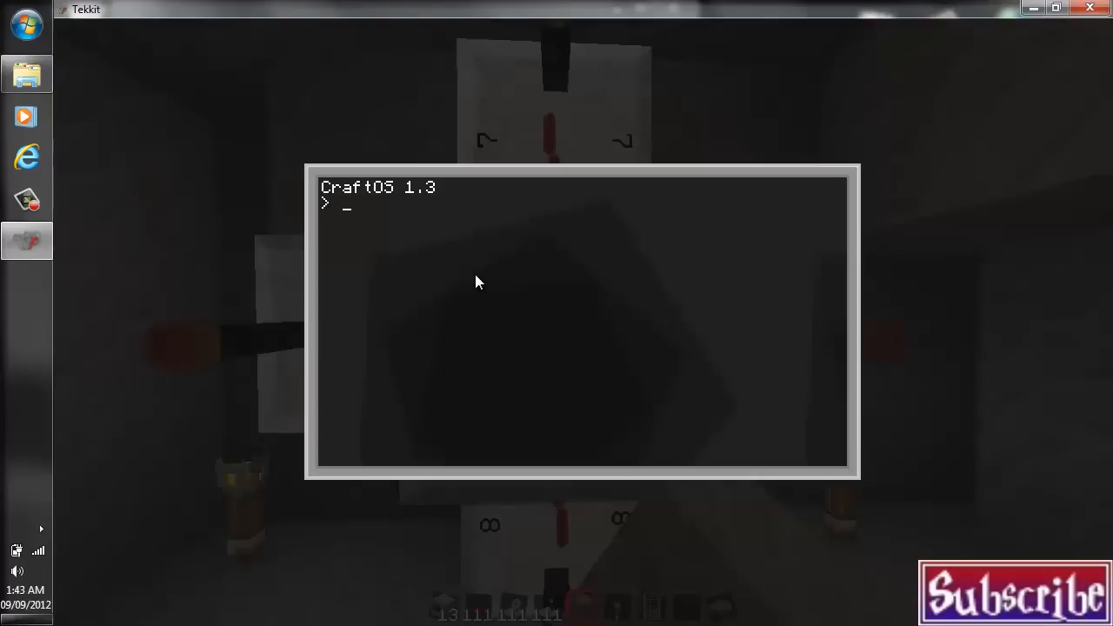
- Reopen jail for editing and add a 'Sorry that door was not recognized' print to door 4's else branch
{"action": "type", "text": "jai"}
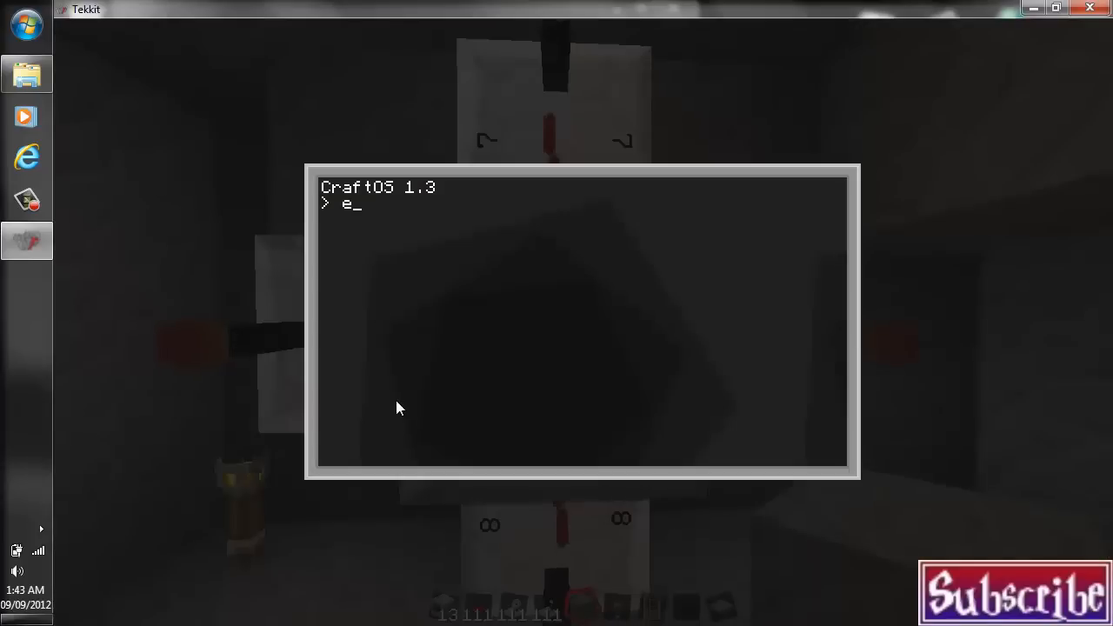
{"action": "type", "text": "dit jail"}
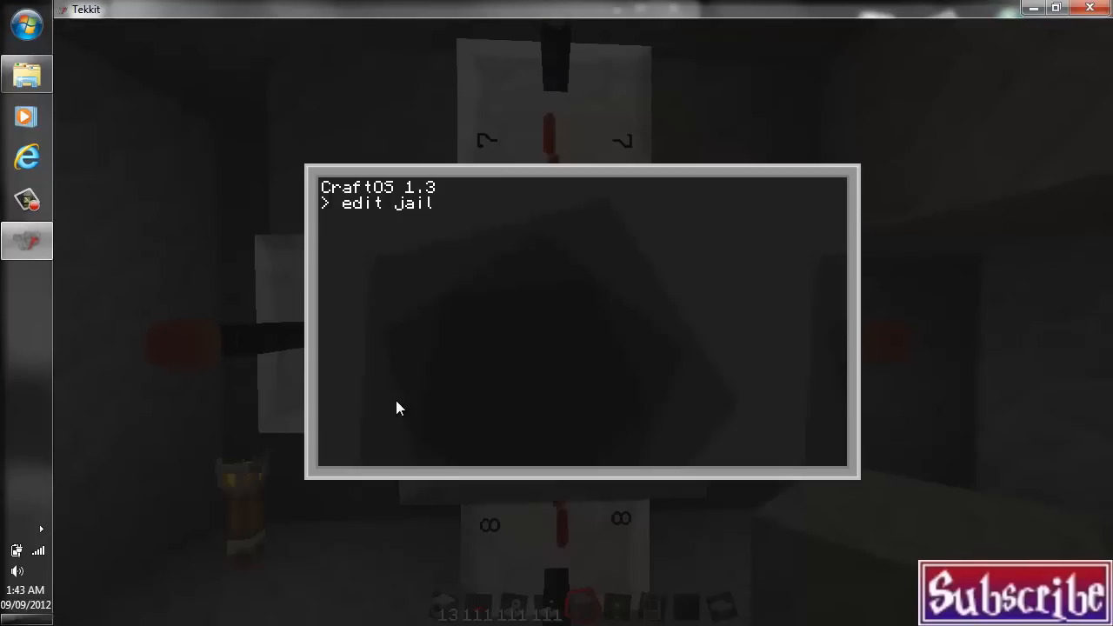
{"action": "key", "text": "Enter"}
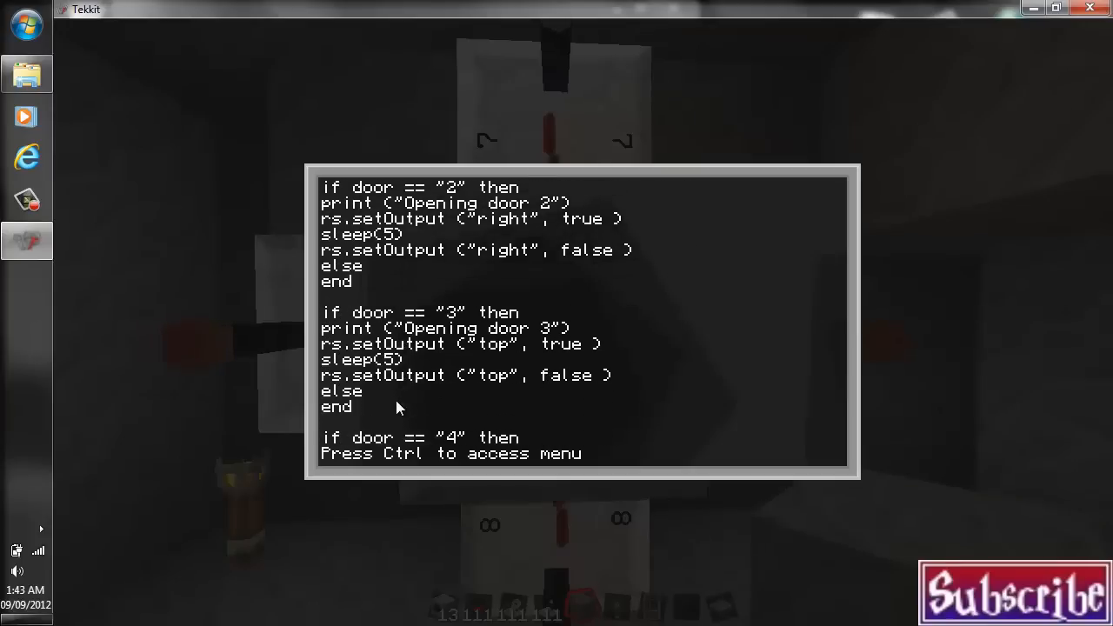
{"action": "scroll", "scroll_direction": "down", "scroll_amount": 3}
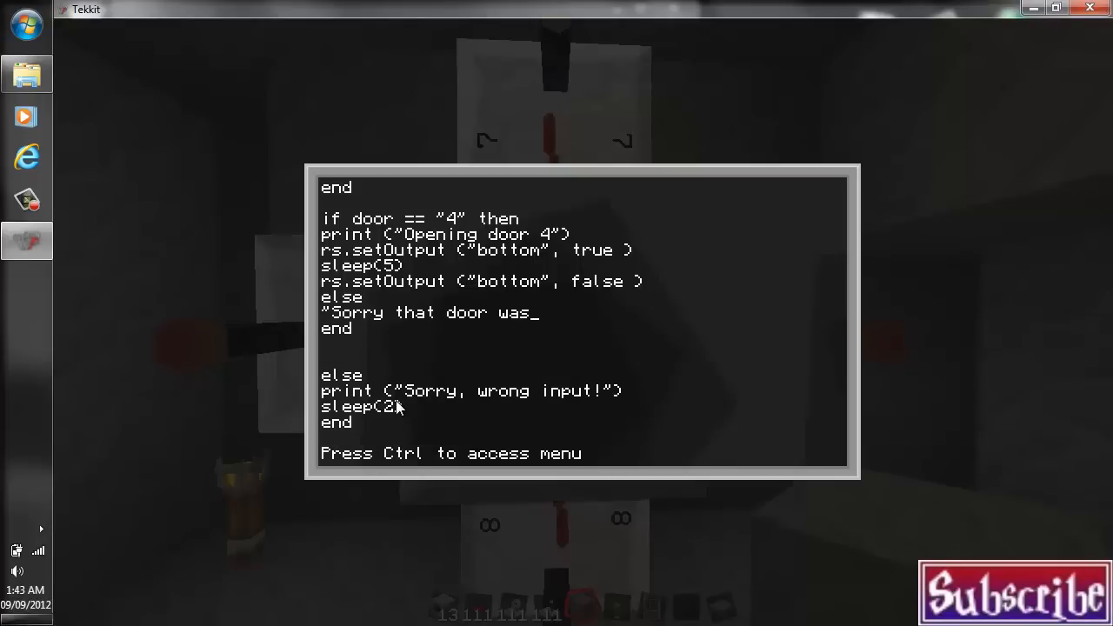
{"action": "type", "text": "not recogniz"}
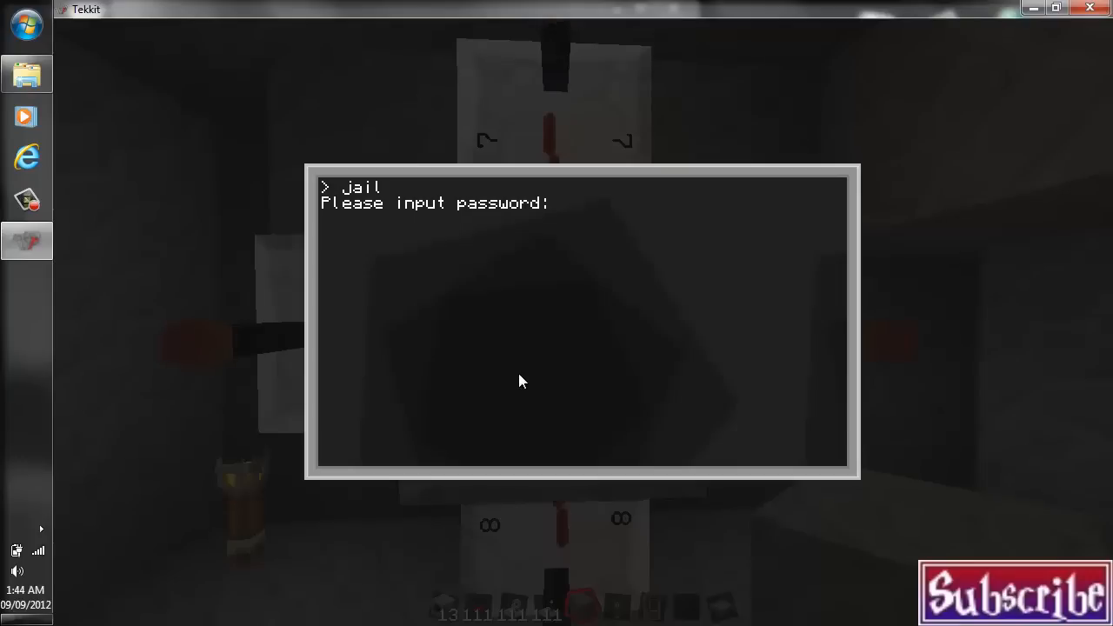
- Edit jail again and add a sleep() pause after the wrong-door message
{"action": "type", "text": "jail"}
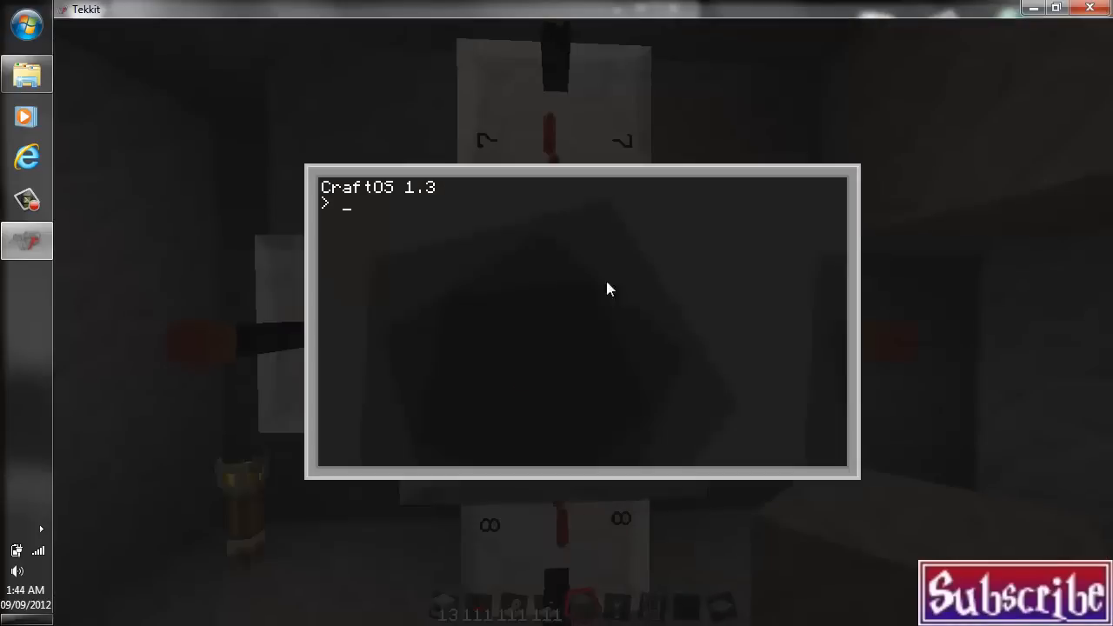
{"action": "type", "text": "ja"}
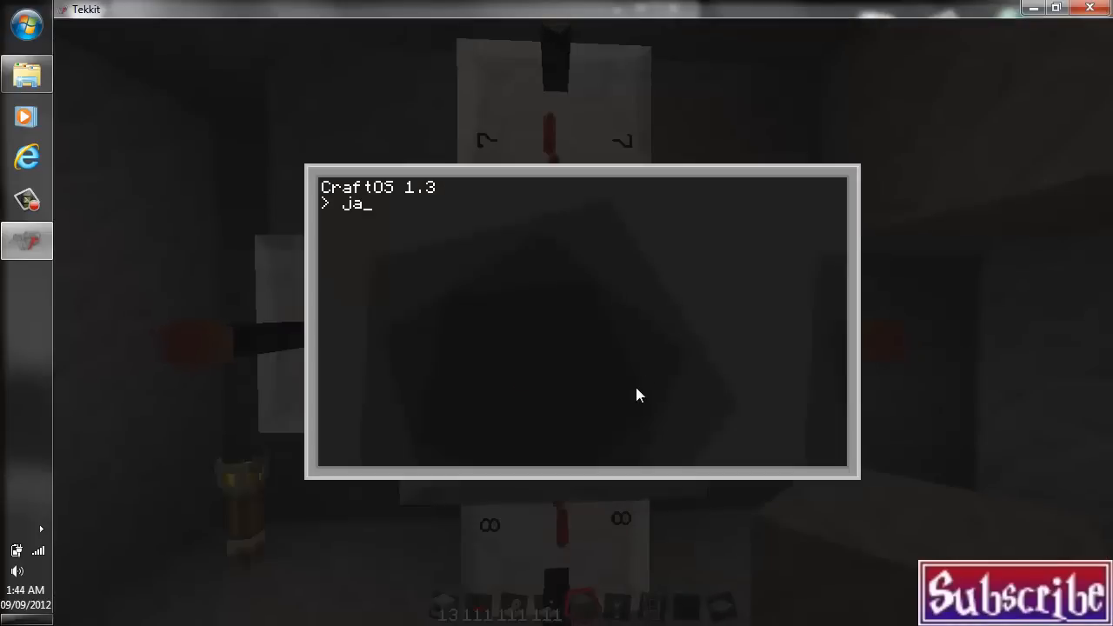
{"action": "type", "text": "edit j"}
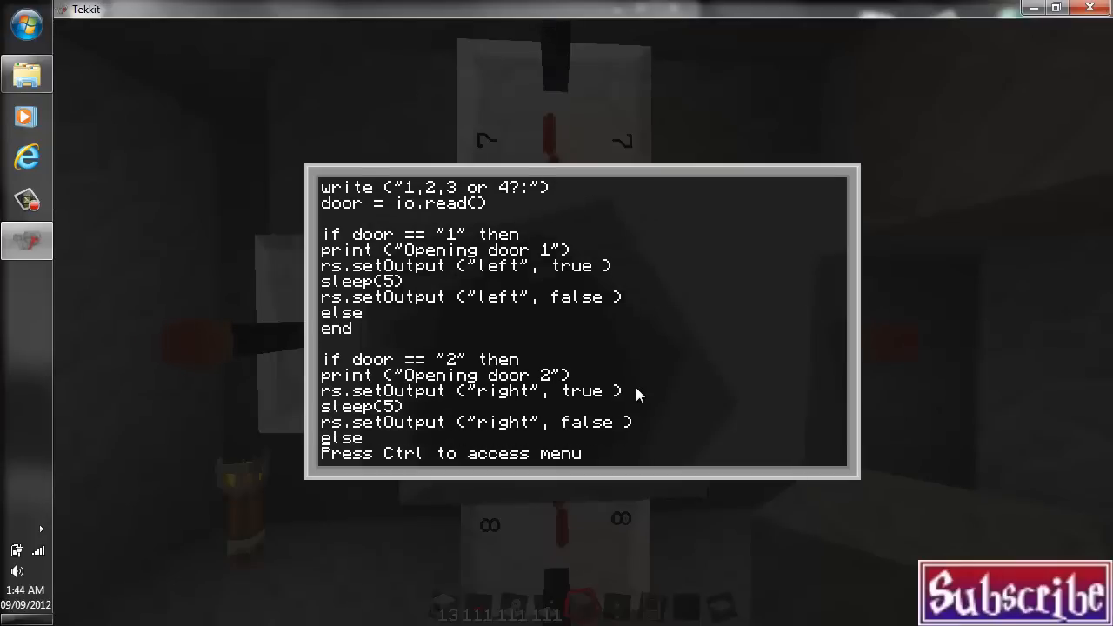
{"action": "scroll", "scroll_direction": "down", "scroll_amount": 3}
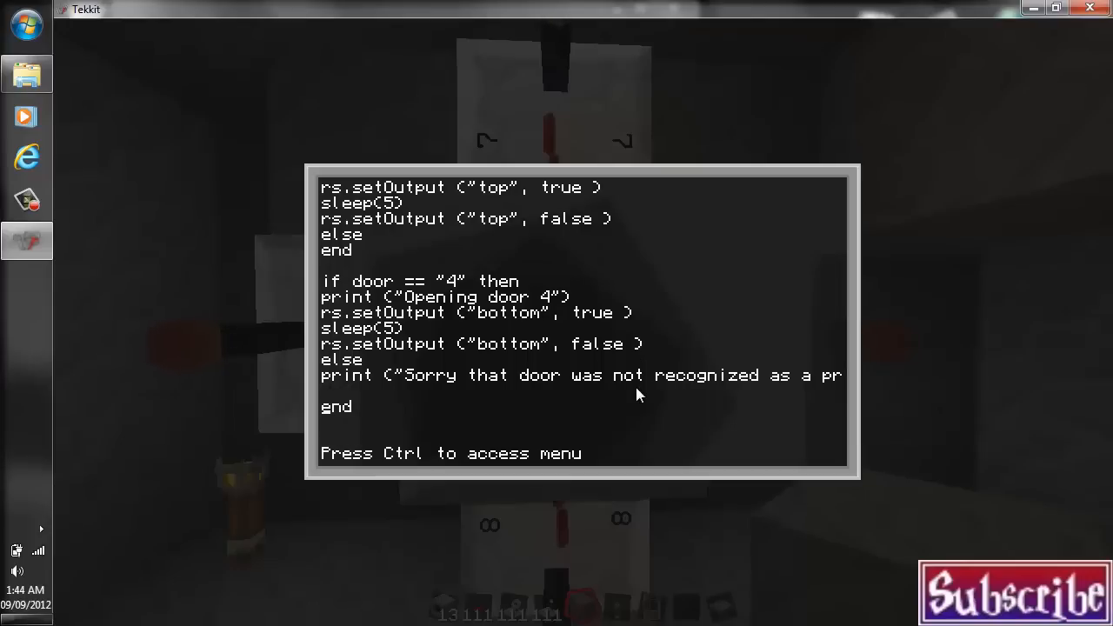
{"action": "type", "text": "sleep("}
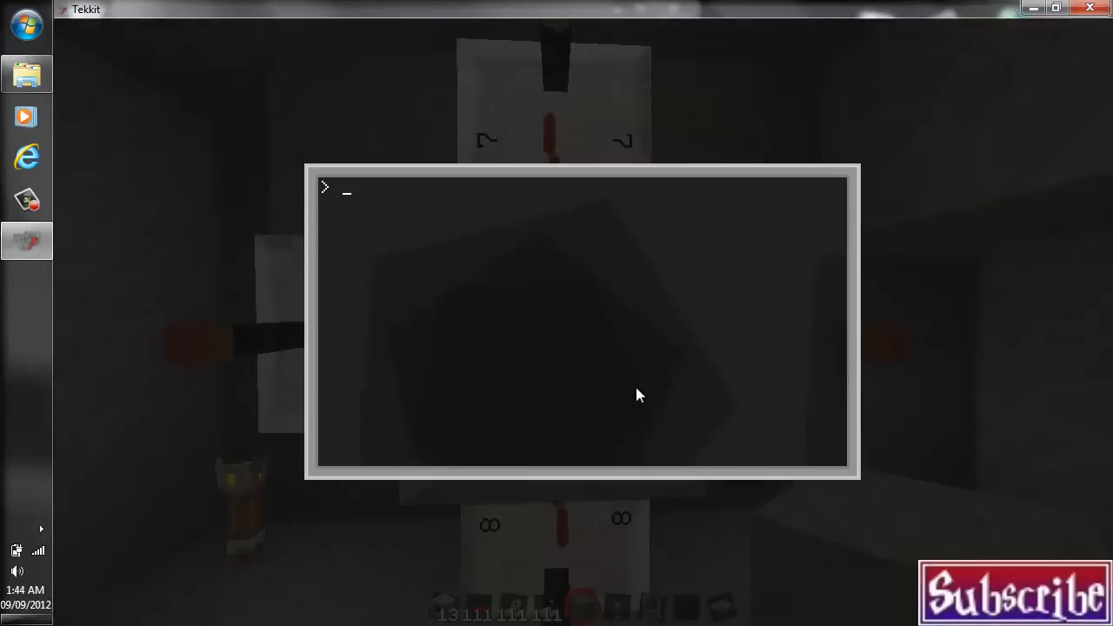
{"action": "type", "text": "jail"}
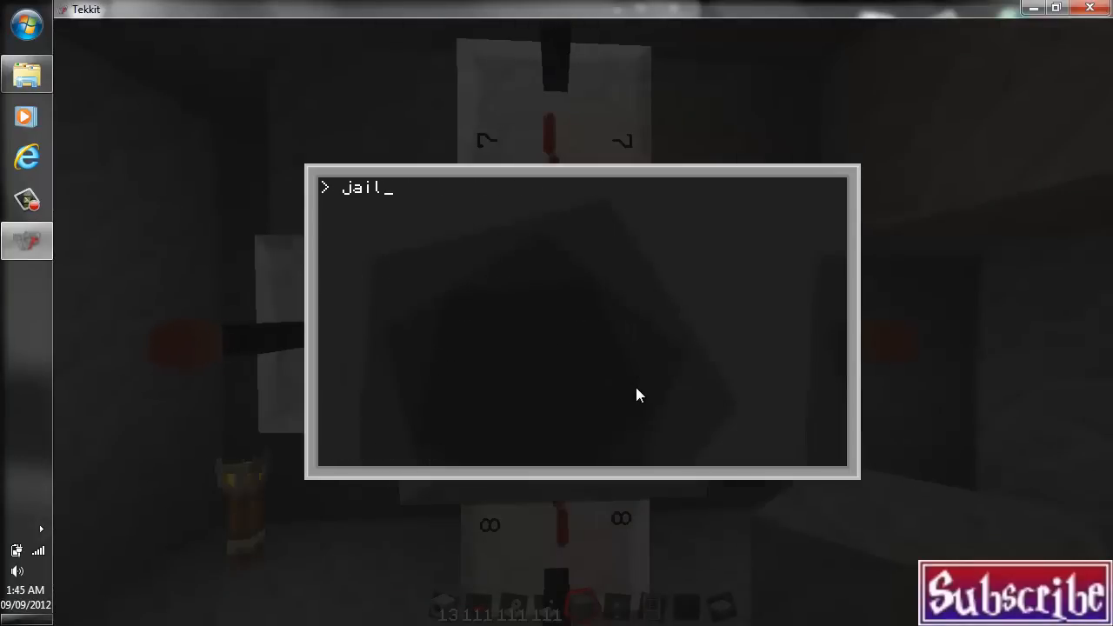
{"action": "type", "text": "\" \""}
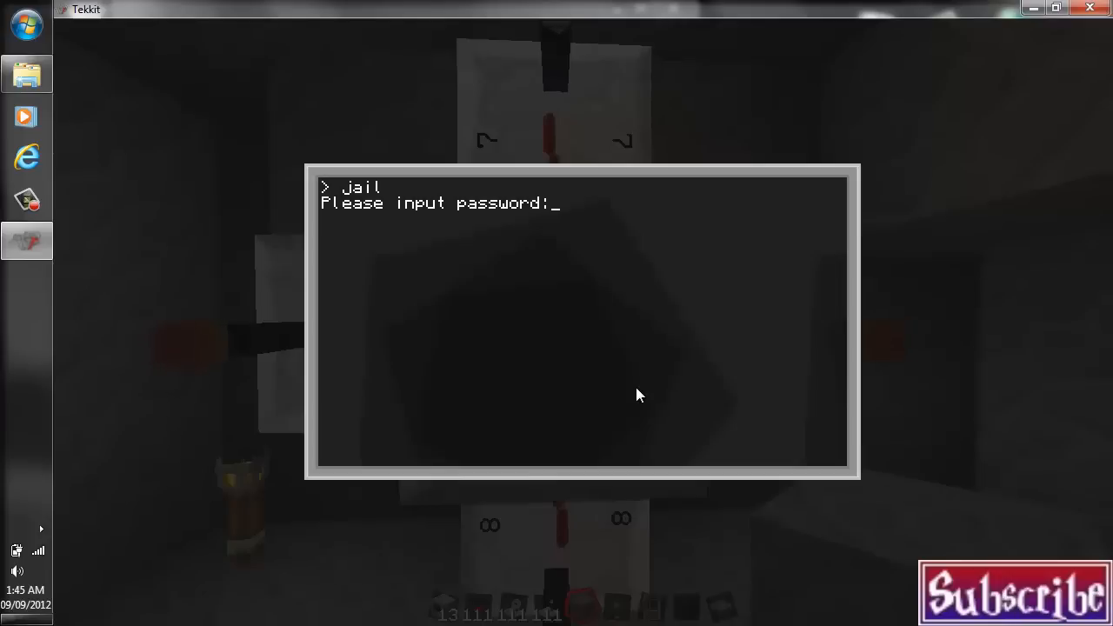
{"action": "type", "text": "jail"}
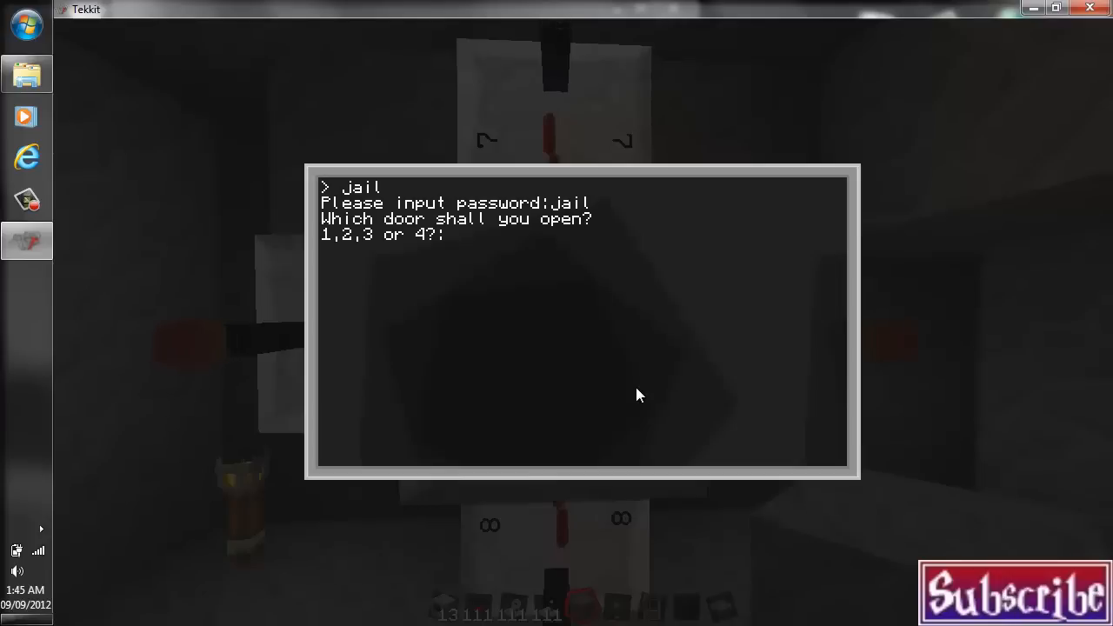
{"action": "type", "text": "1fdj912"}
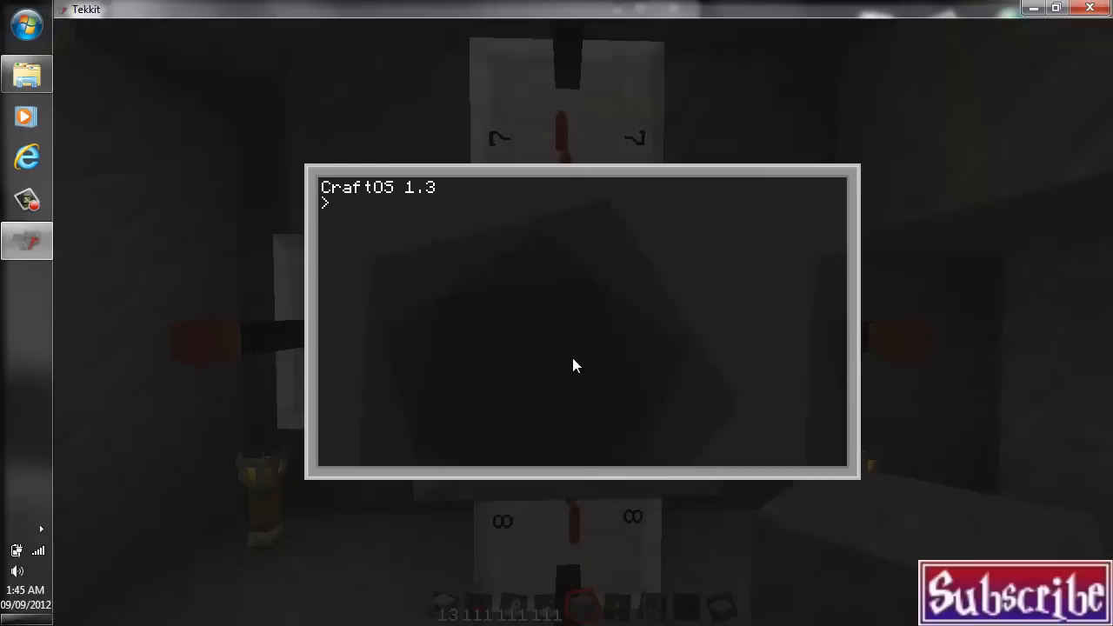
- Create a startup file containing shell.run("jail") and reboot the computer
{"action": "type", "text": "edit start"}
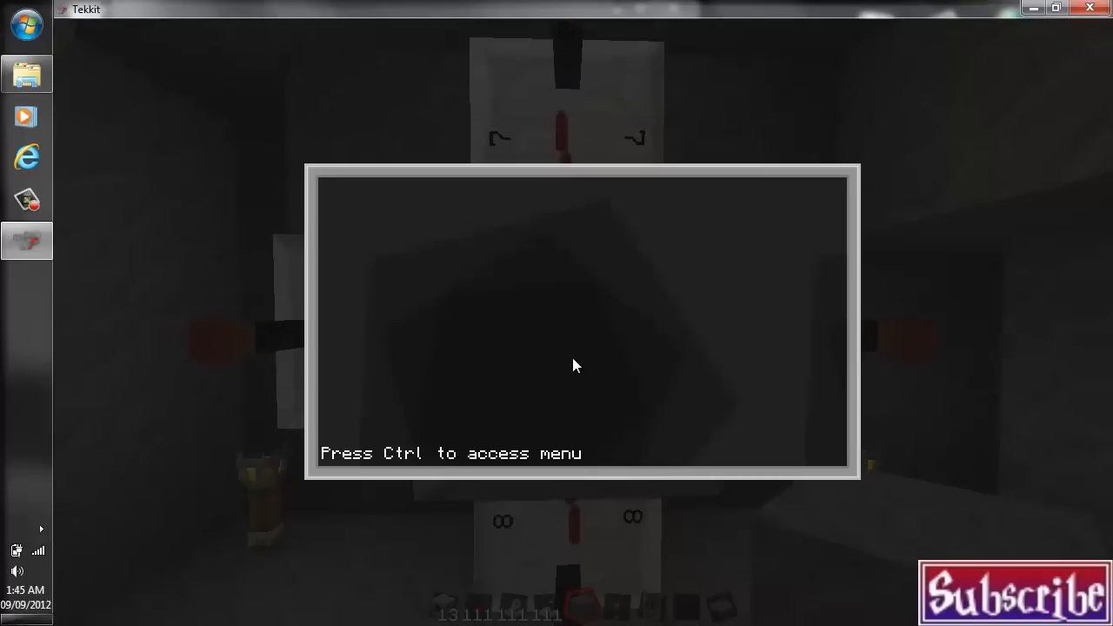
{"action": "type", "text": "shell.run"}
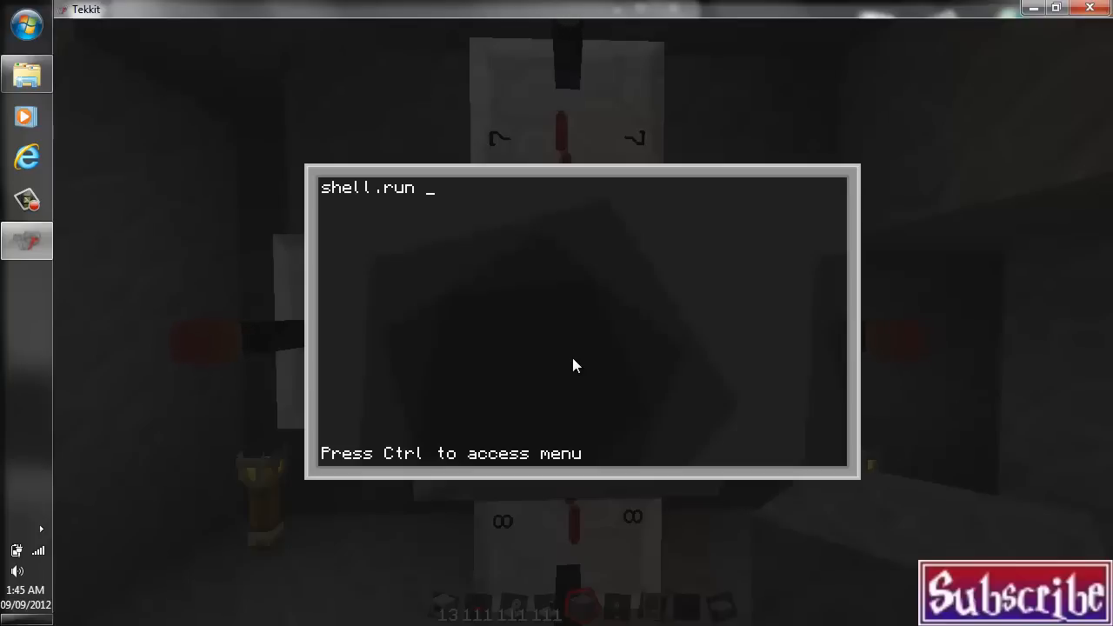
{"action": "type", "text": "\"jail\""}
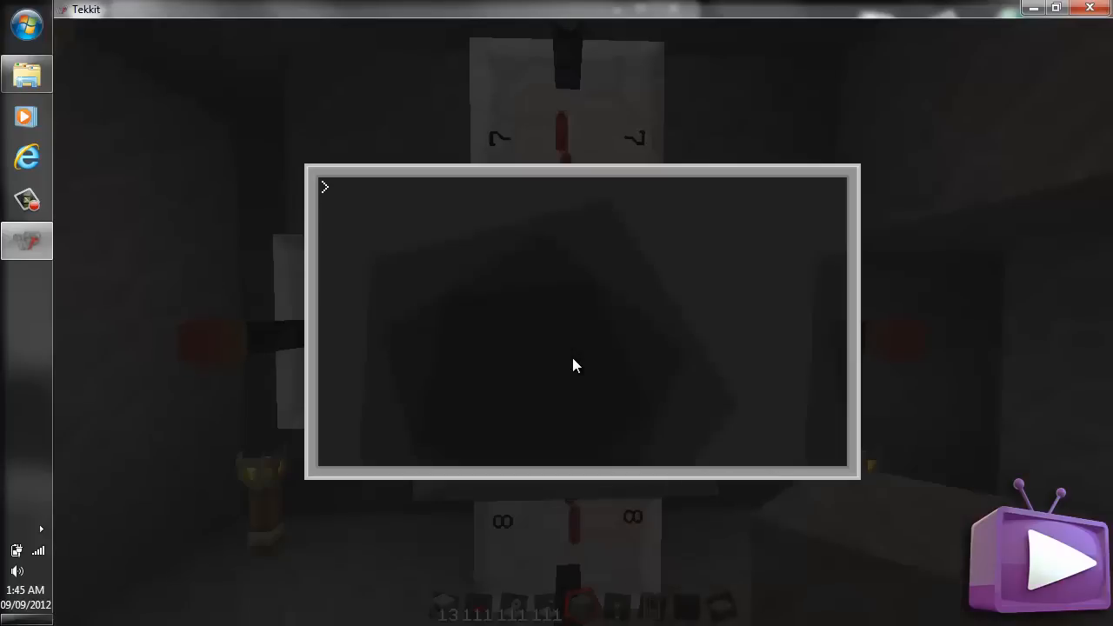
{"action": "type", "text": "reboot"}
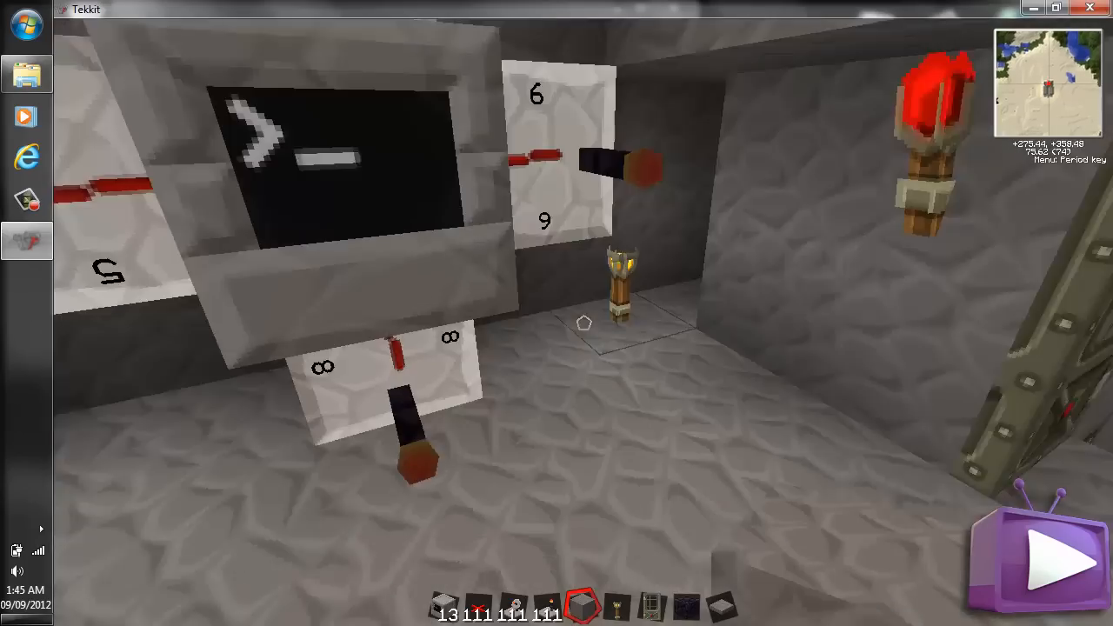
{"action": "mouse_move", "coordinate": [583, 322]}
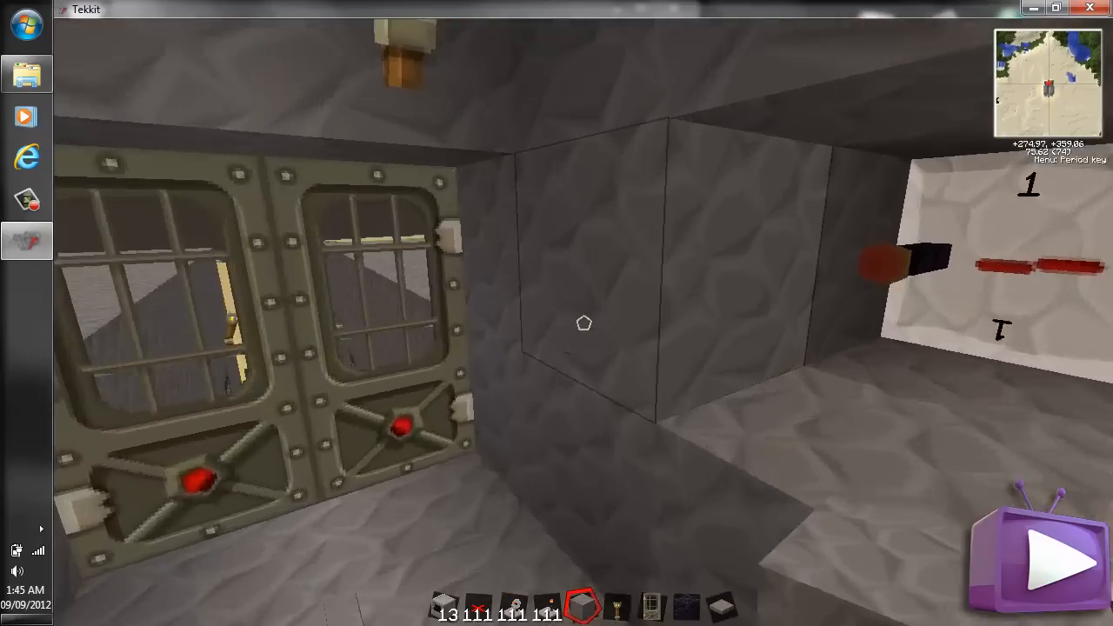